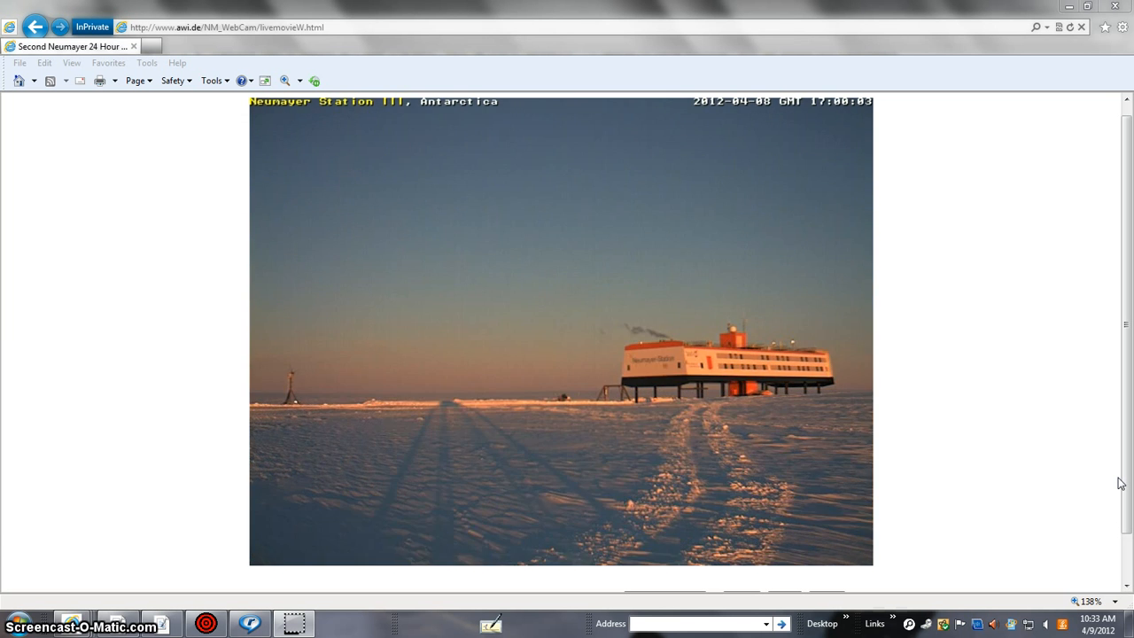
# Step: Browse the radome panorama's night and day frames, stopping on sunlit 10:20 UTC (63/144)
pyautogui.scroll(-3)
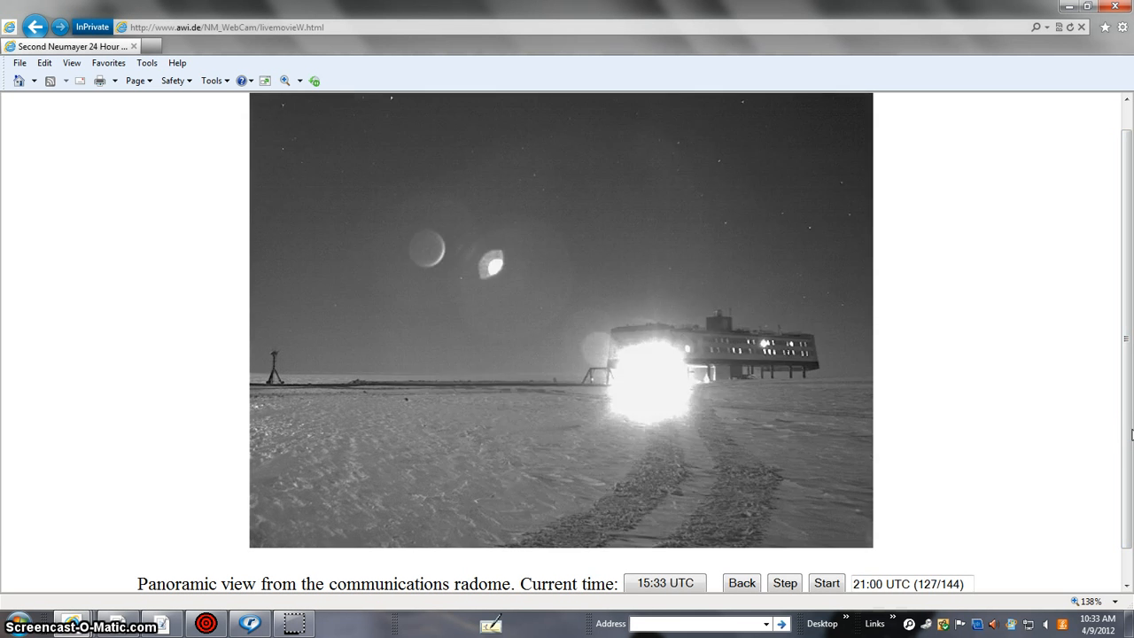
pyautogui.click(784, 582)
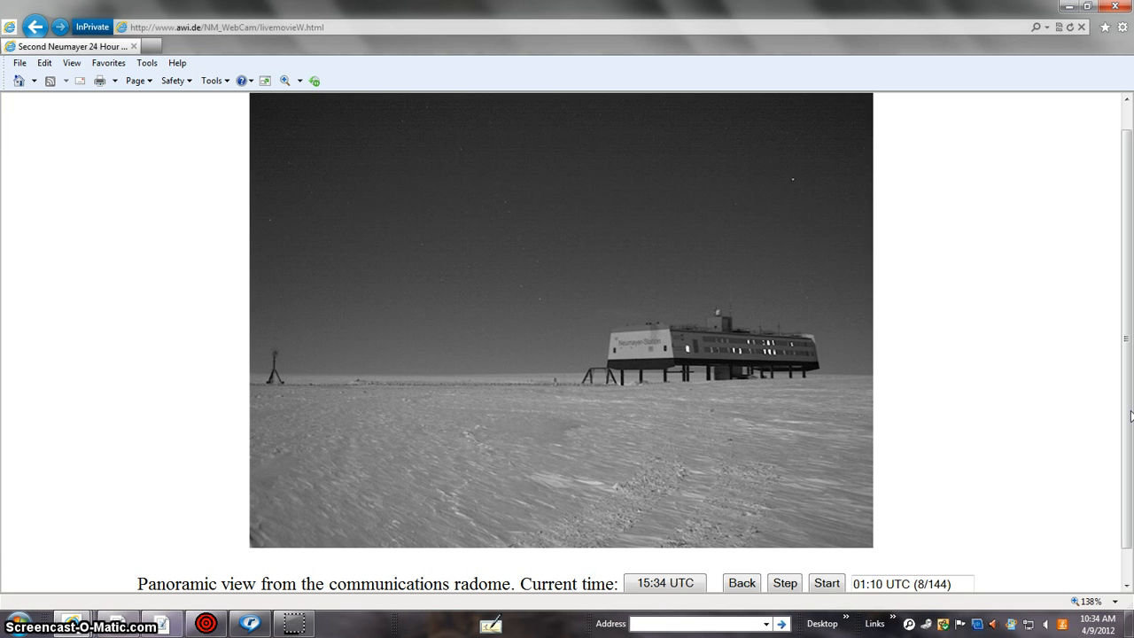
pyautogui.click(825, 582)
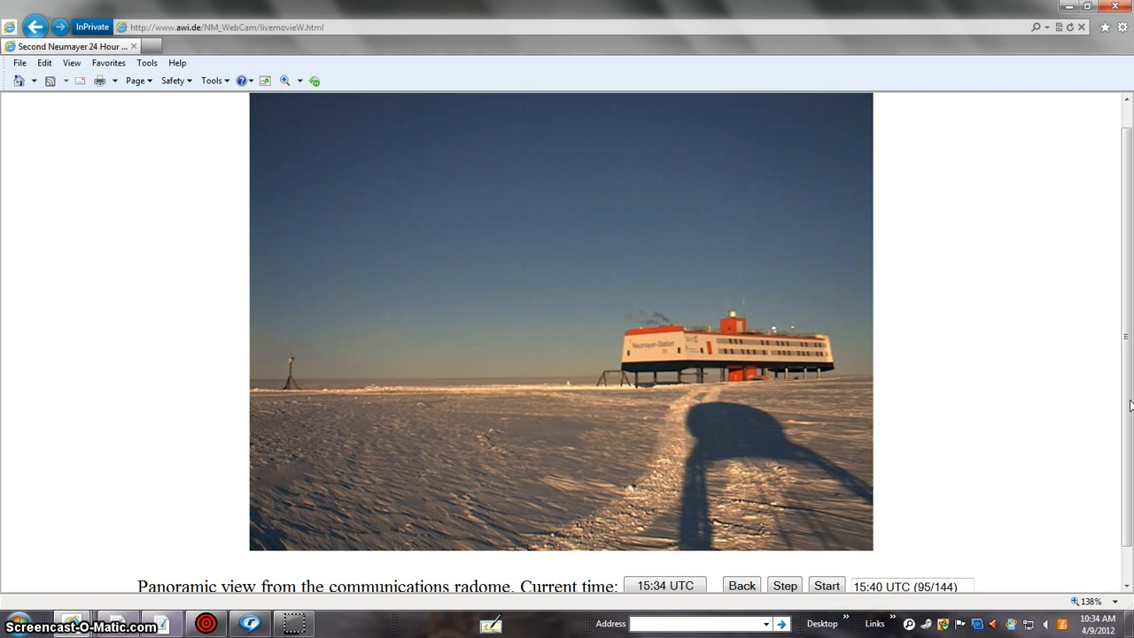
pyautogui.click(825, 586)
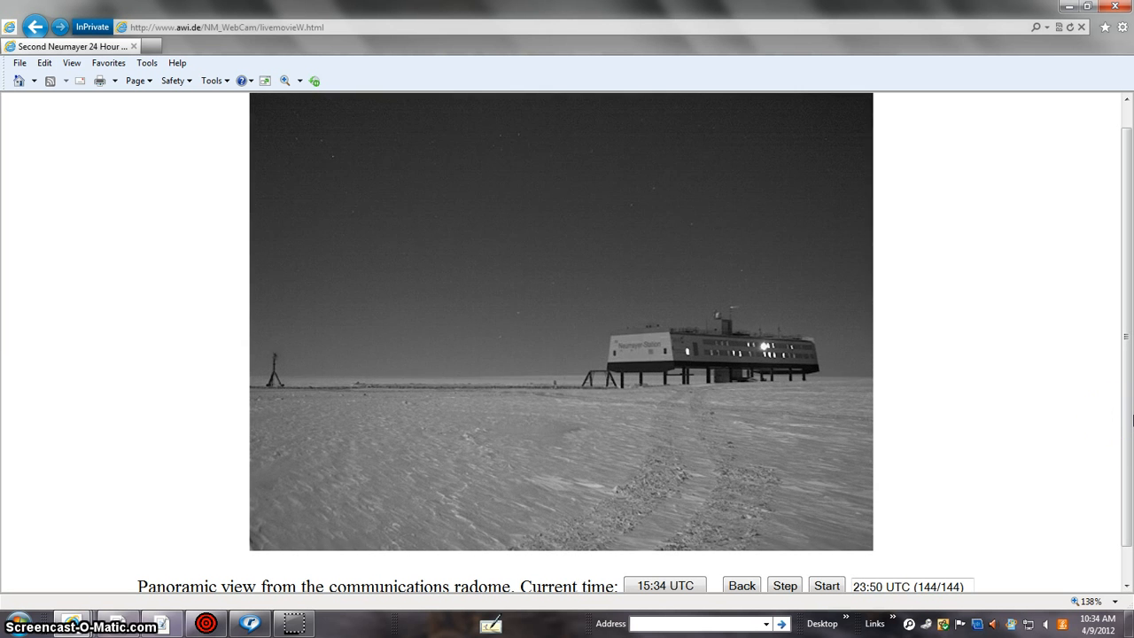
pyautogui.click(825, 585)
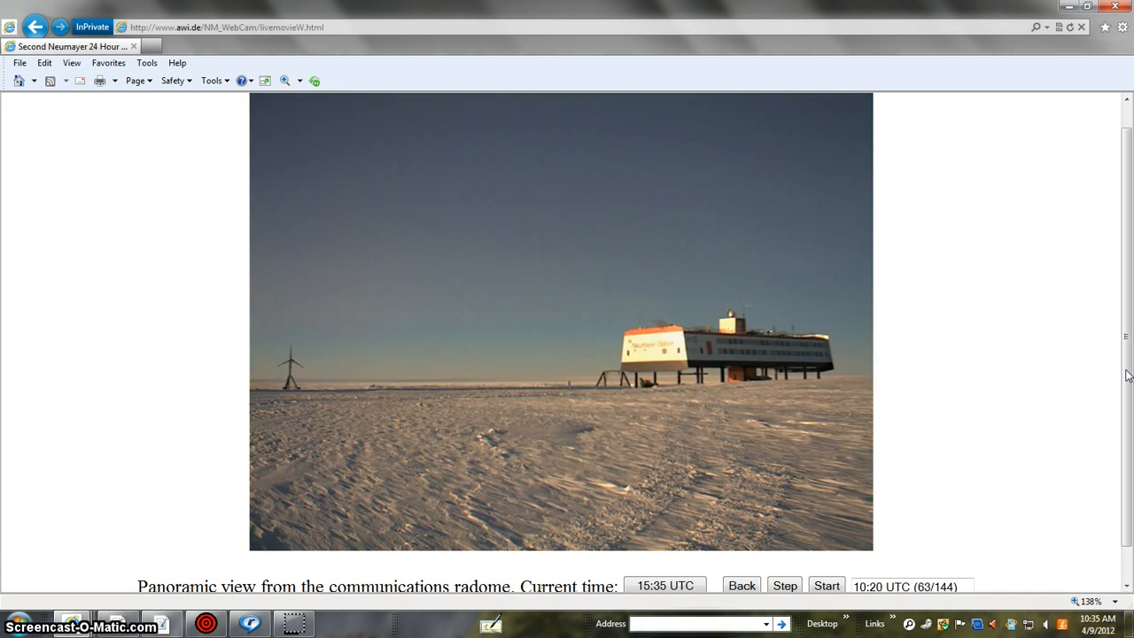
pyautogui.click(826, 586)
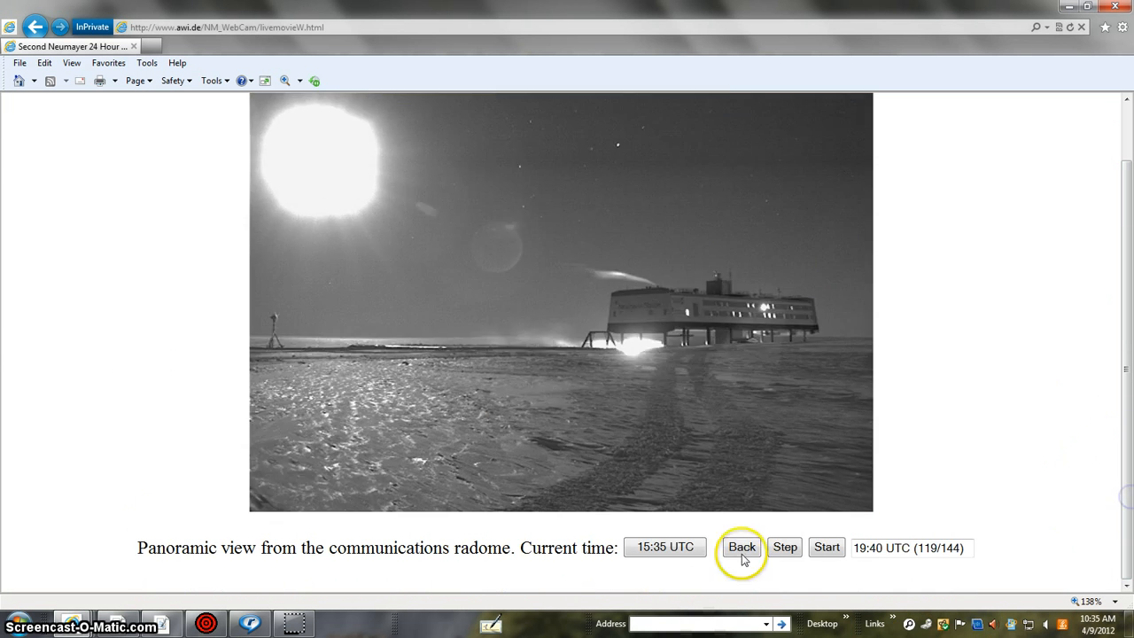
# Step: Step forward through frames 119–130, then back to the moonlit 18:10 UTC frame (110/144)
pyautogui.click(786, 546)
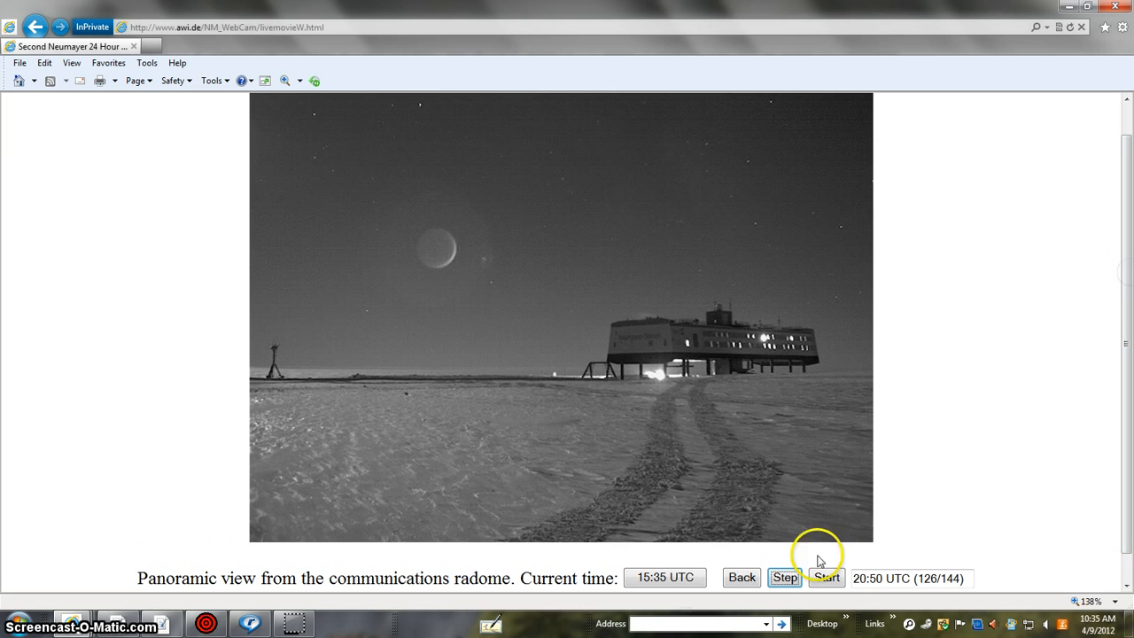
pyautogui.click(786, 577)
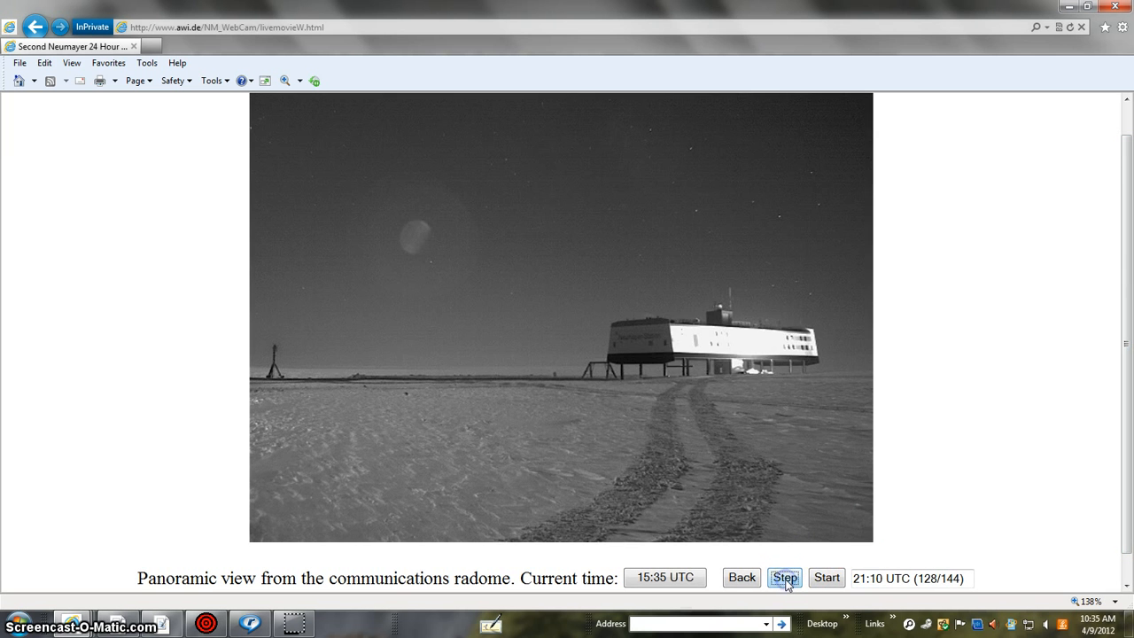
pyautogui.click(788, 577)
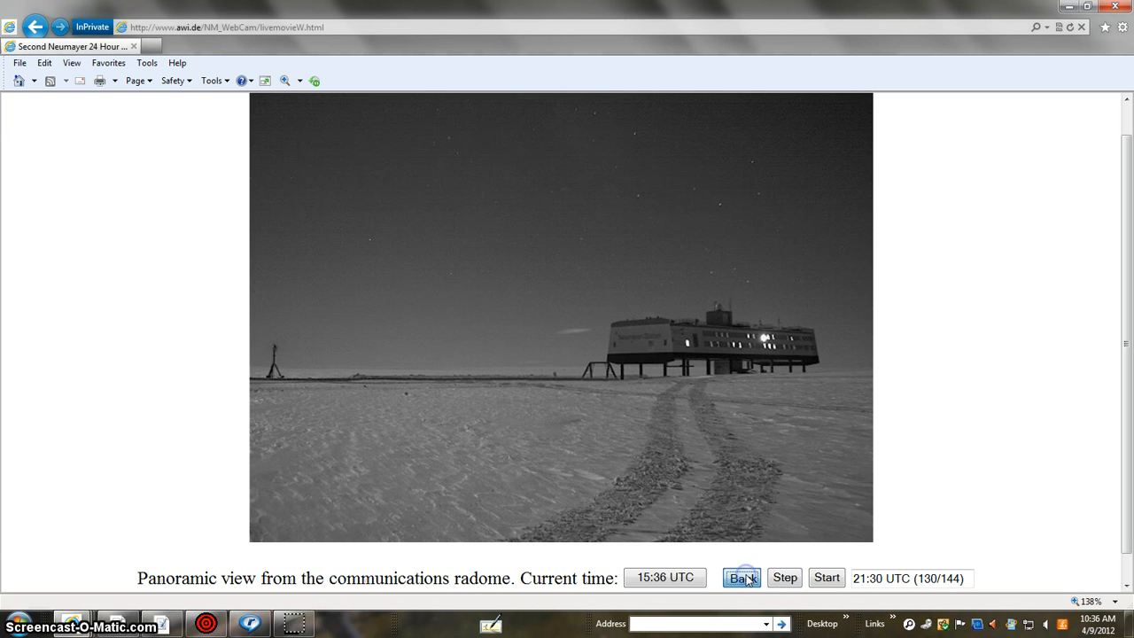
pyautogui.click(744, 578)
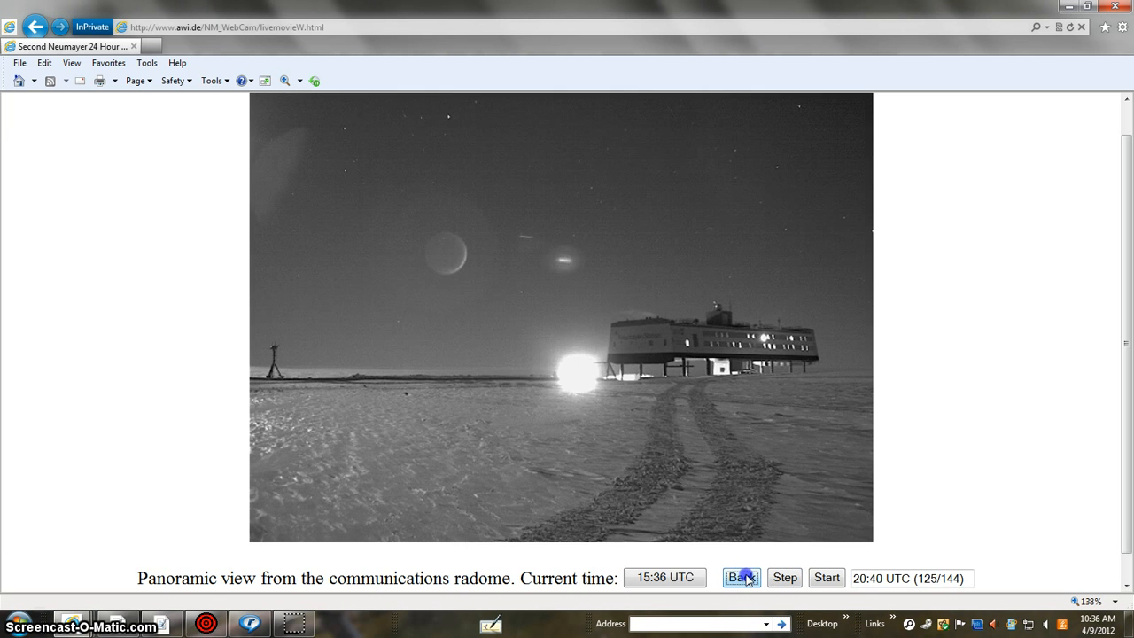
pyautogui.click(744, 578)
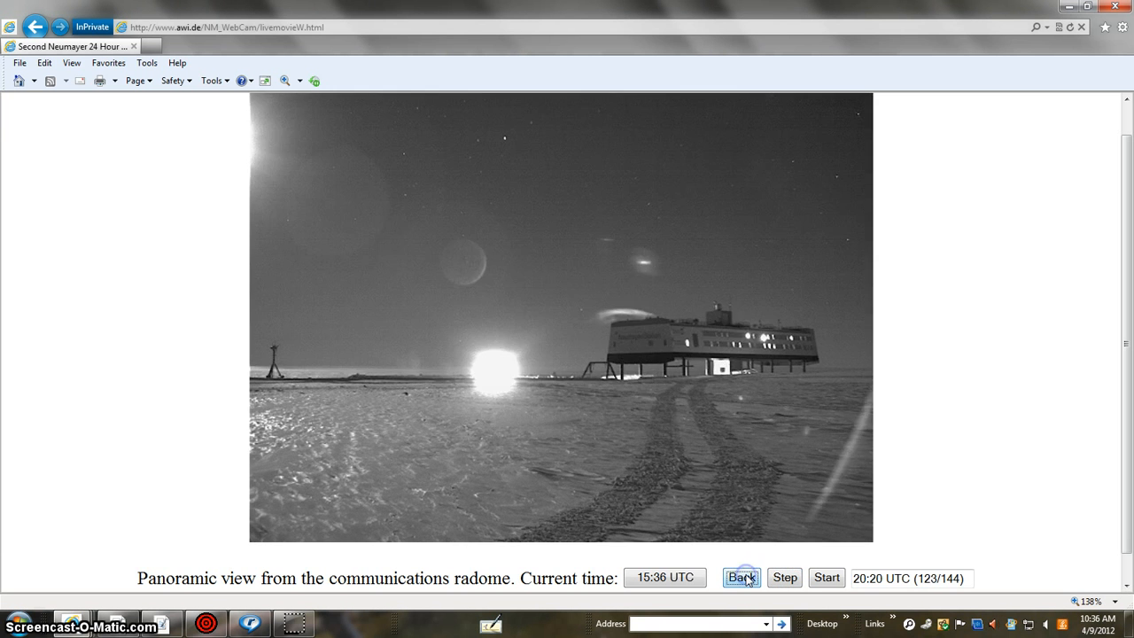
pyautogui.click(743, 577)
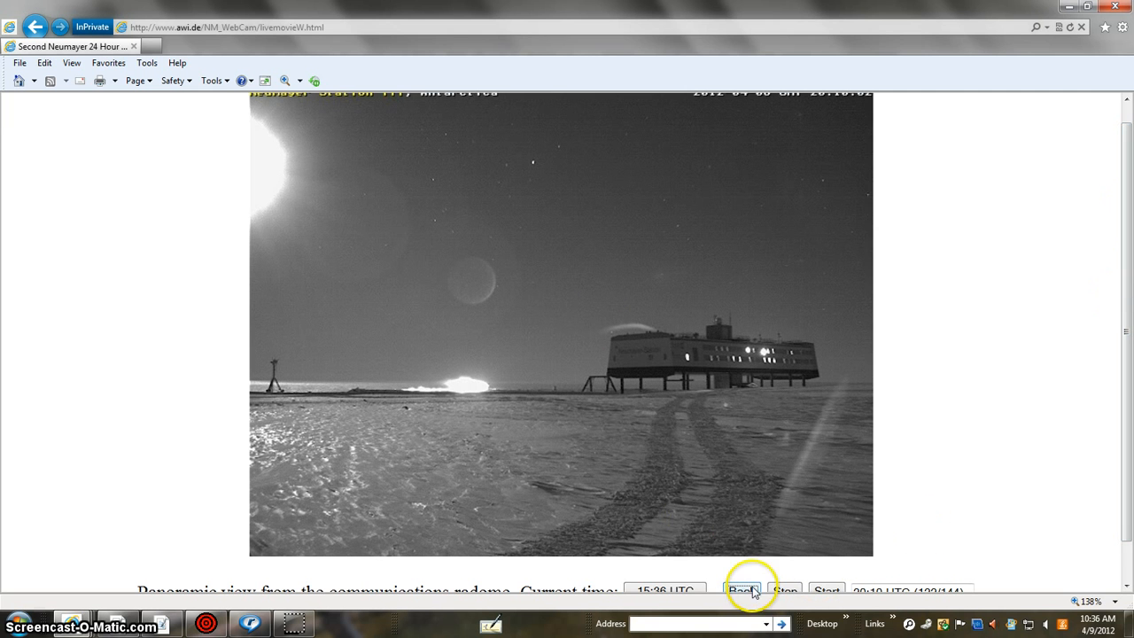
pyautogui.click(745, 589)
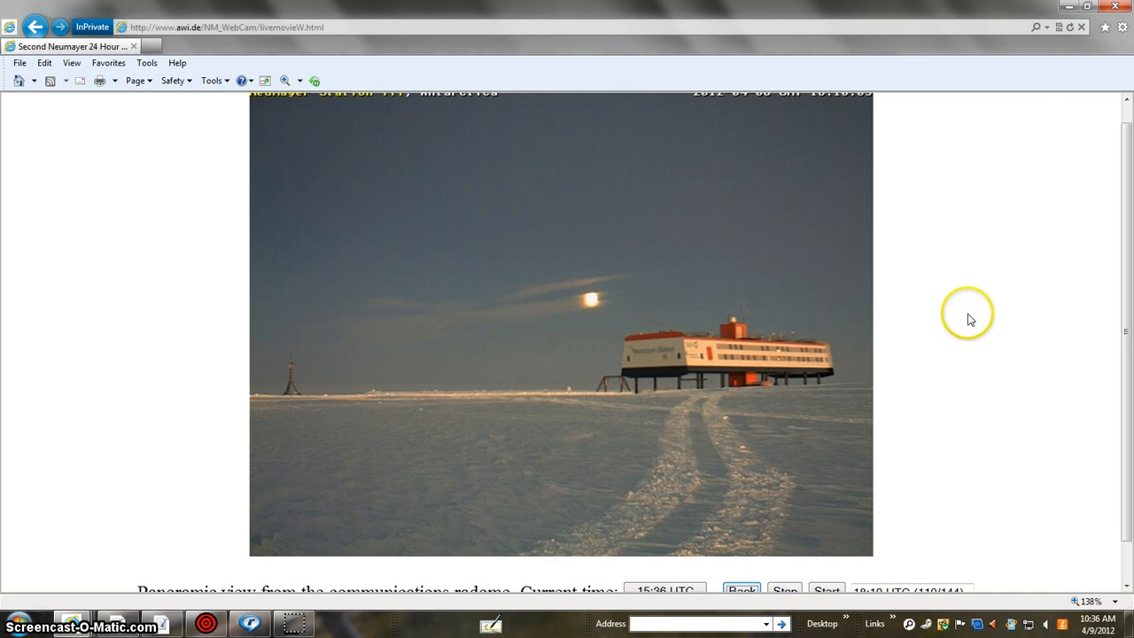
pyautogui.moveTo(1128, 268)
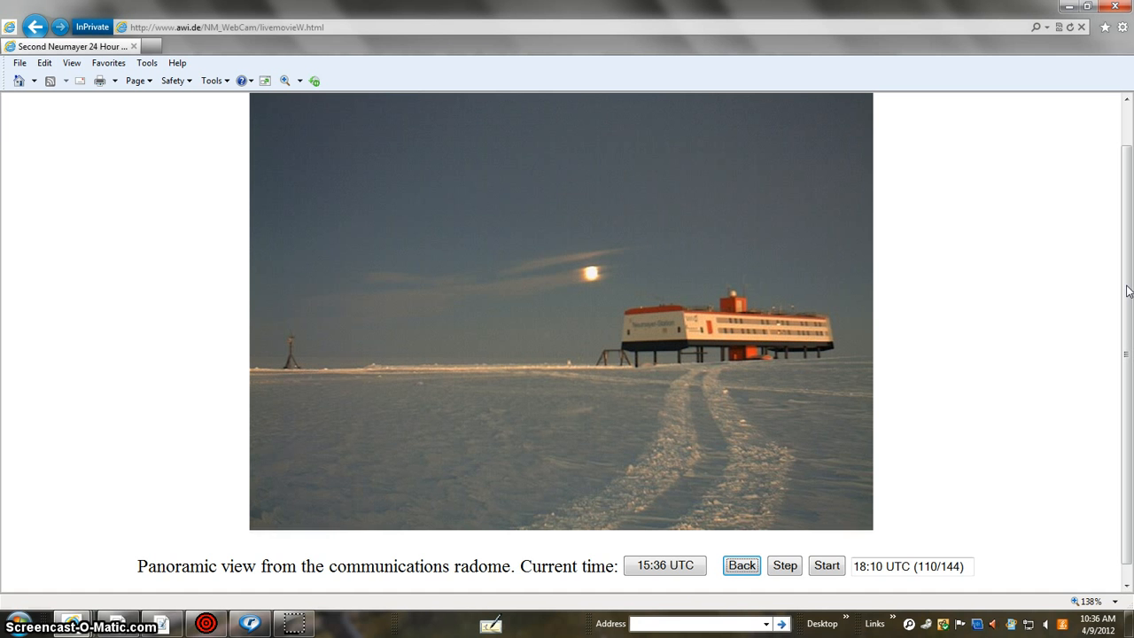
pyautogui.moveTo(1087, 80)
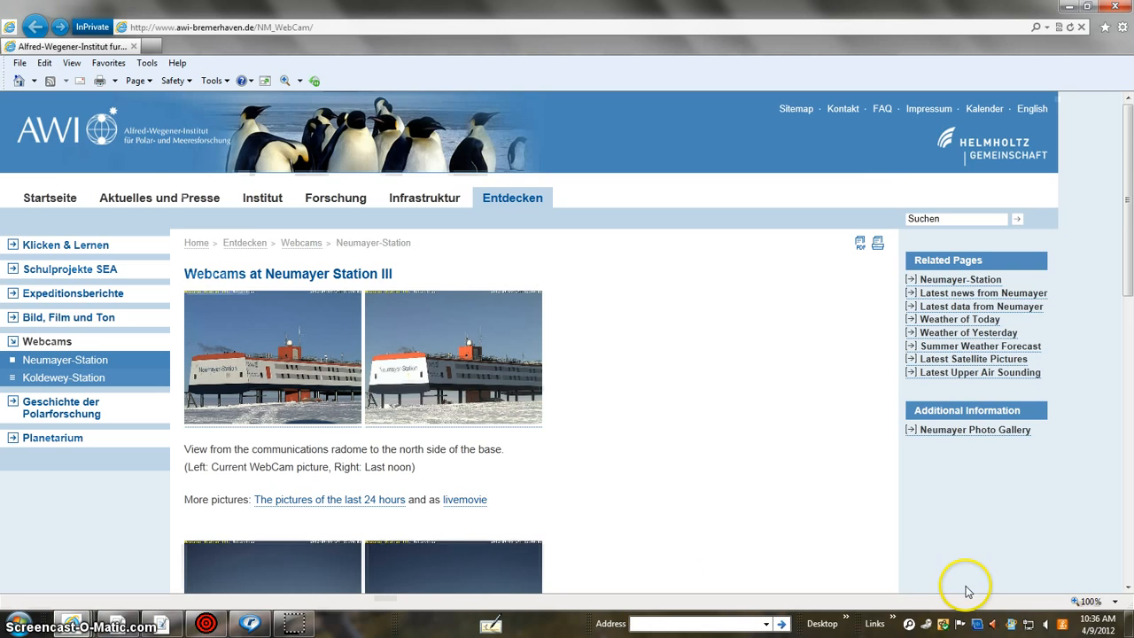
# Step: Scroll through the radome, roof and PALAOA mast camera views, back up to the heading
pyautogui.scroll(-3)
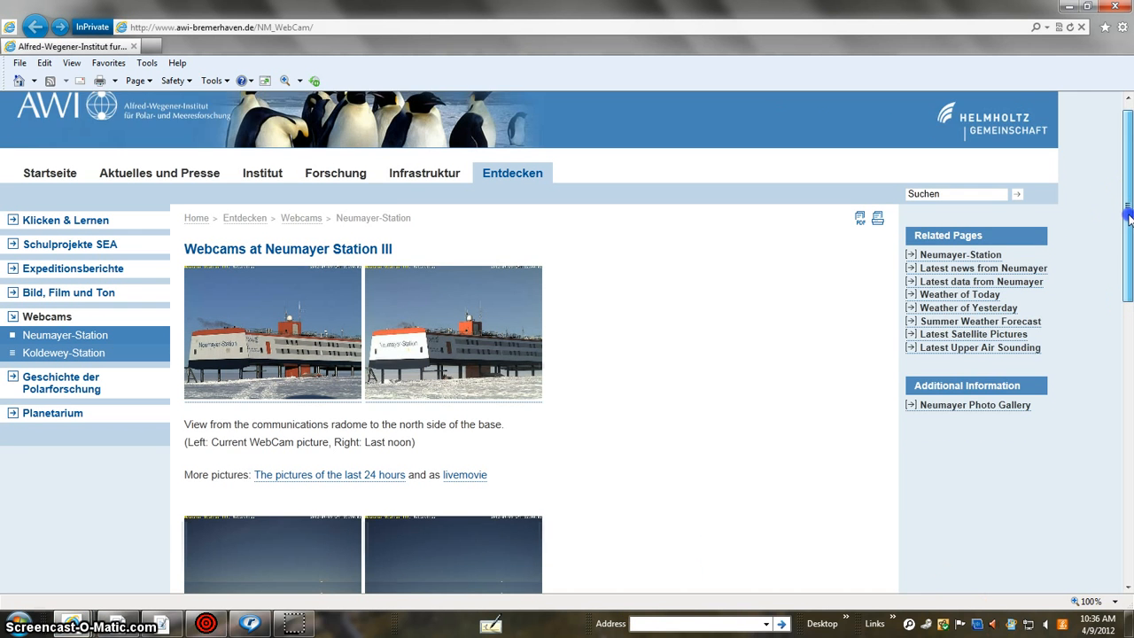
pyautogui.scroll(-3)
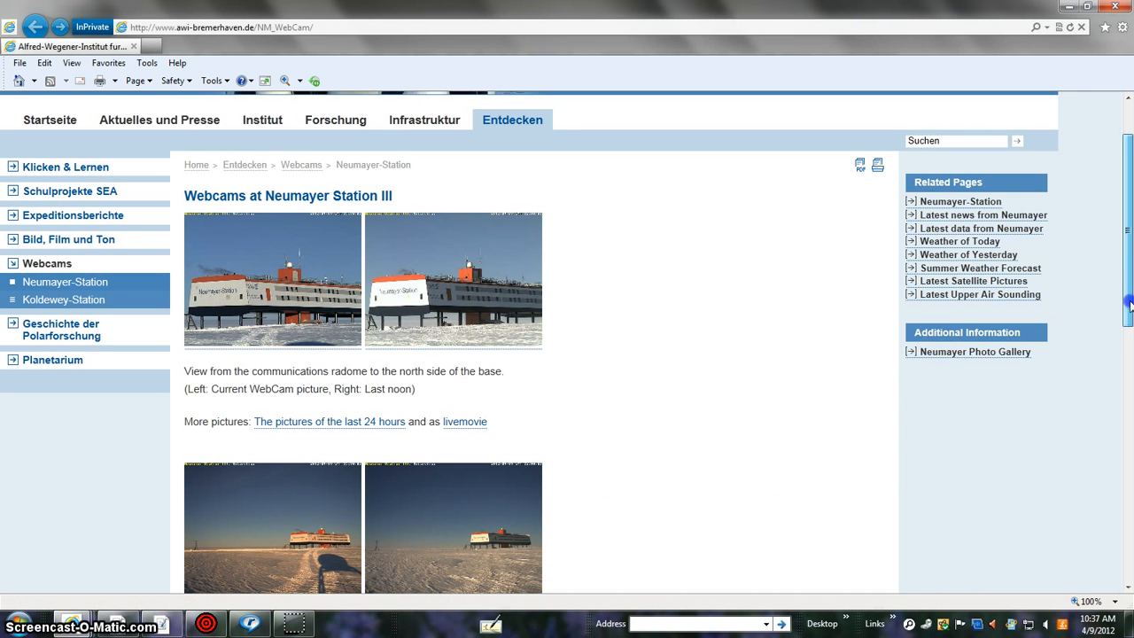
pyautogui.scroll(-3)
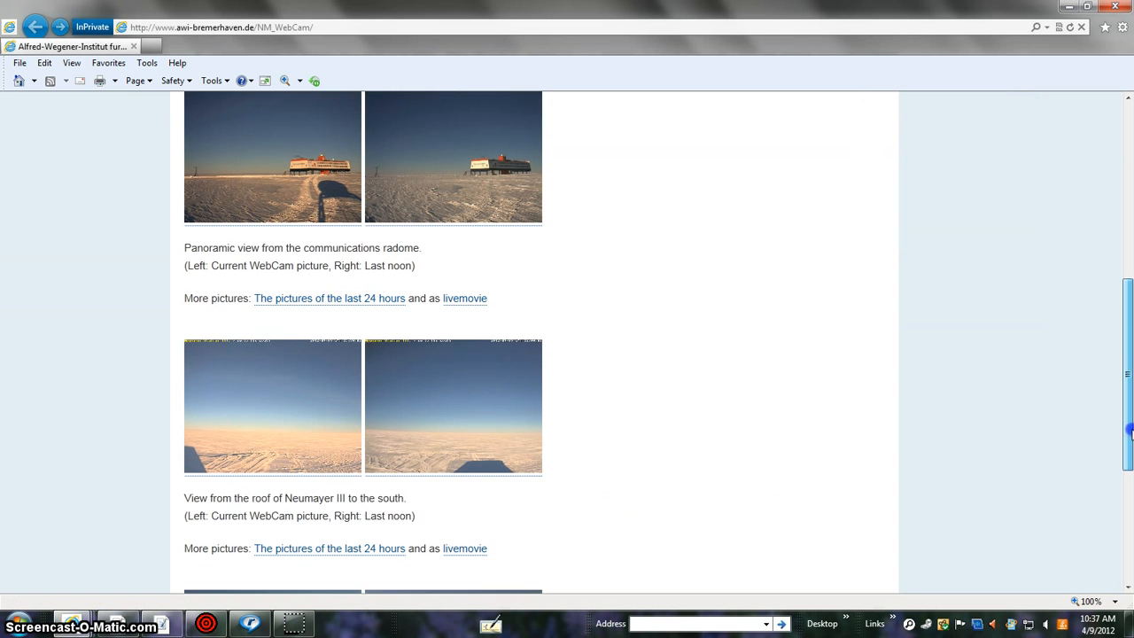
pyautogui.scroll(-3)
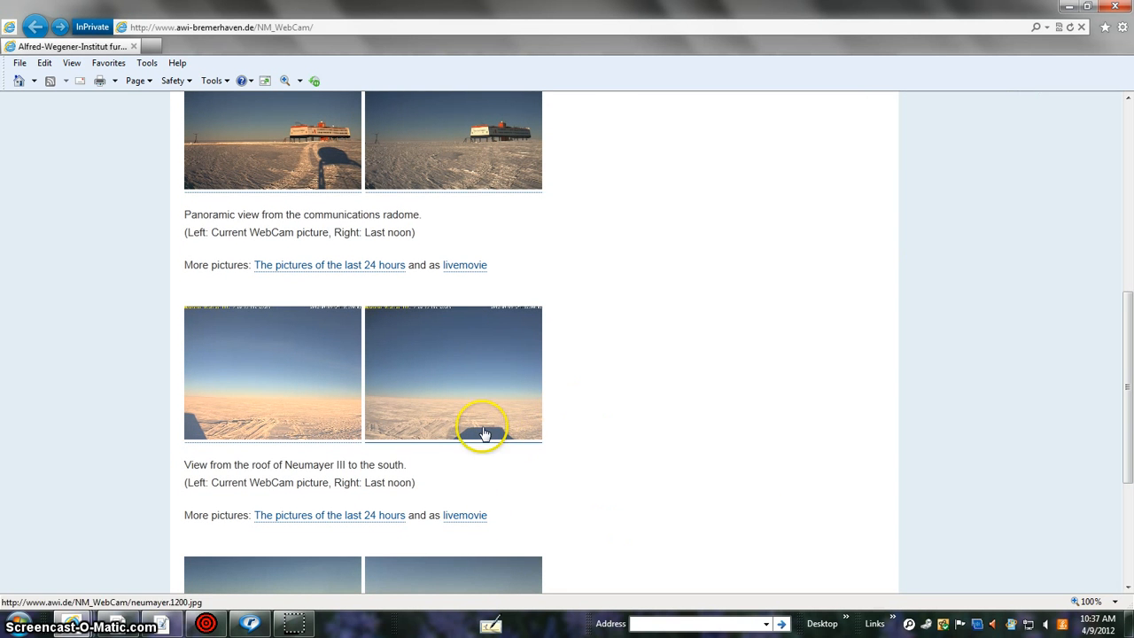
pyautogui.moveTo(1130, 195)
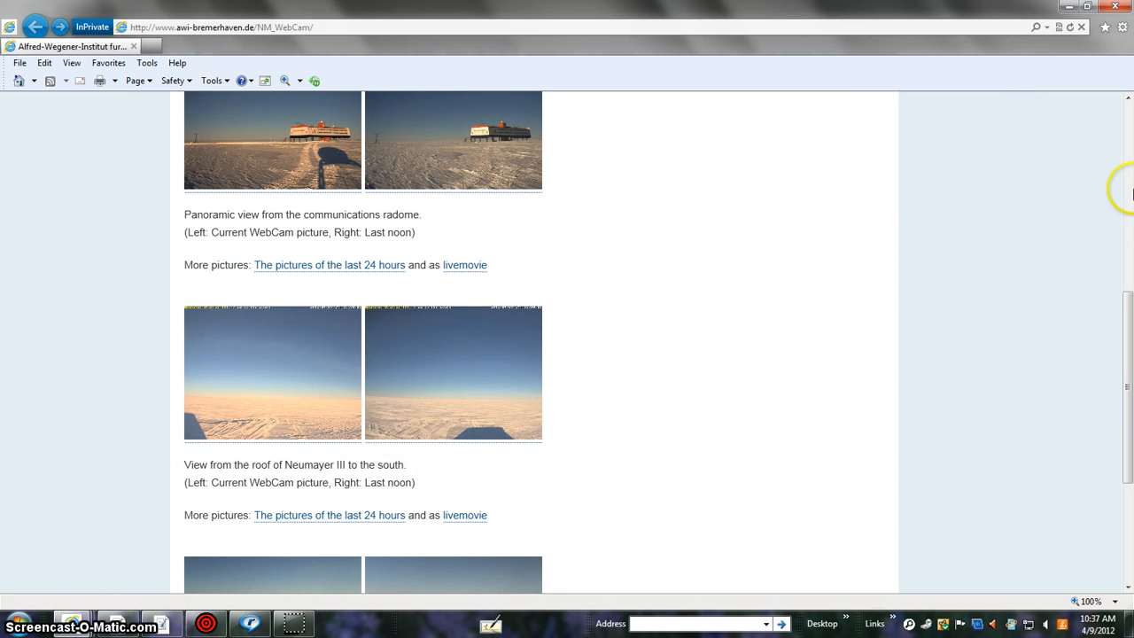
pyautogui.scroll(-3)
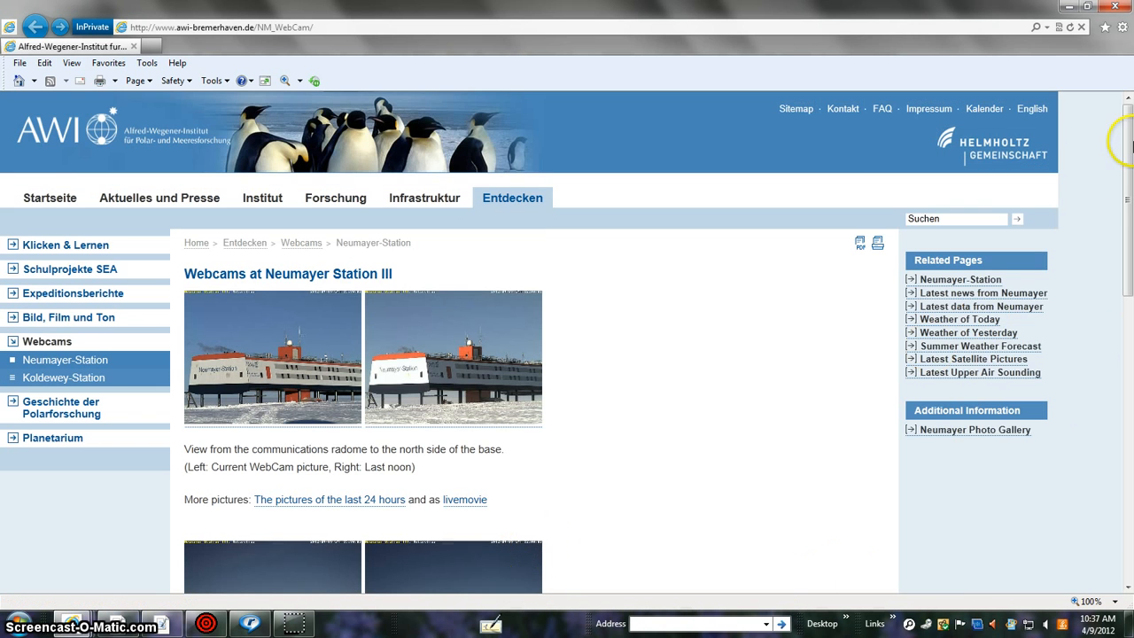
pyautogui.scroll(-3)
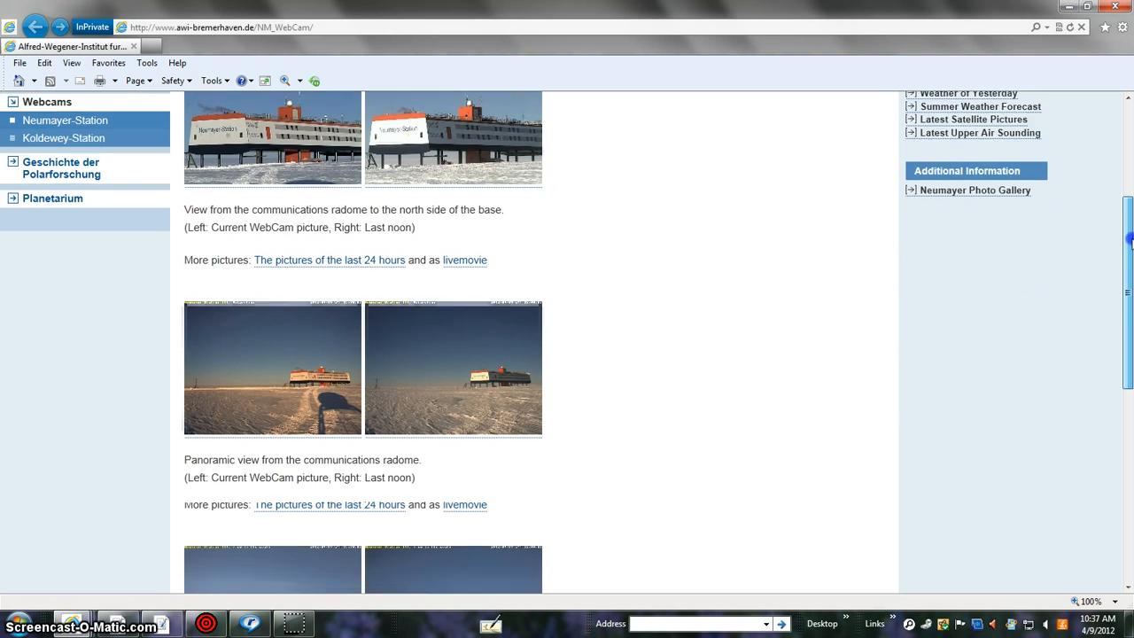
pyautogui.scroll(-3)
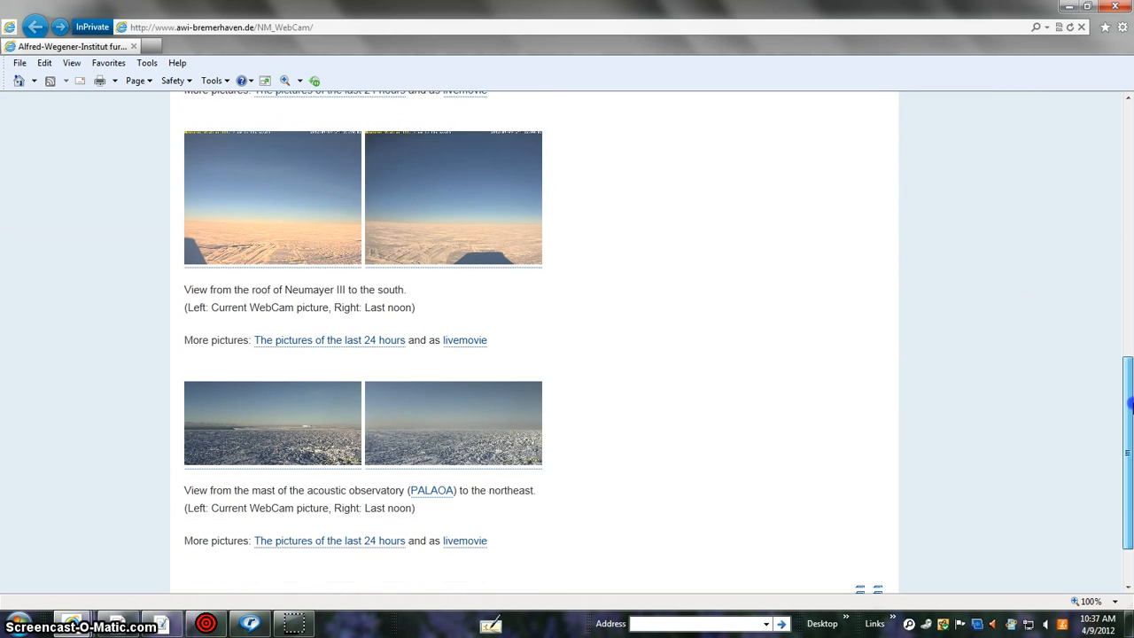
pyautogui.scroll(-3)
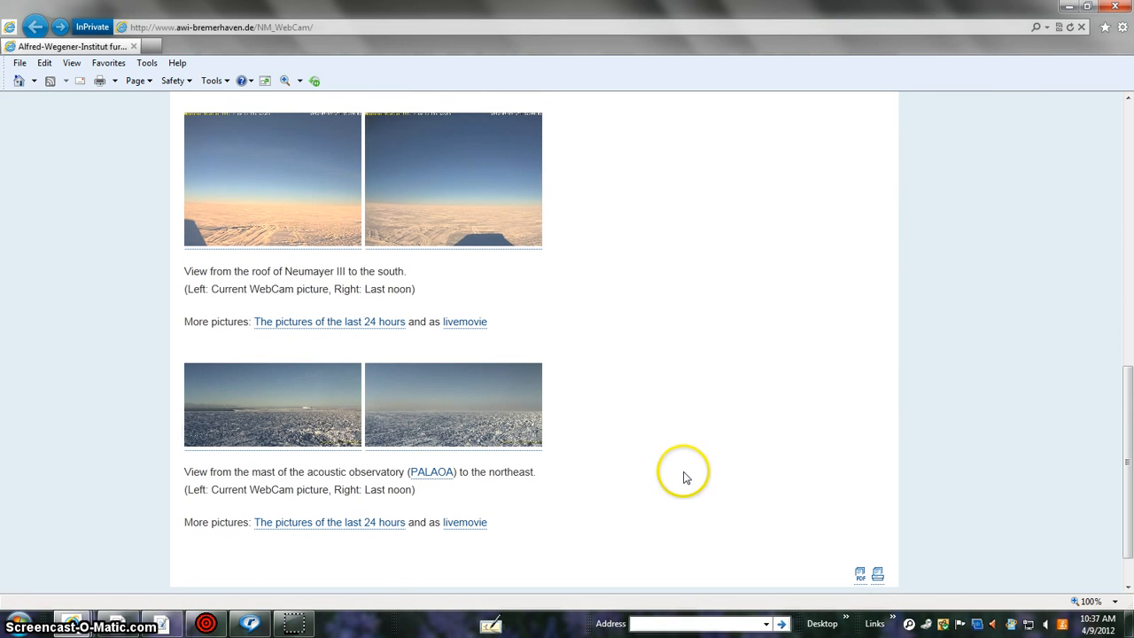
pyautogui.moveTo(678, 416)
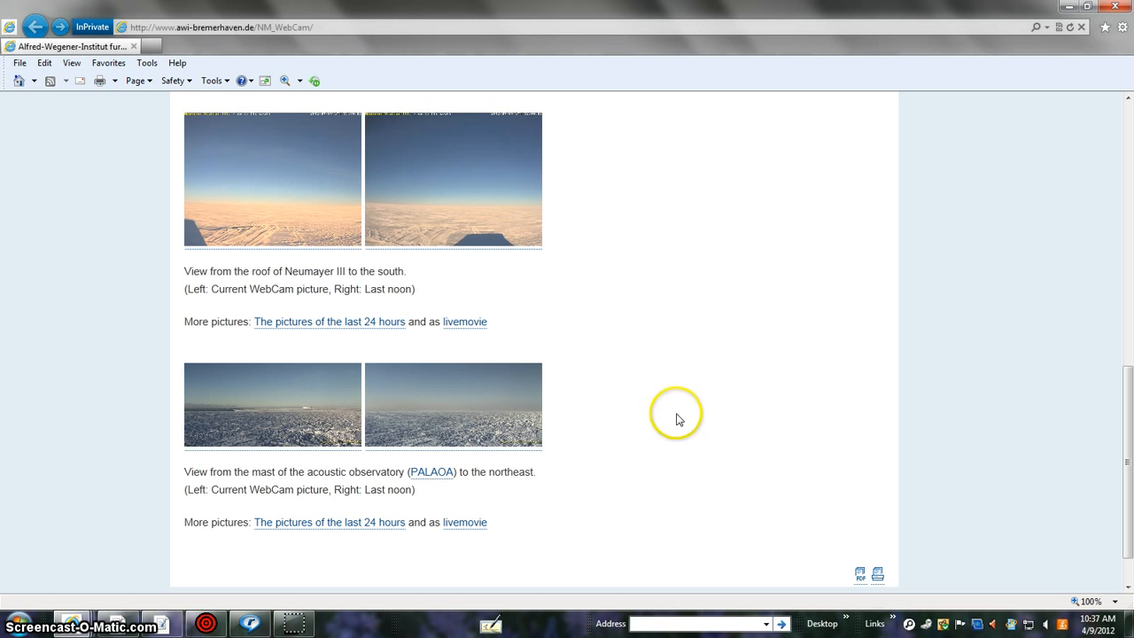
pyautogui.moveTo(526, 499)
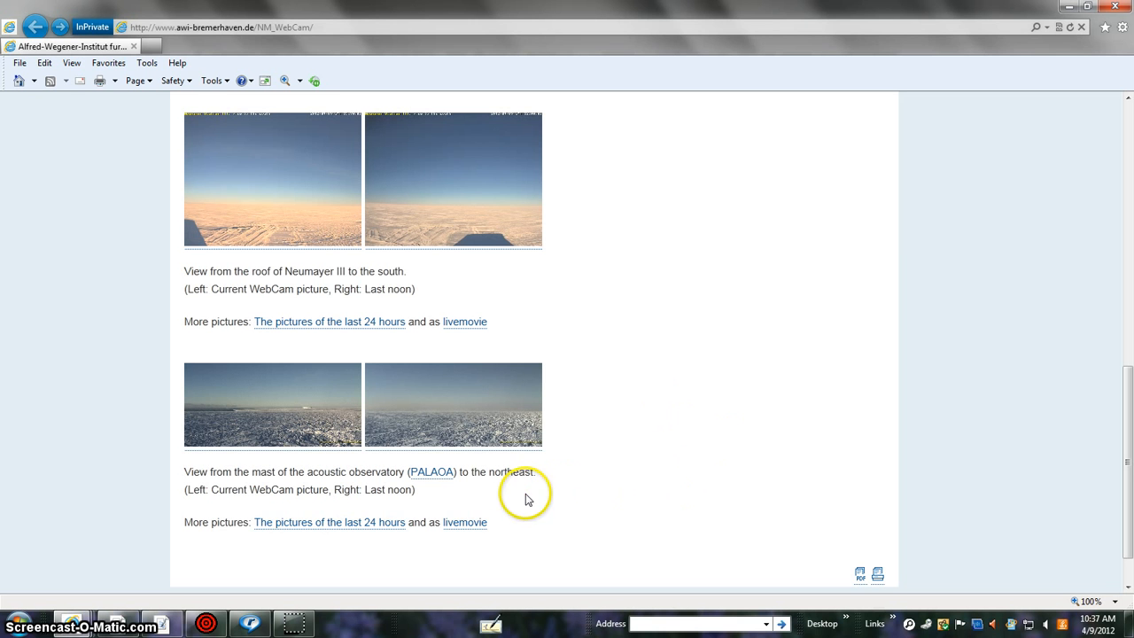
pyautogui.moveTo(746, 587)
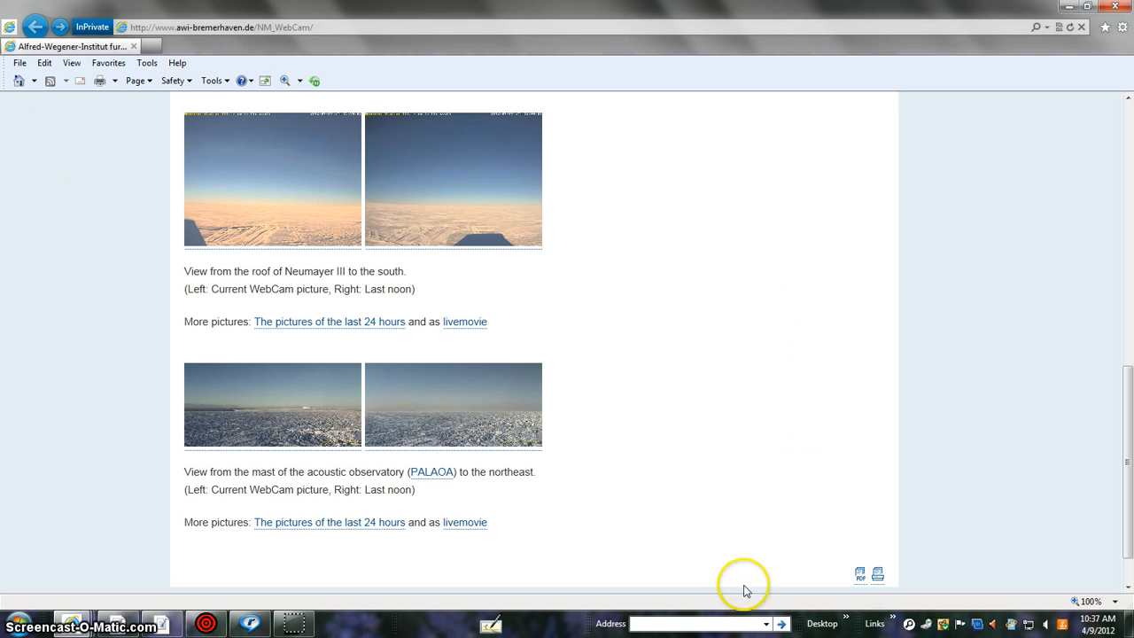
pyautogui.moveTo(1125, 416)
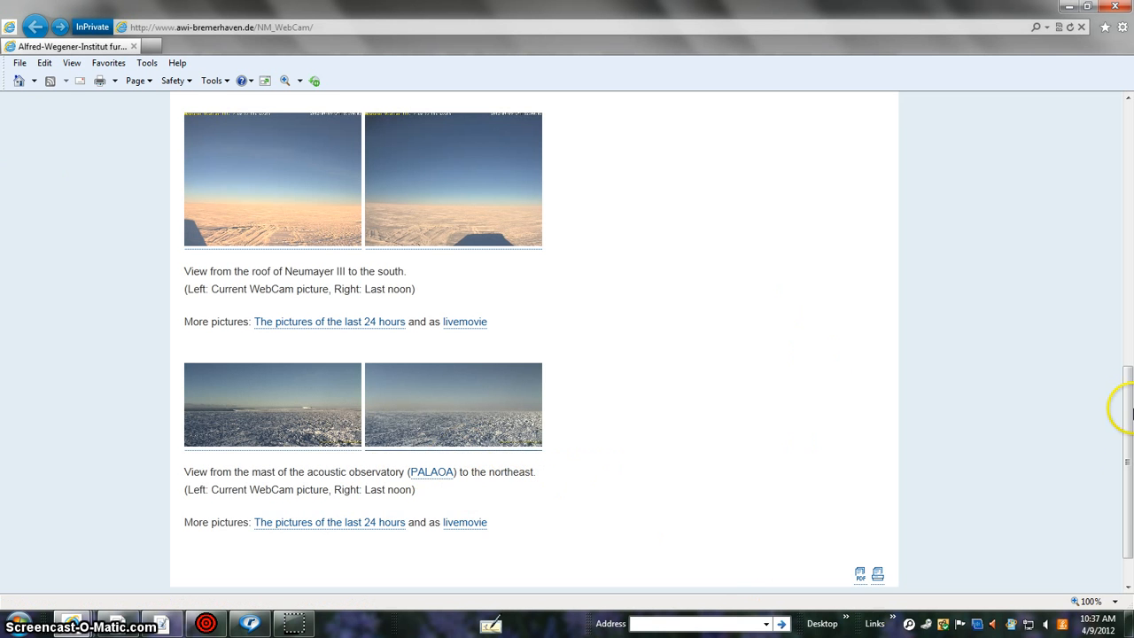
pyautogui.scroll(3)
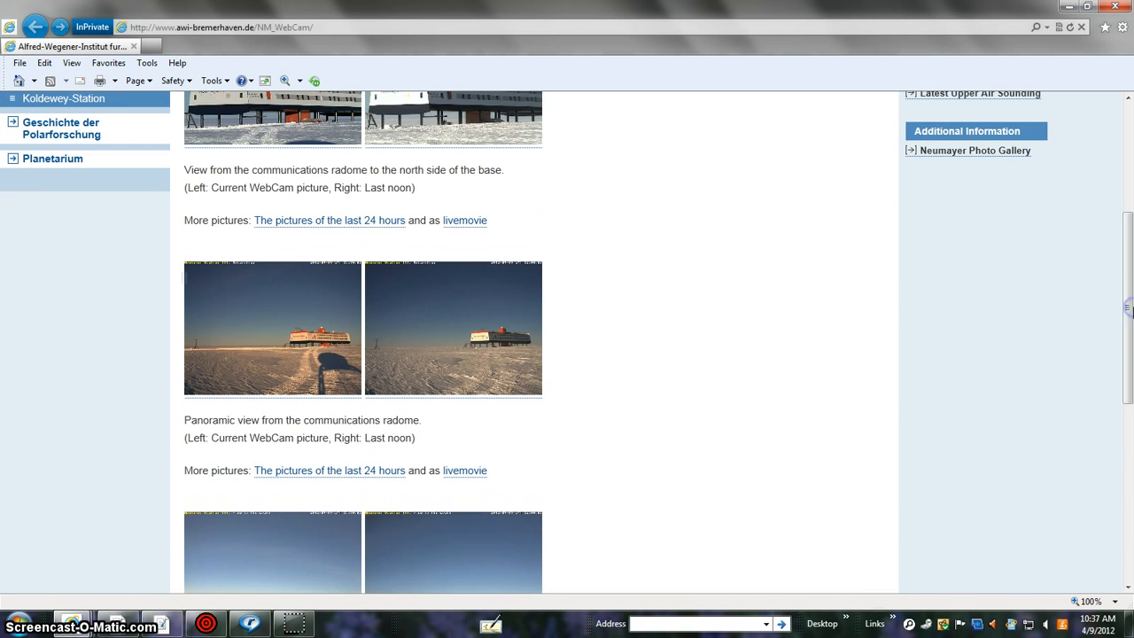
pyautogui.moveTo(859, 486)
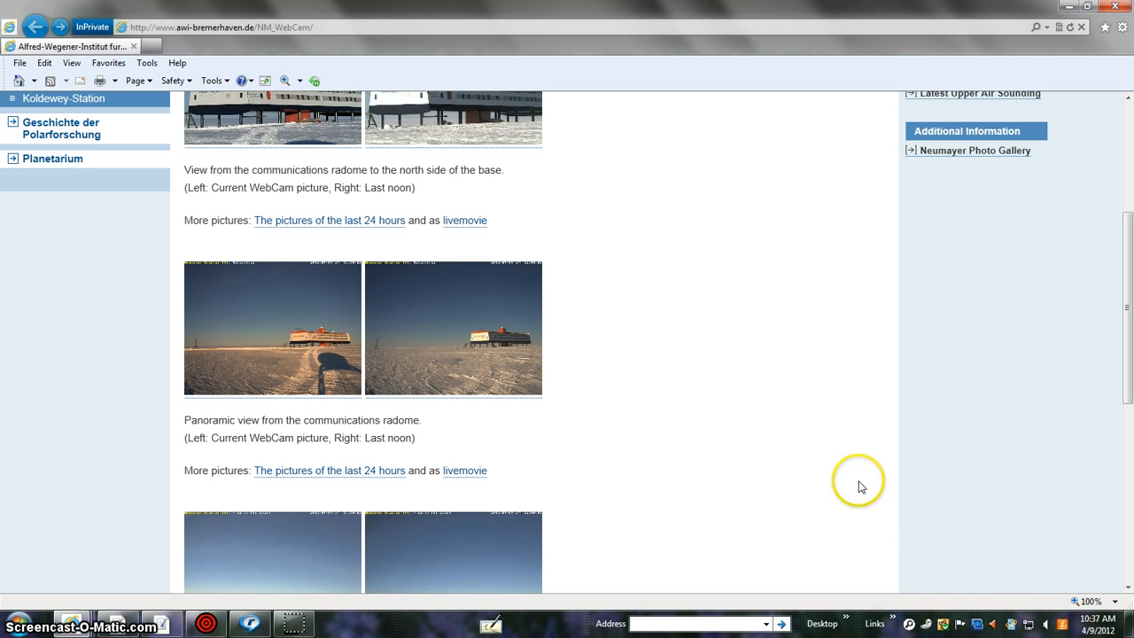
pyautogui.moveTo(1127, 305)
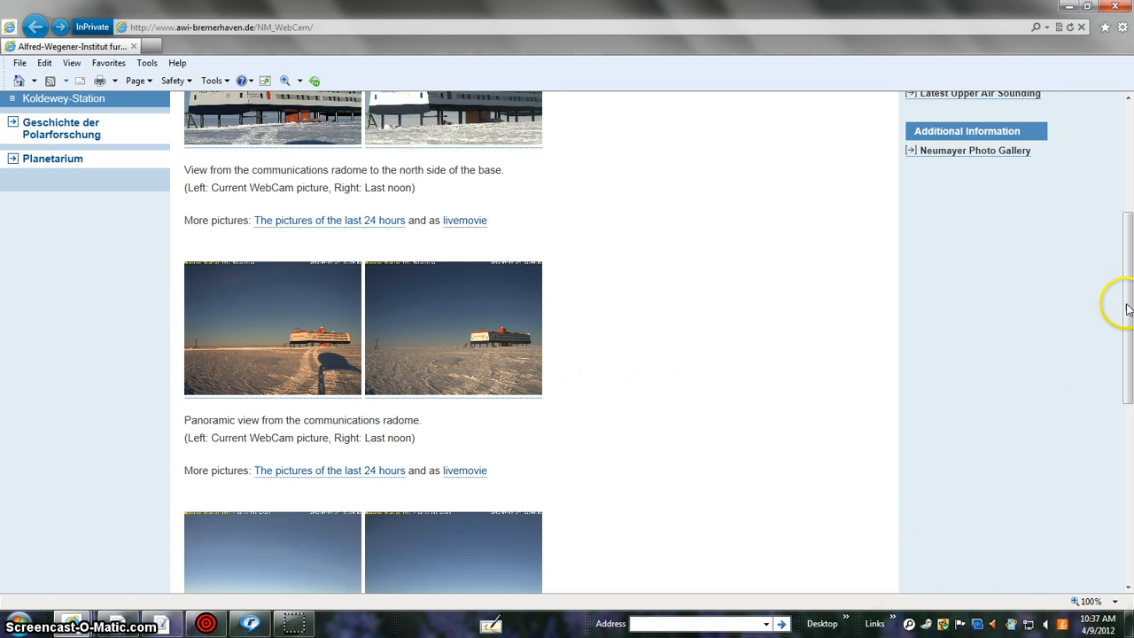
pyautogui.scroll(-3)
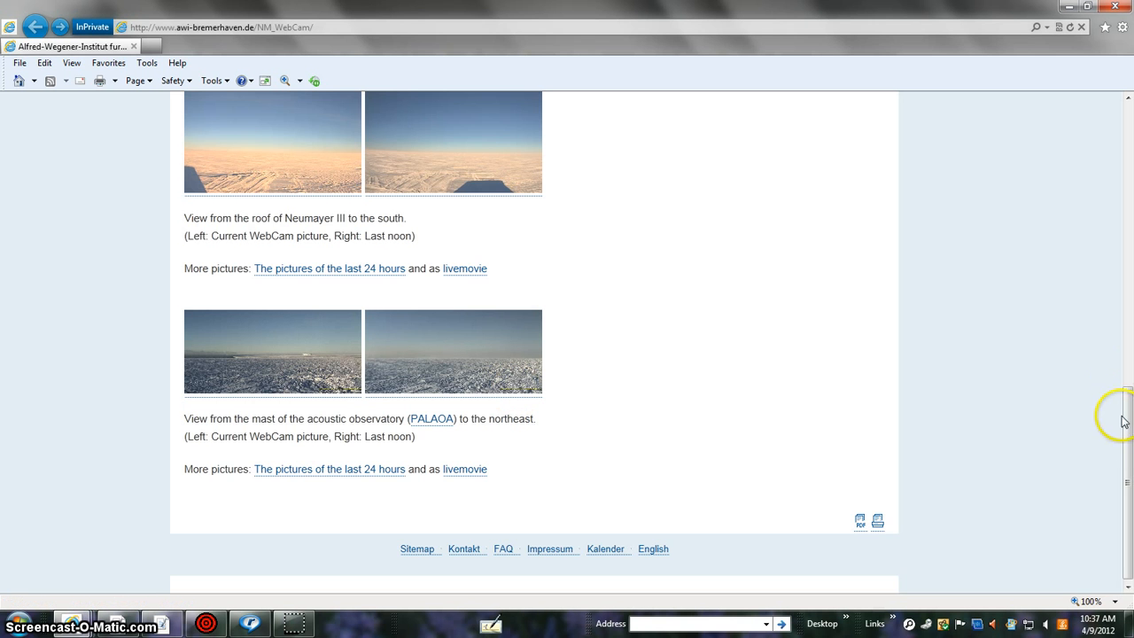
pyautogui.scroll(3)
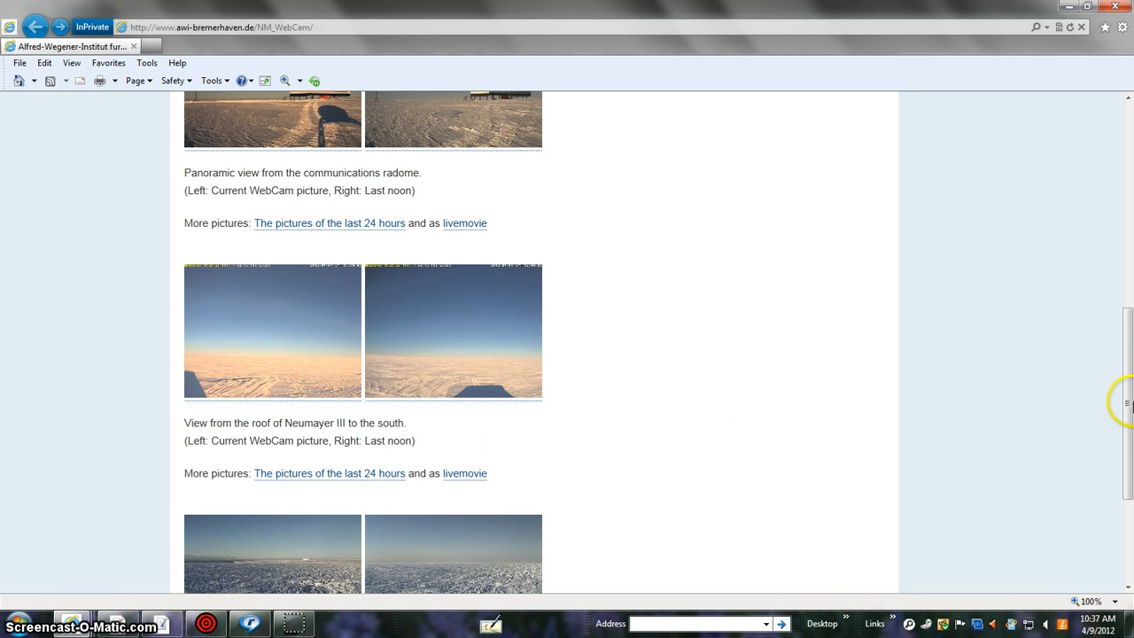
pyautogui.scroll(-3)
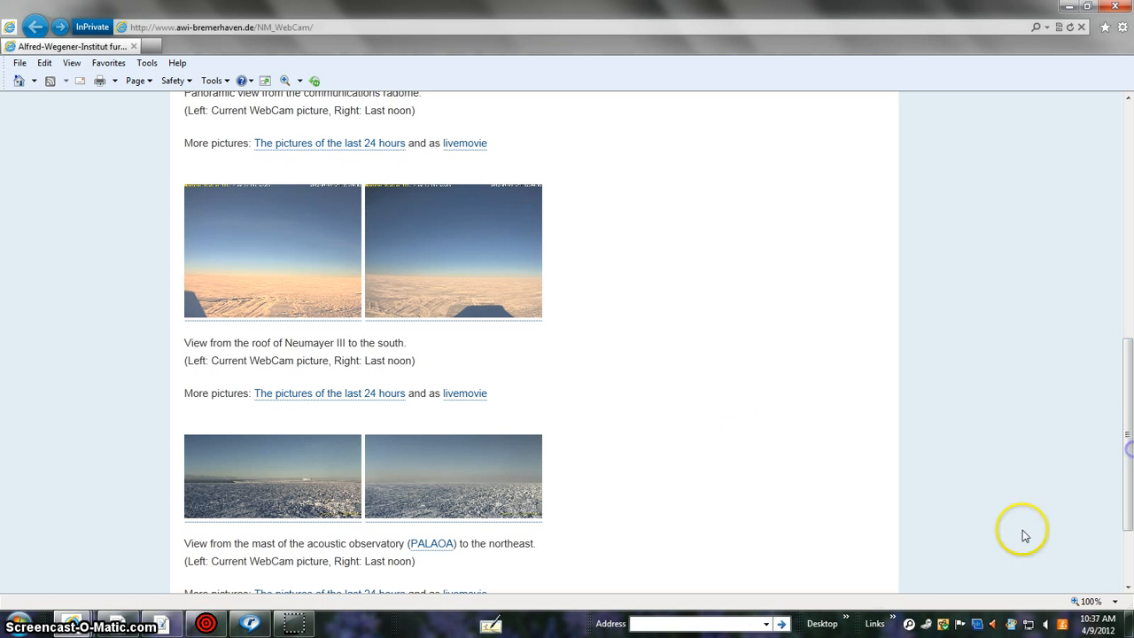
pyautogui.moveTo(487, 529)
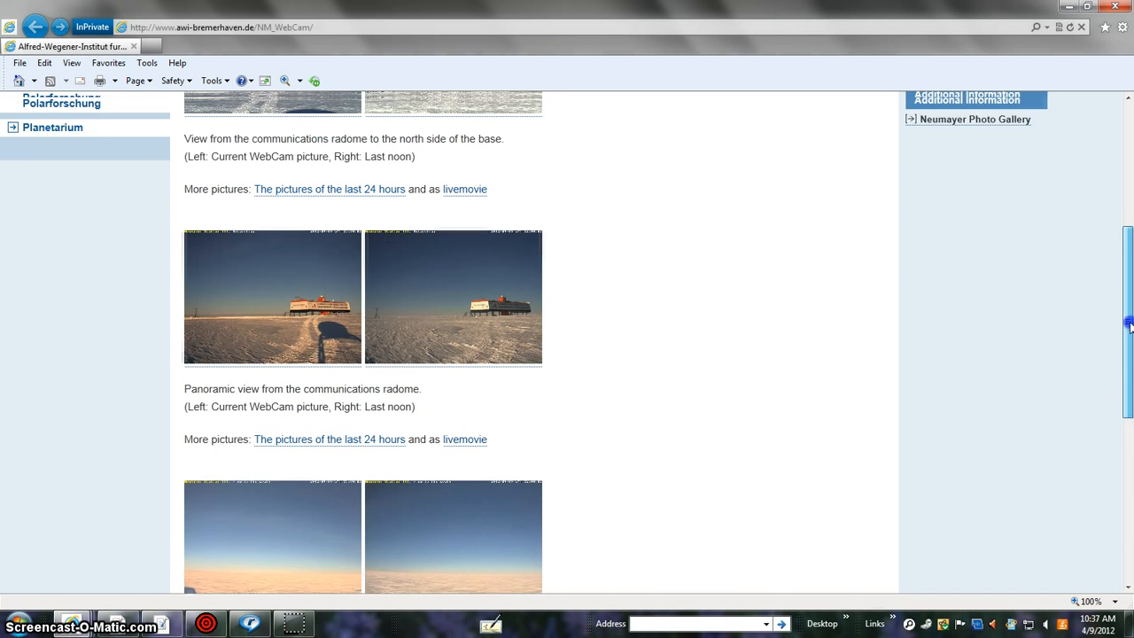
pyautogui.scroll(3)
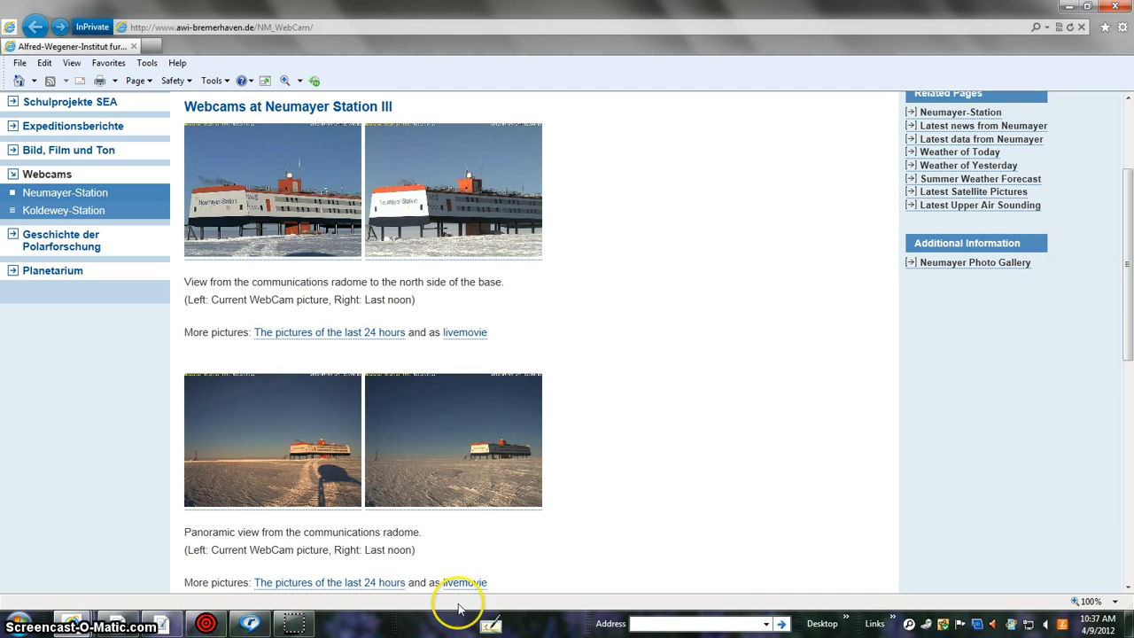
pyautogui.moveTo(285, 623)
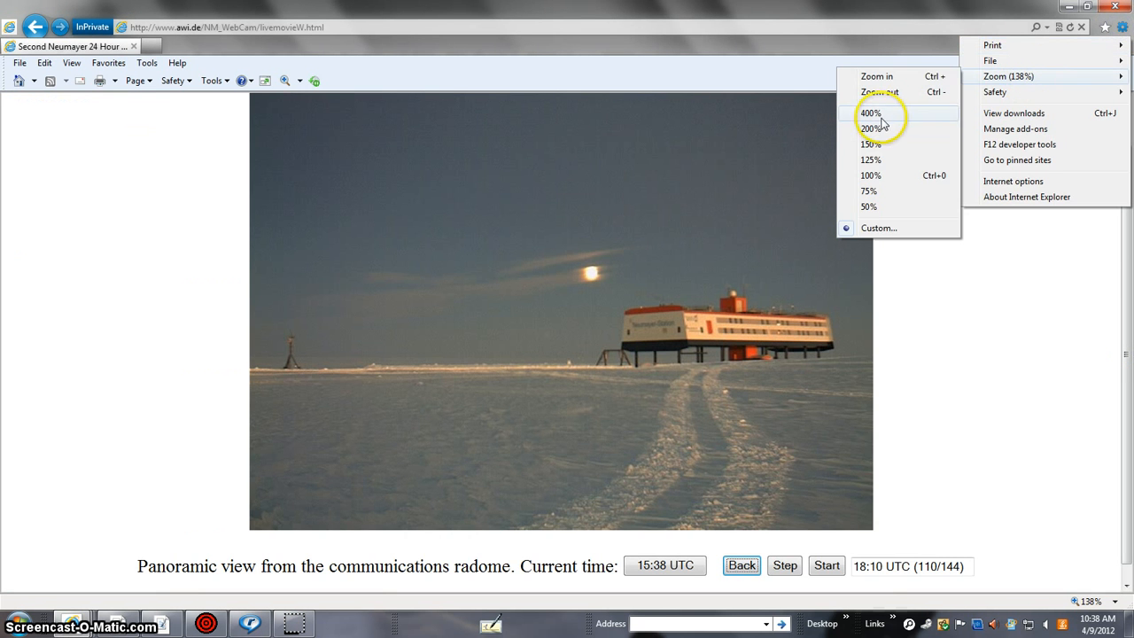
# Step: Zoom the page to 400% and pan across the moonlit station frame to its timestamp
pyautogui.click(873, 113)
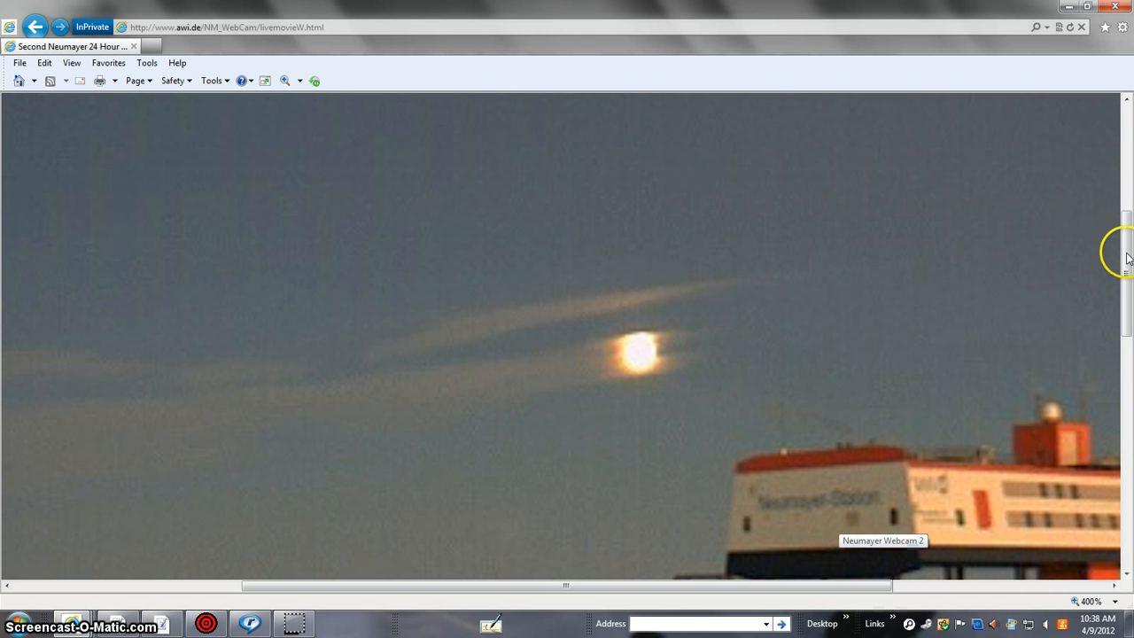
pyautogui.scroll(-3)
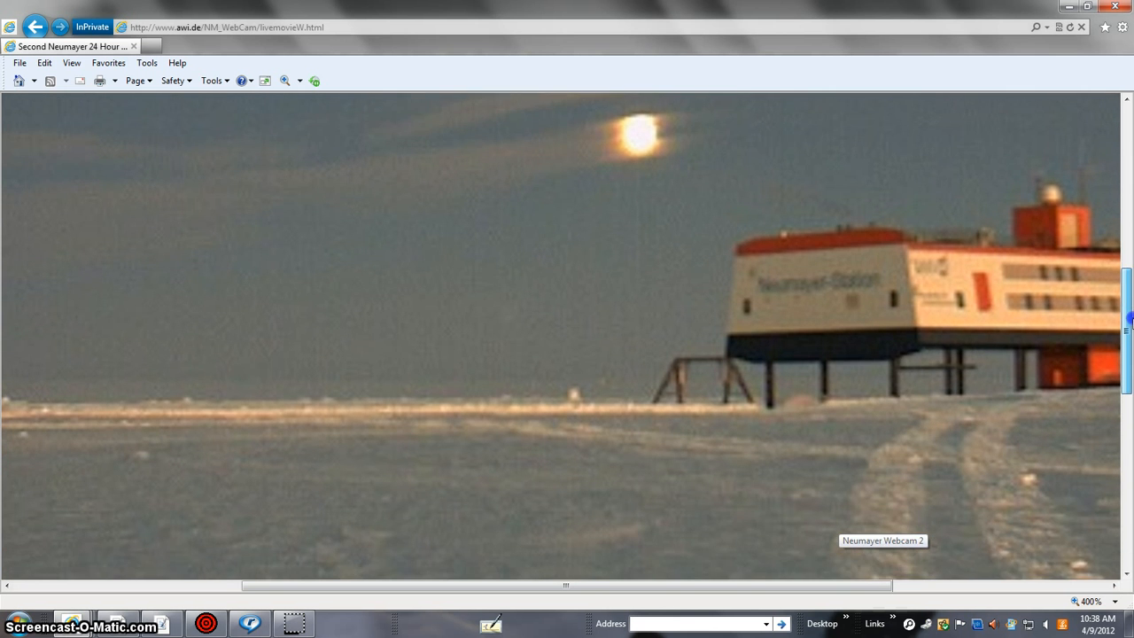
pyautogui.scroll(-3)
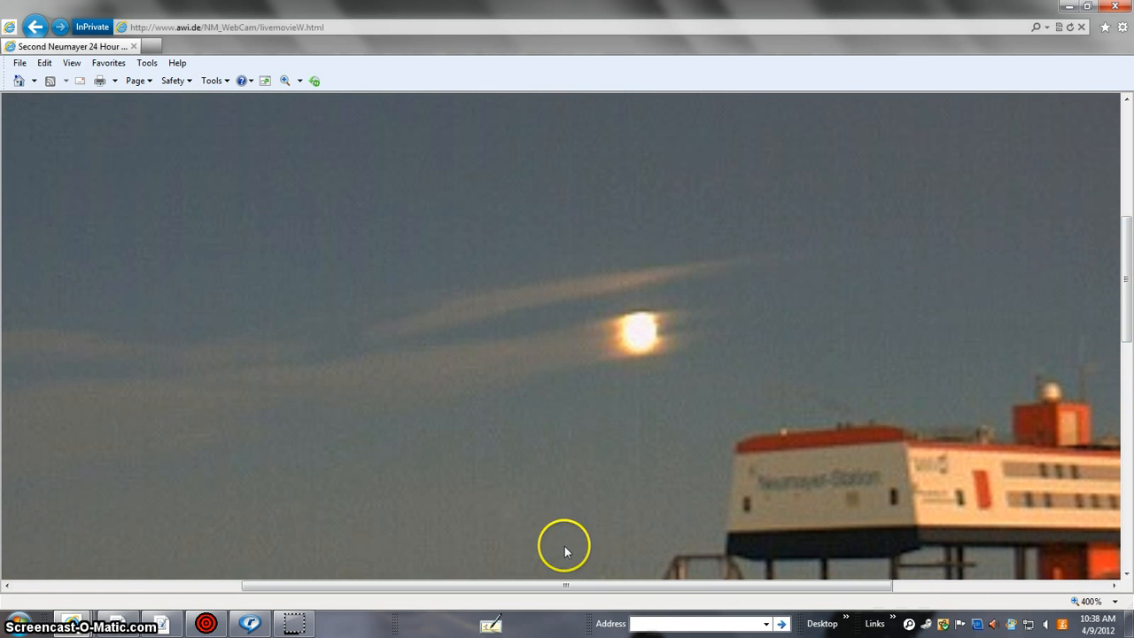
pyautogui.moveTo(553, 588)
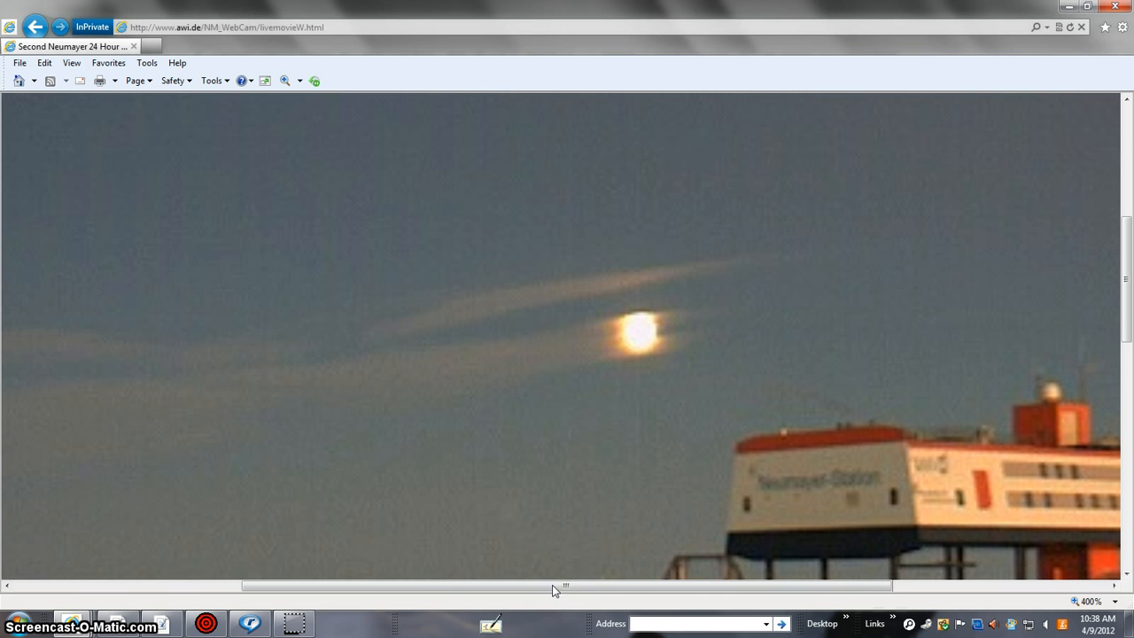
pyautogui.moveTo(553, 586); pyautogui.dragTo(572, 585)
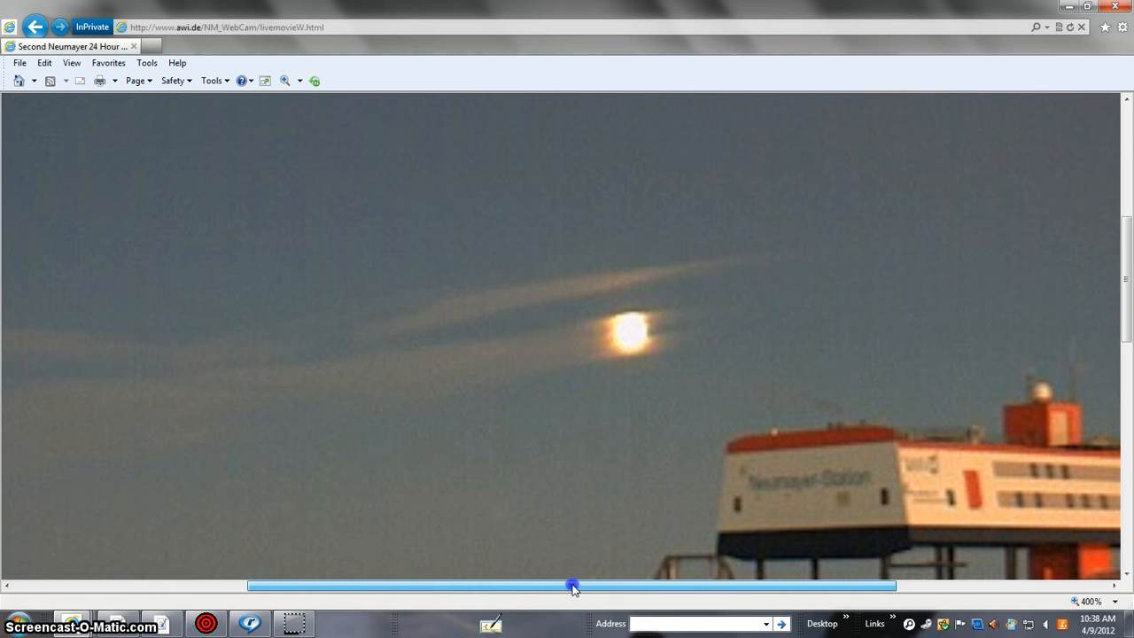
pyautogui.moveTo(573, 585); pyautogui.dragTo(689, 586)
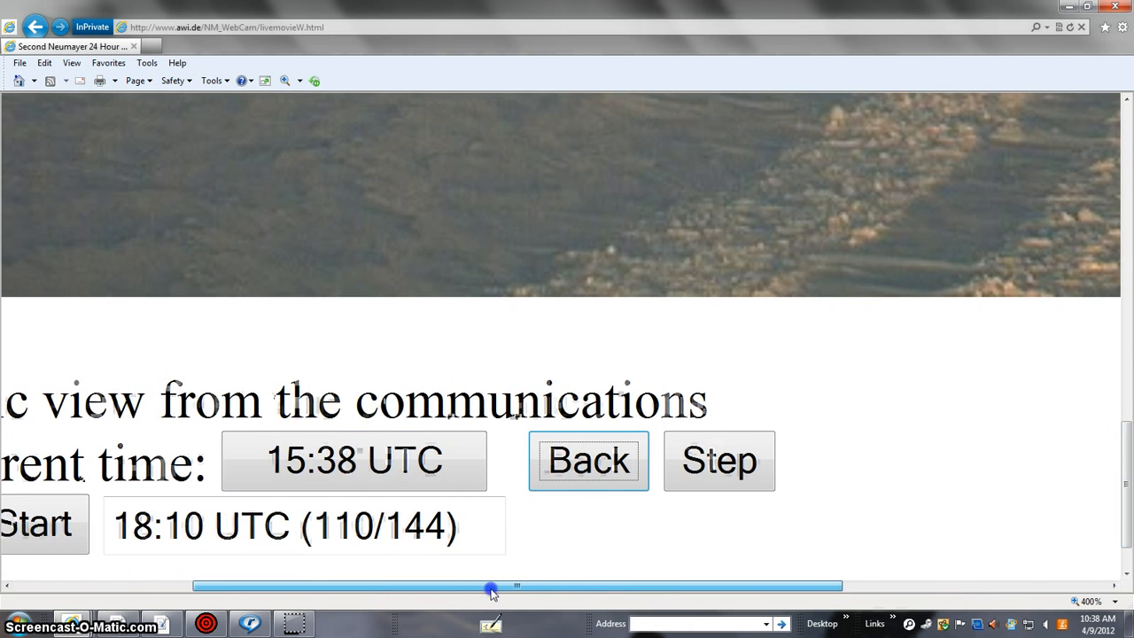
pyautogui.moveTo(492, 585); pyautogui.dragTo(555, 585)
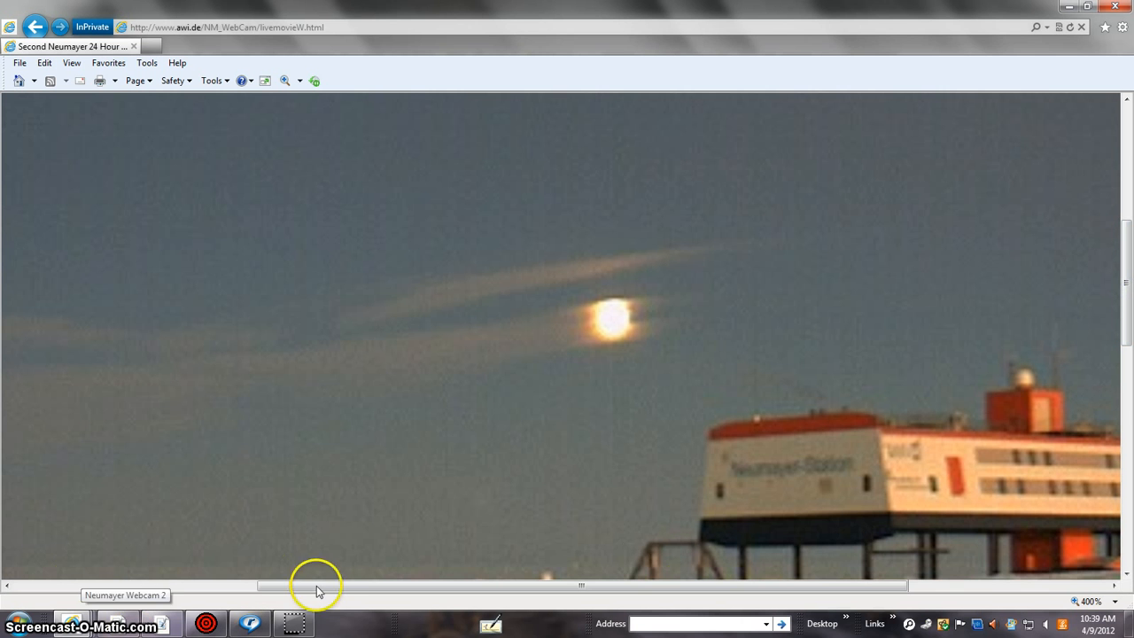
pyautogui.moveTo(319, 585); pyautogui.dragTo(593, 588)
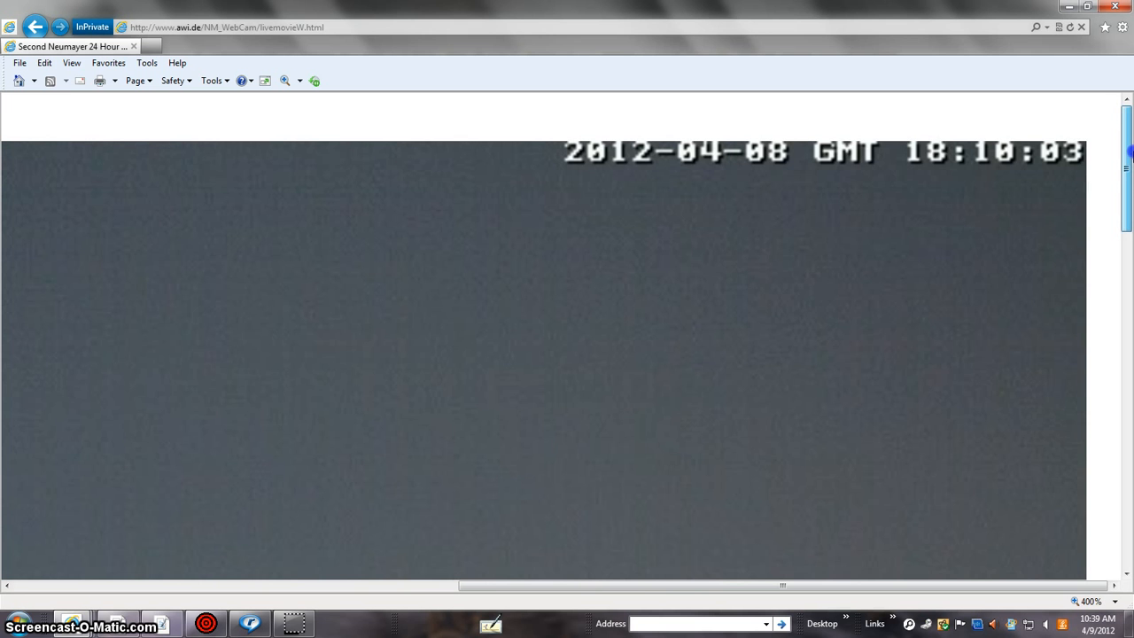
# Step: Pan the magnified view from the 18:10:03 GMT timestamp back onto the moon
pyautogui.moveTo(782, 586); pyautogui.dragTo(728, 585)
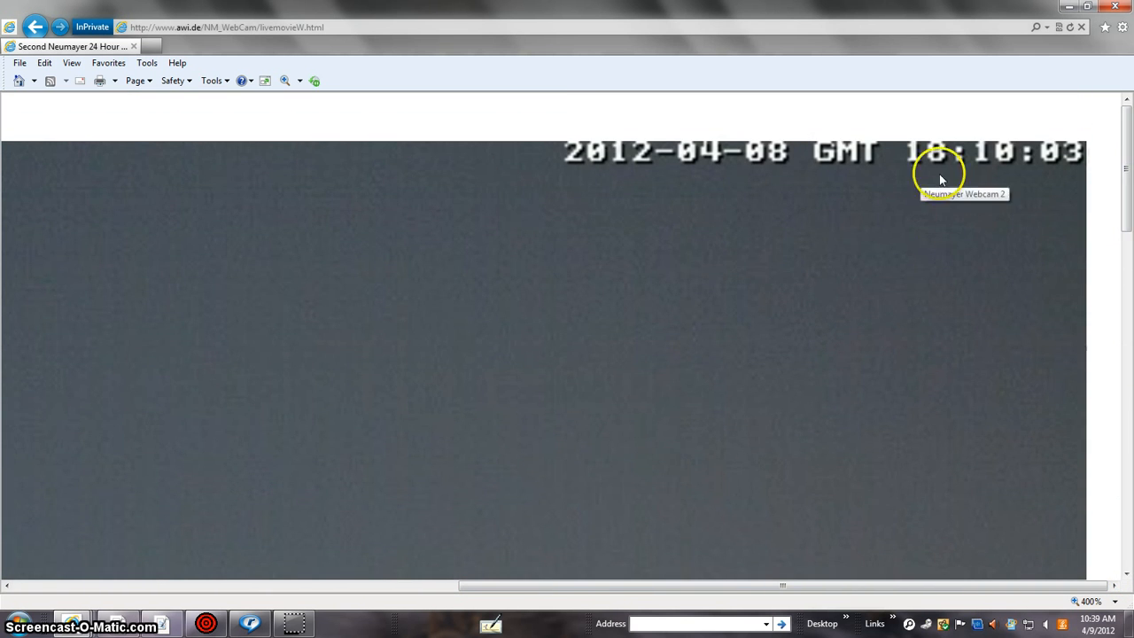
pyautogui.moveTo(1126, 334)
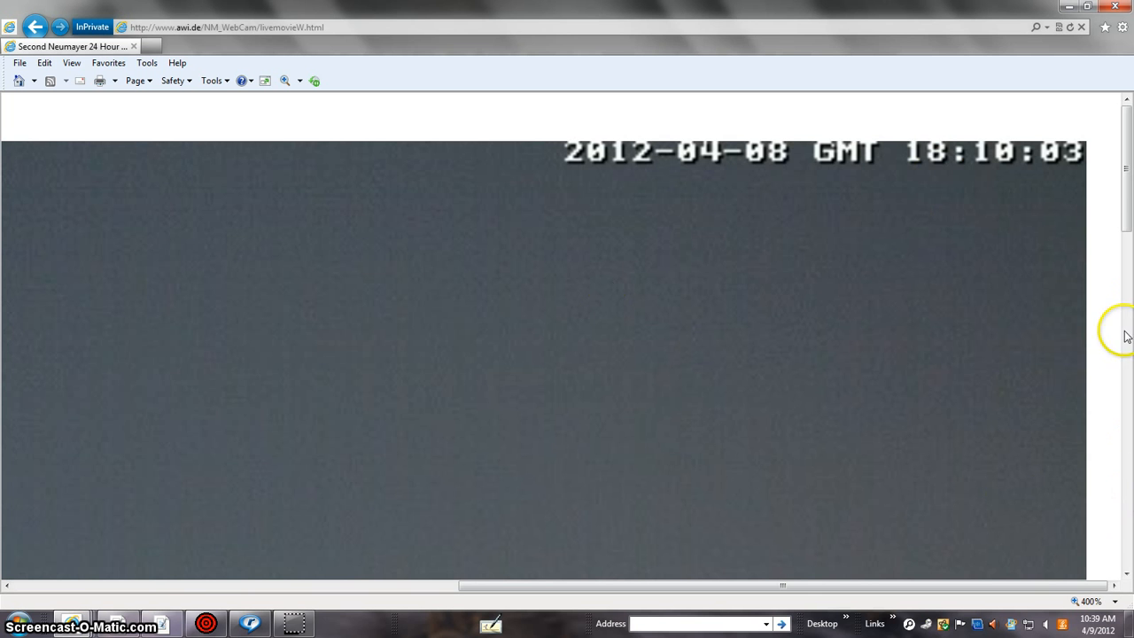
pyautogui.scroll(-3)
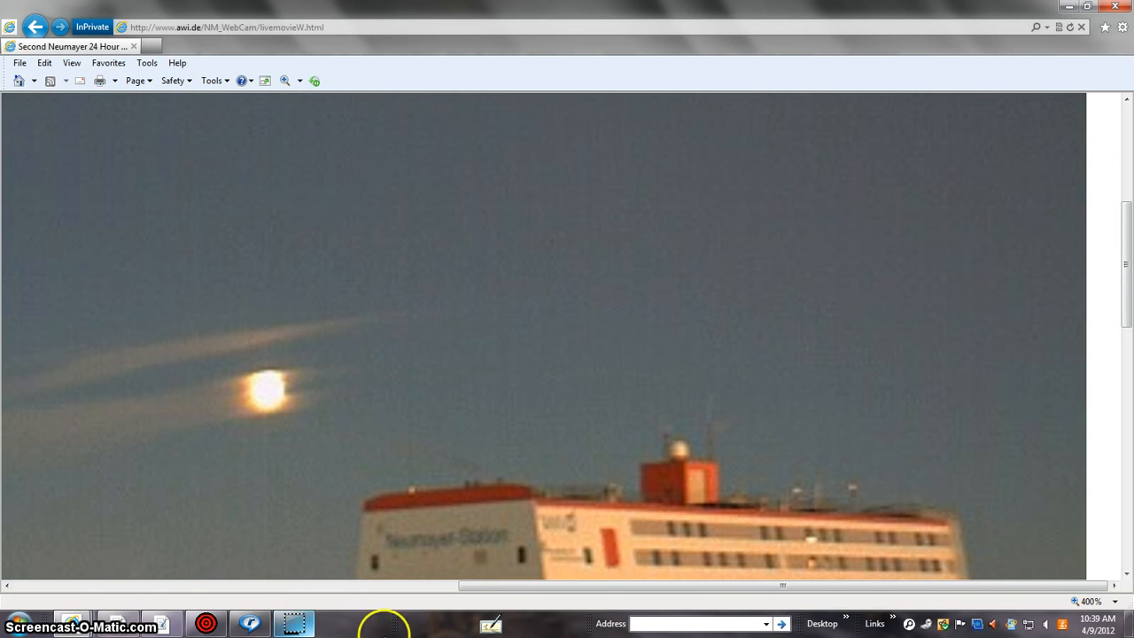
pyautogui.moveTo(710, 345)
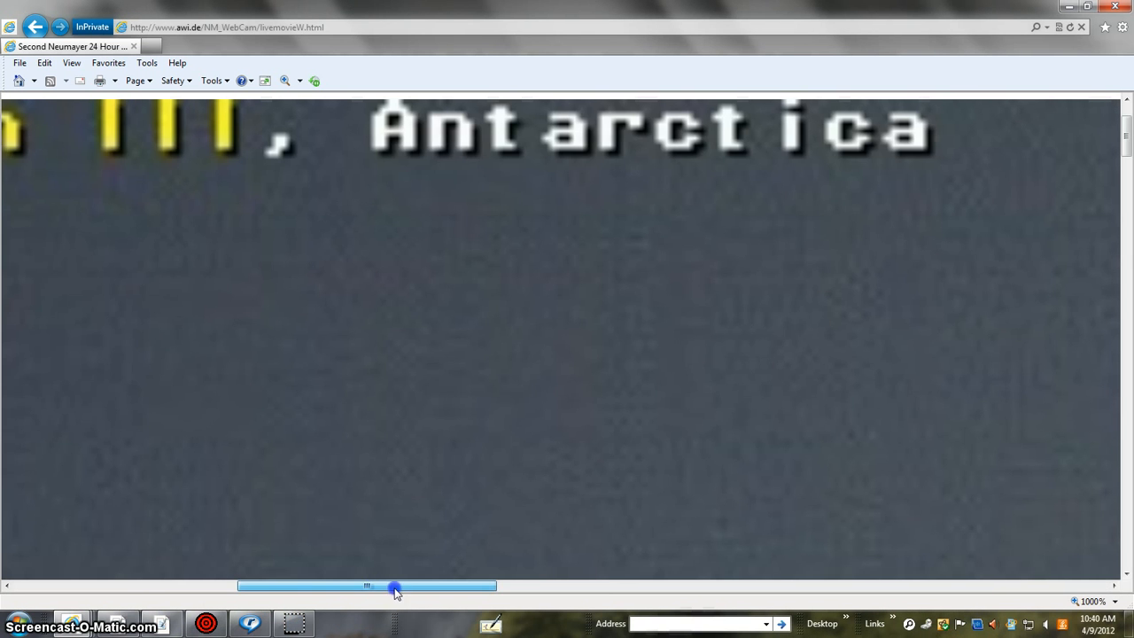
# Step: Pan the 1000% view from the date caption across to the enlarged glowing moon
pyautogui.moveTo(394, 586); pyautogui.dragTo(894, 586)
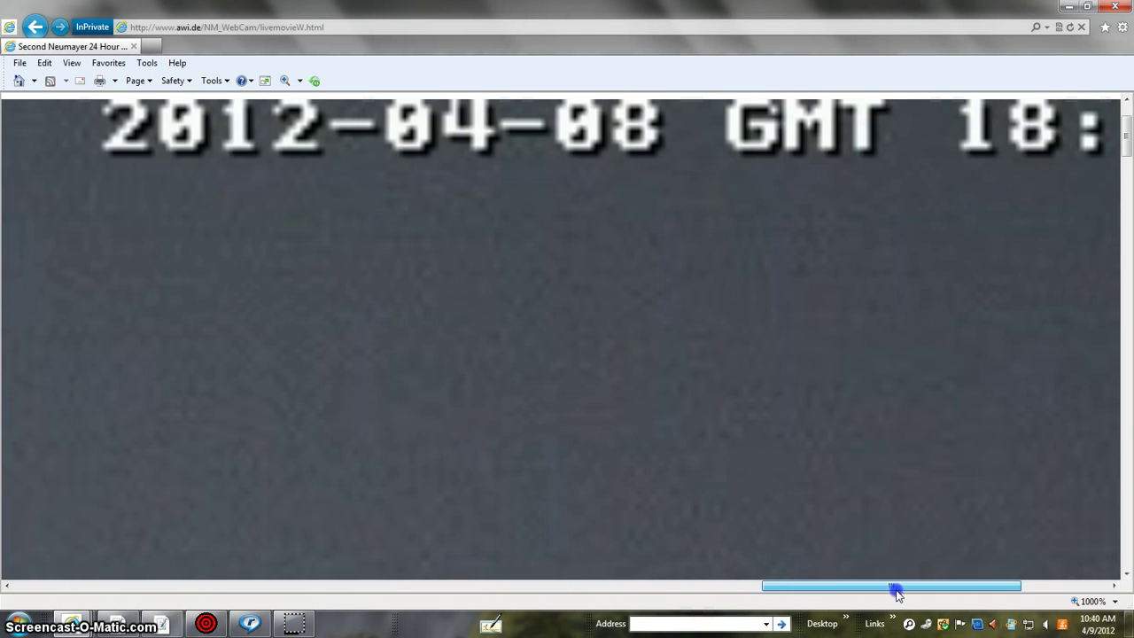
pyautogui.moveTo(890, 586); pyautogui.dragTo(947, 586)
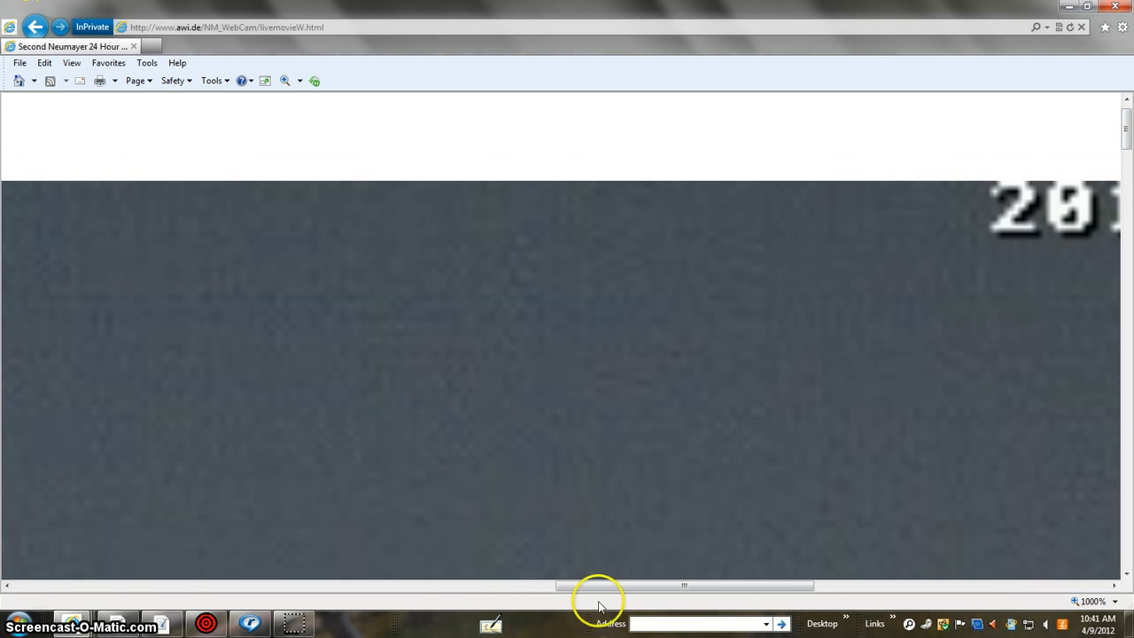
pyautogui.moveTo(598, 584); pyautogui.dragTo(833, 585)
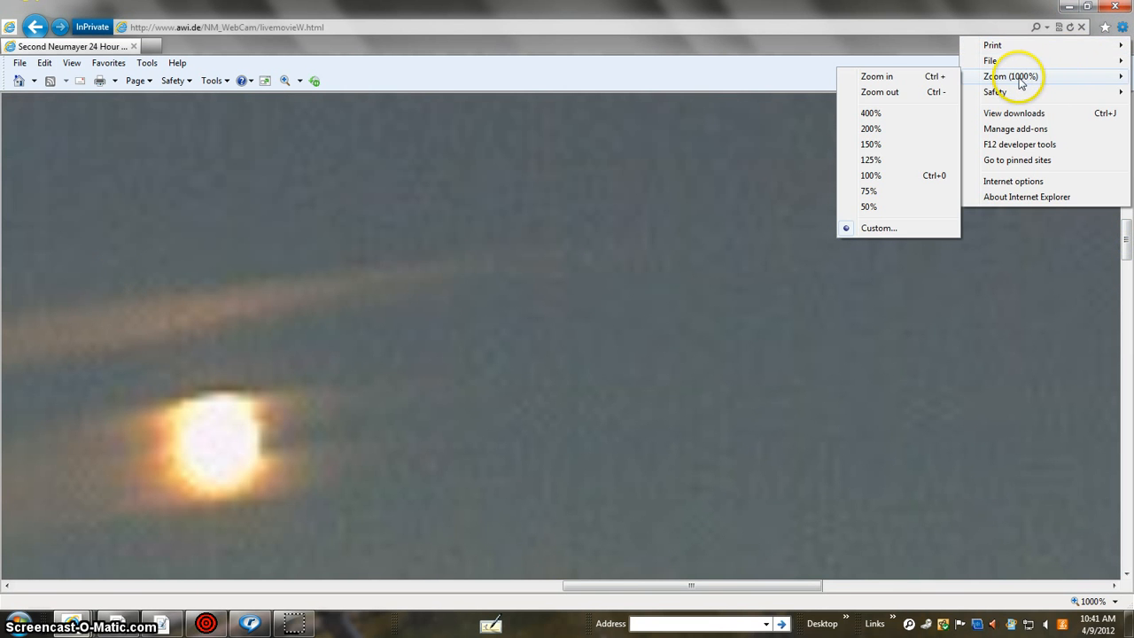
pyautogui.moveTo(901, 162)
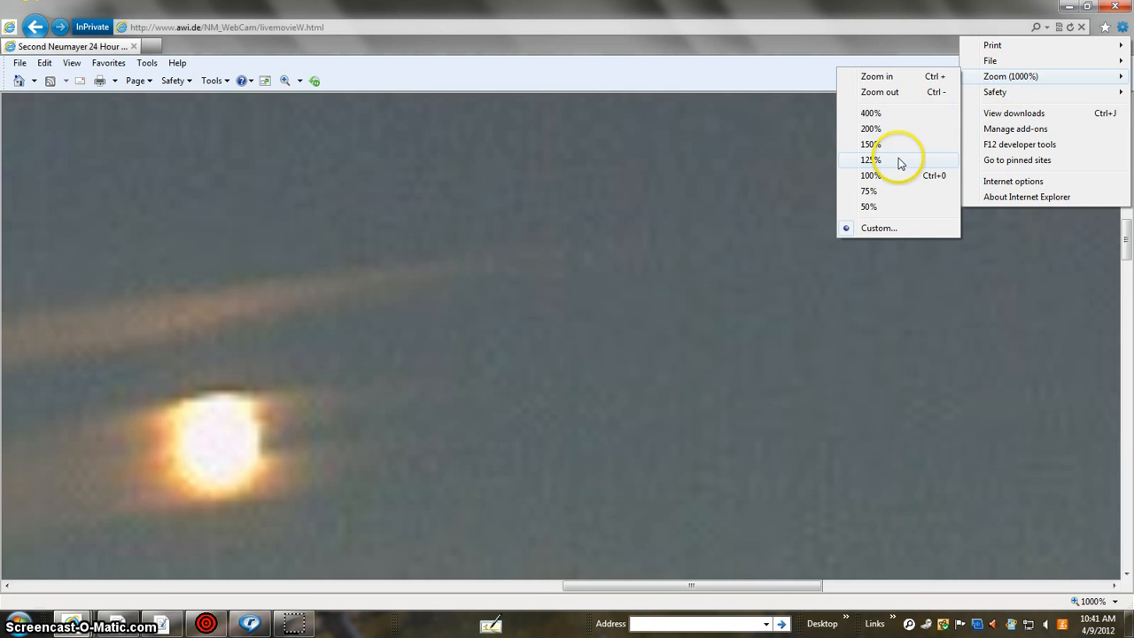
# Step: Set the page zoom back to 125% to show the full 18:10 UTC frame
pyautogui.click(868, 160)
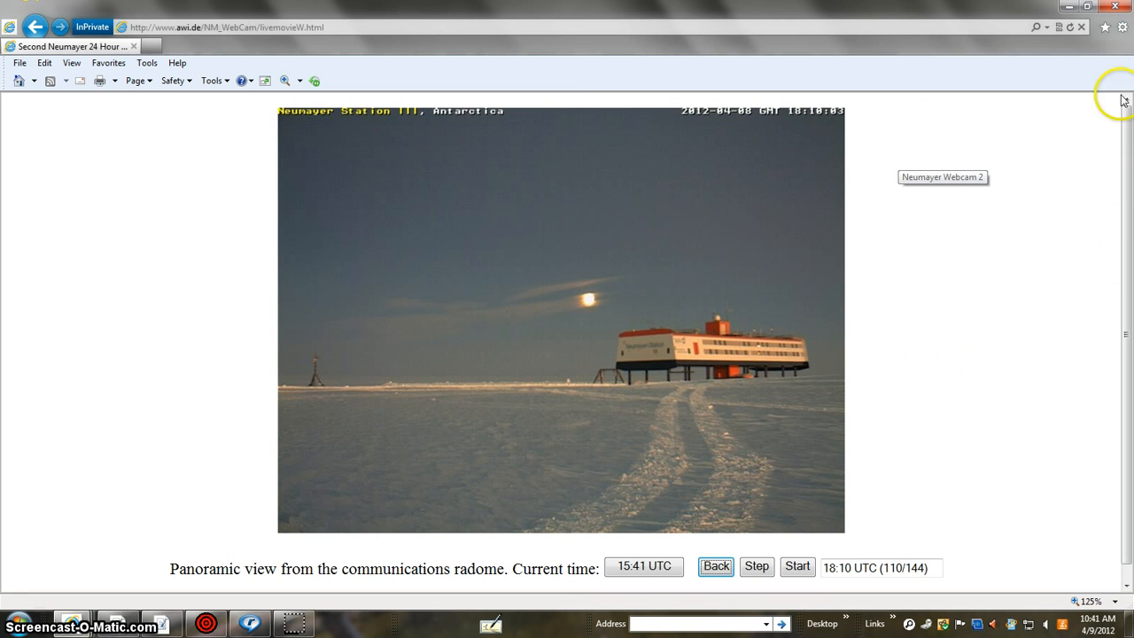
pyautogui.moveTo(1123, 287)
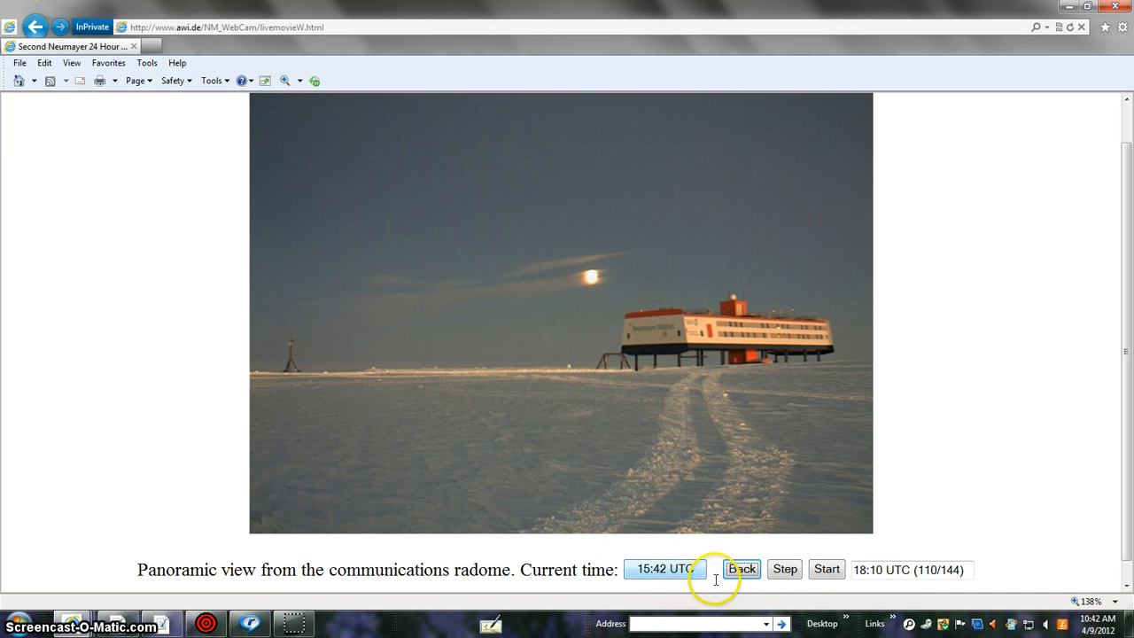
# Step: Step forward to the 18:40 UTC frame, then back to 18:10 UTC
pyautogui.click(785, 569)
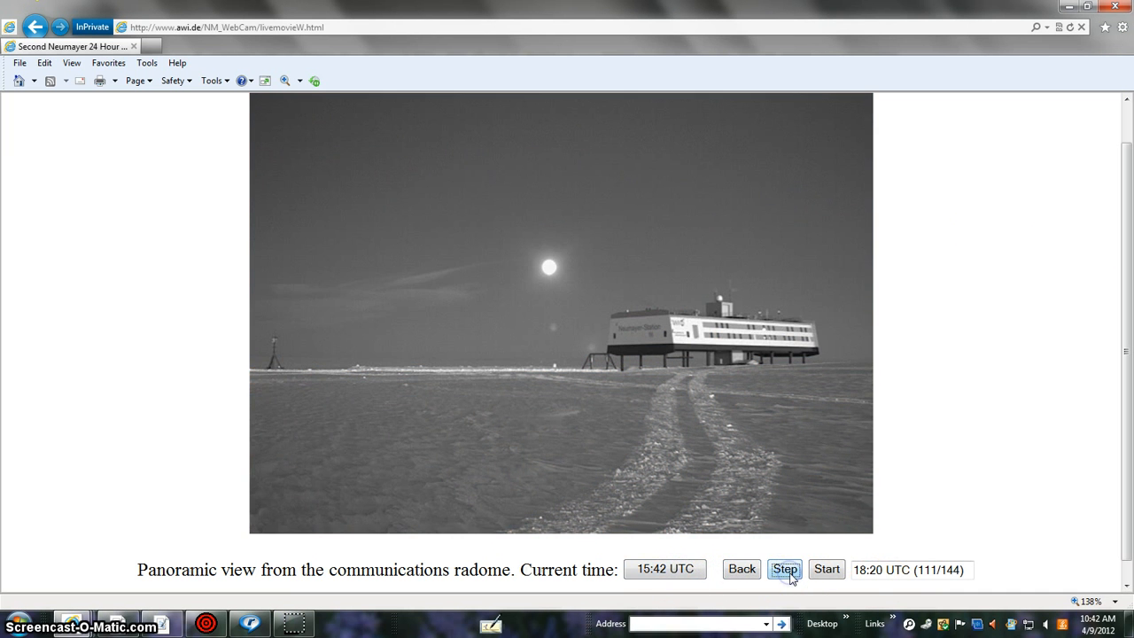
pyautogui.click(784, 569)
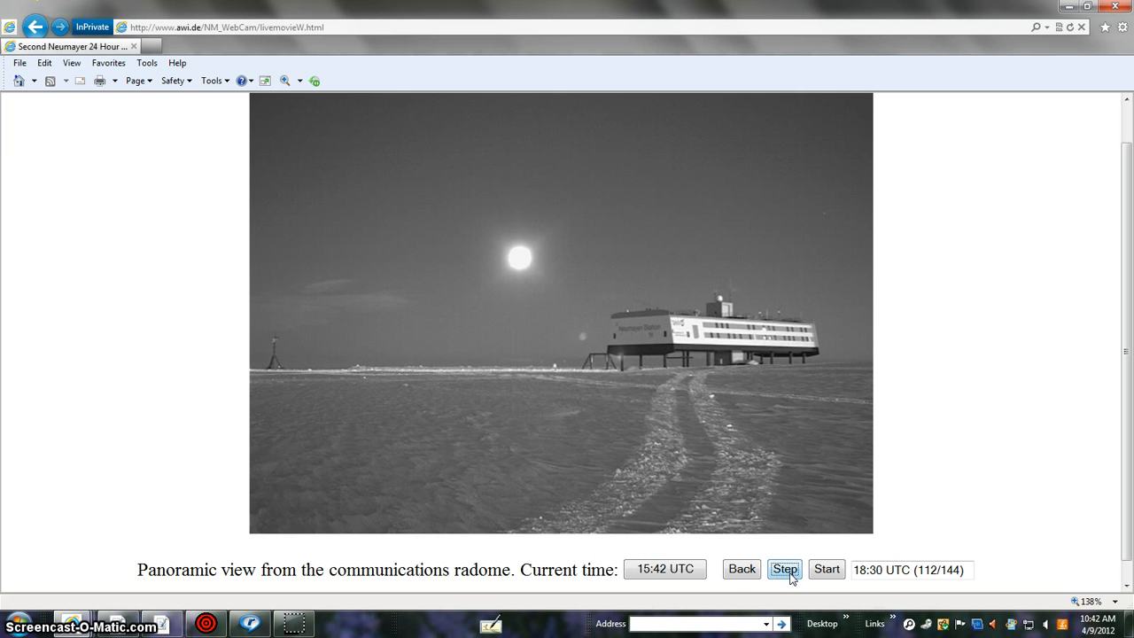
pyautogui.click(789, 568)
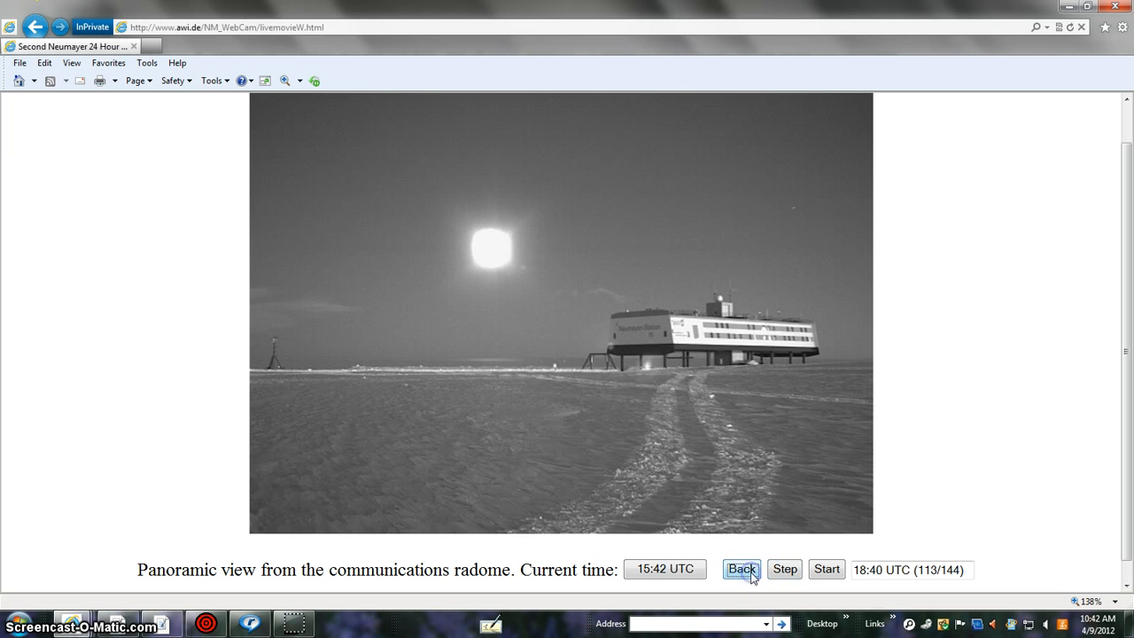
pyautogui.click(744, 569)
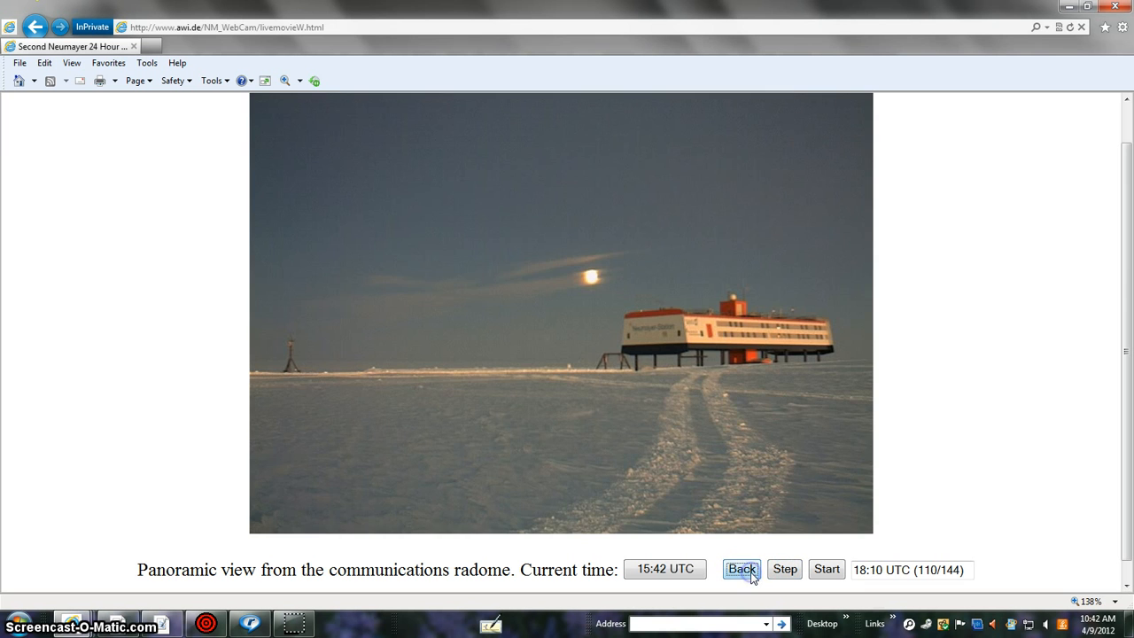
pyautogui.click(745, 569)
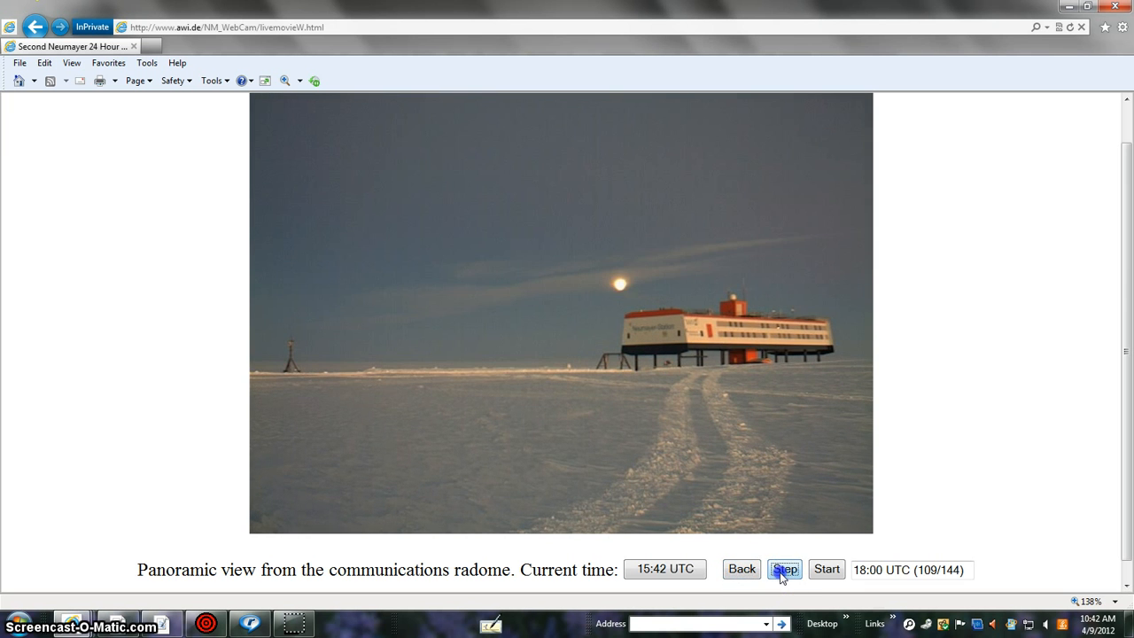
# Step: Advance eight night frames, then step back four to recheck for shadows
pyautogui.click(787, 568)
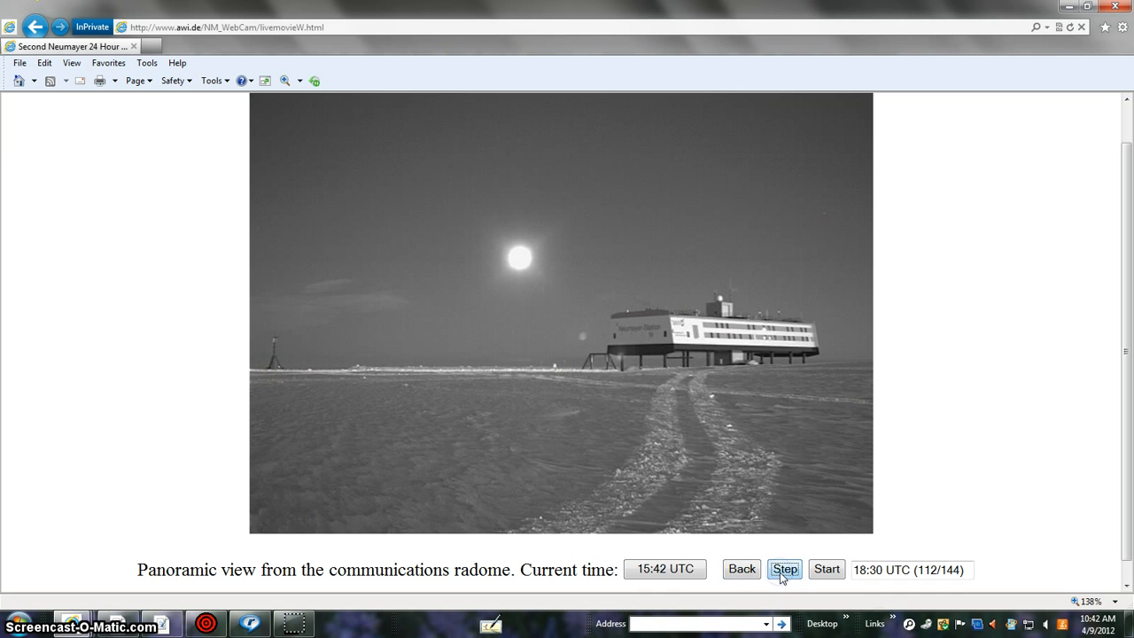
pyautogui.click(785, 569)
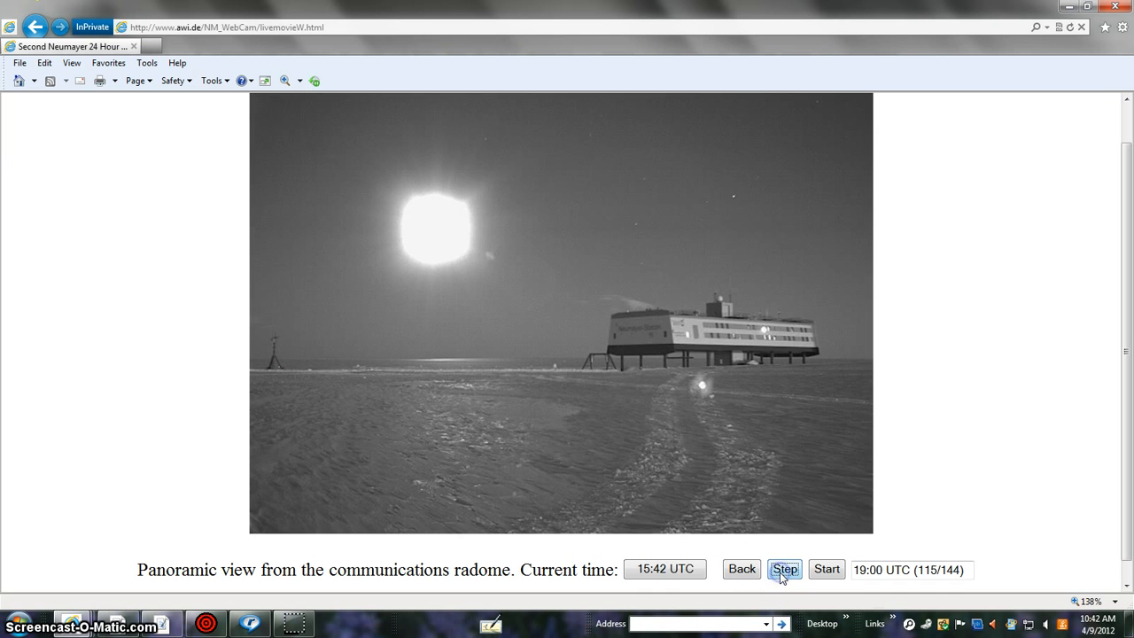
pyautogui.click(784, 569)
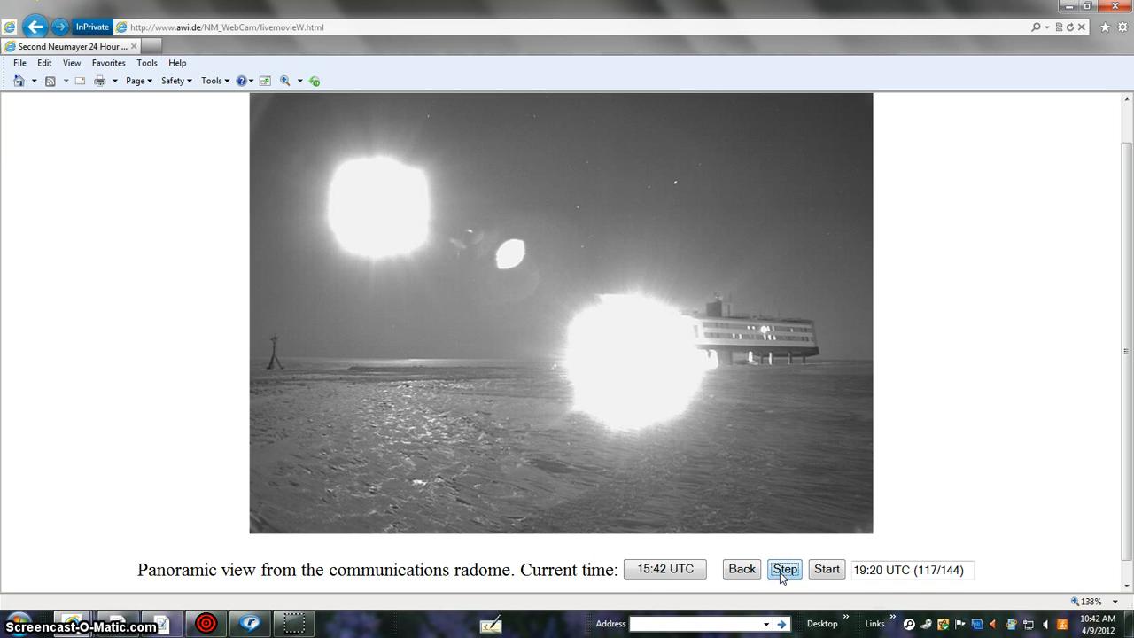
pyautogui.click(783, 568)
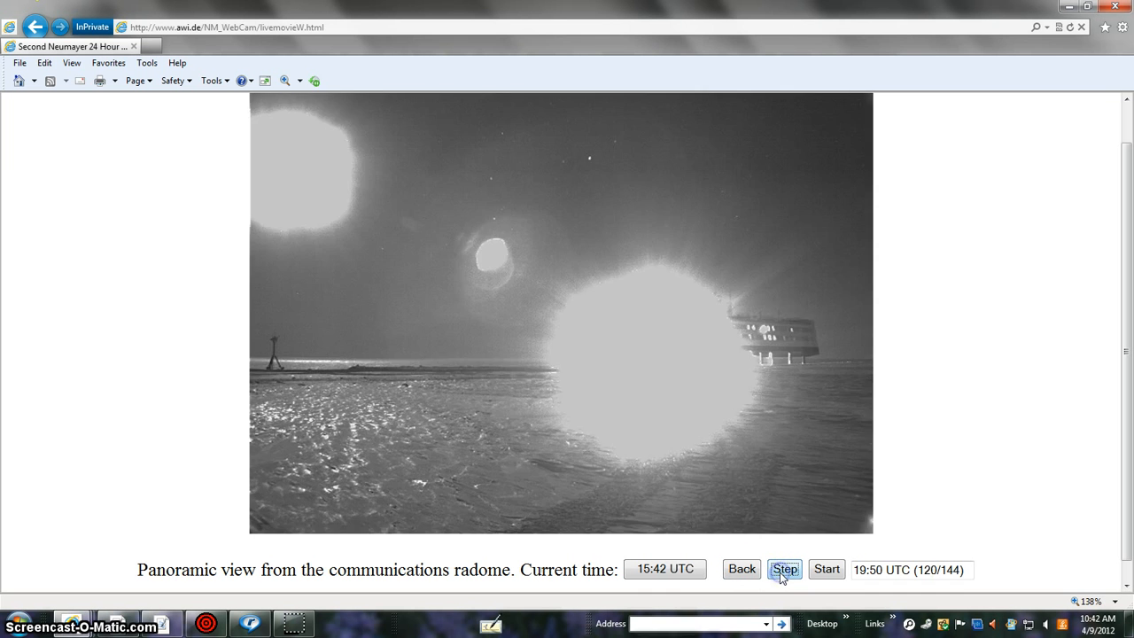
pyautogui.click(785, 568)
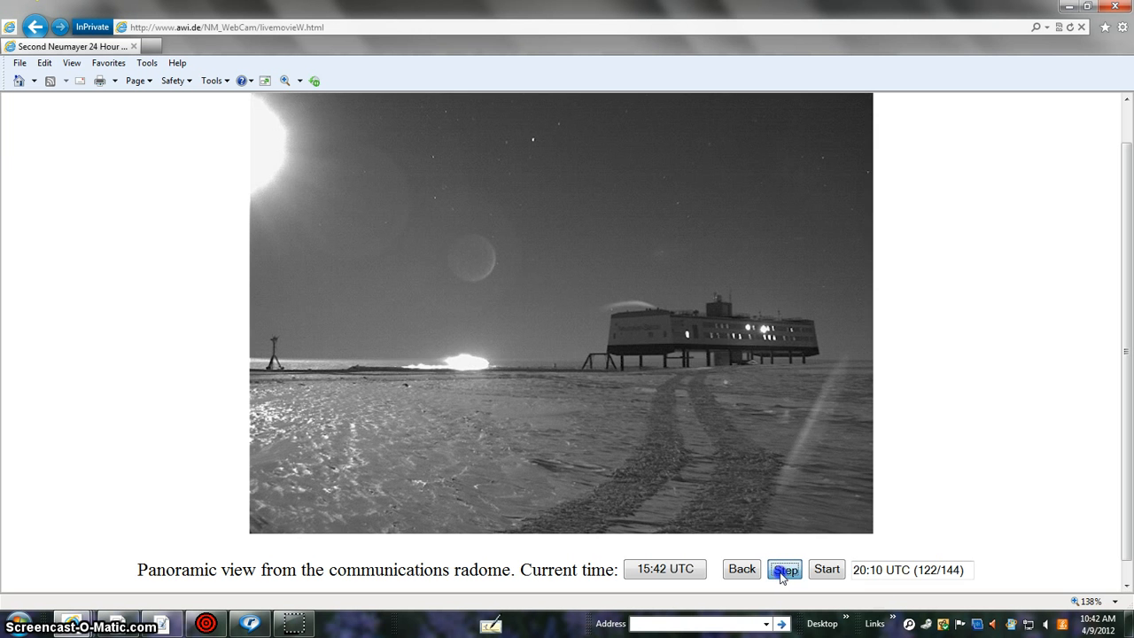
pyautogui.click(791, 569)
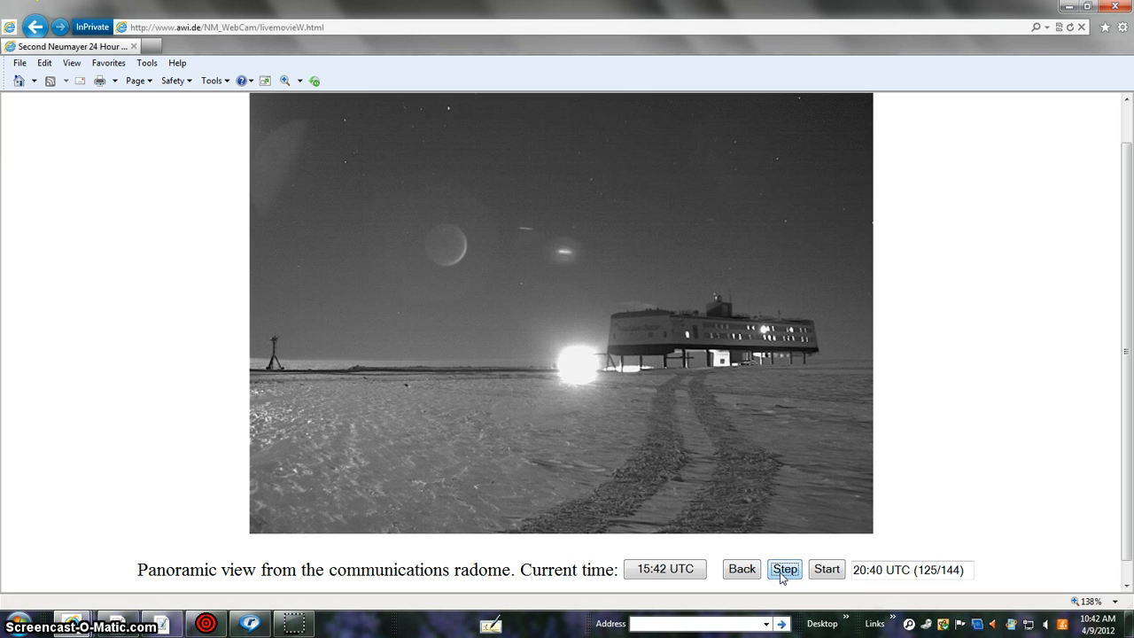
pyautogui.click(787, 569)
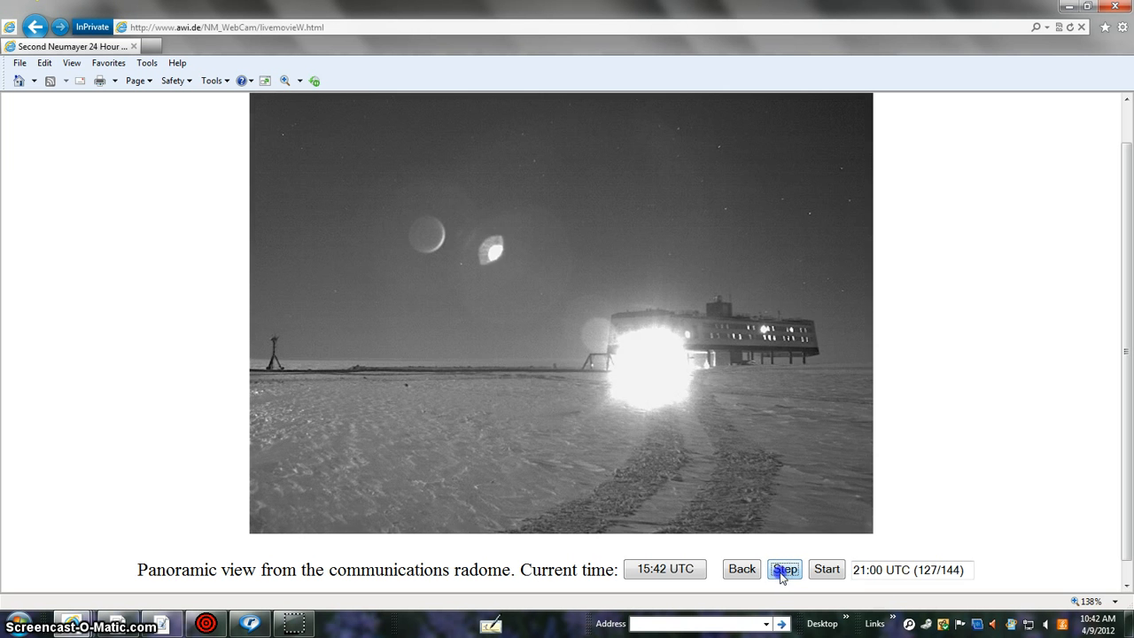
pyautogui.click(785, 568)
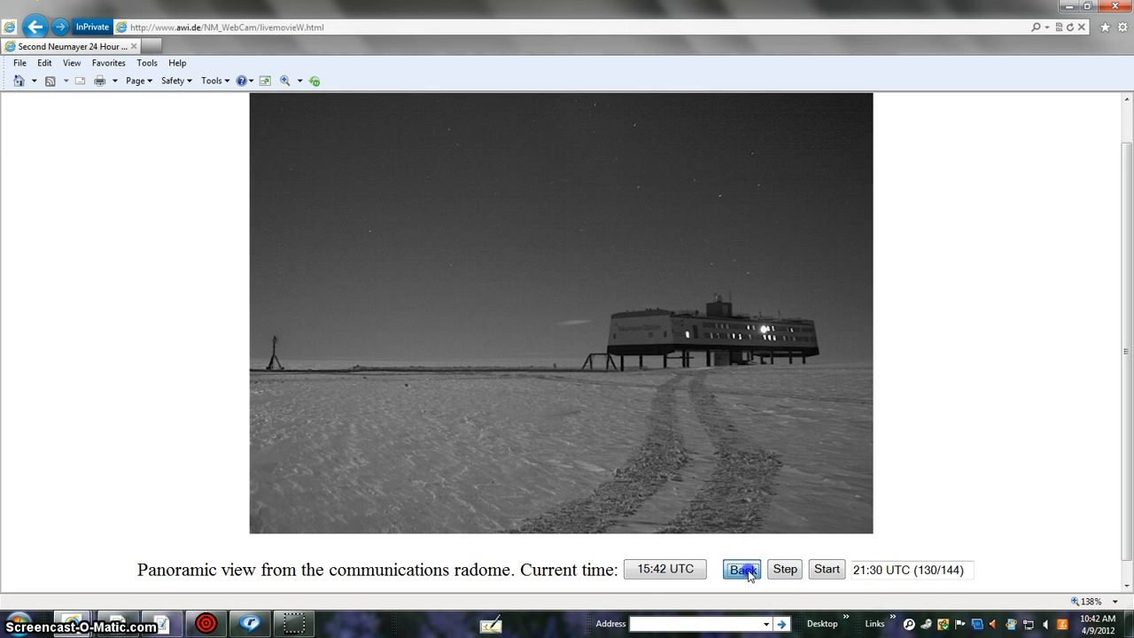
pyautogui.click(744, 568)
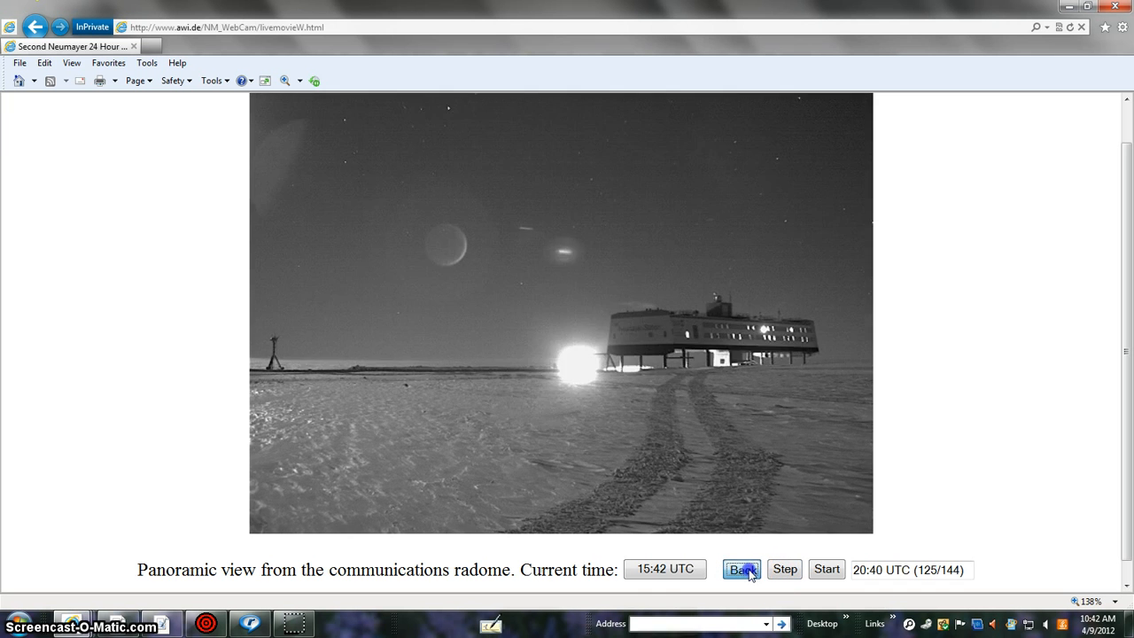
pyautogui.click(746, 568)
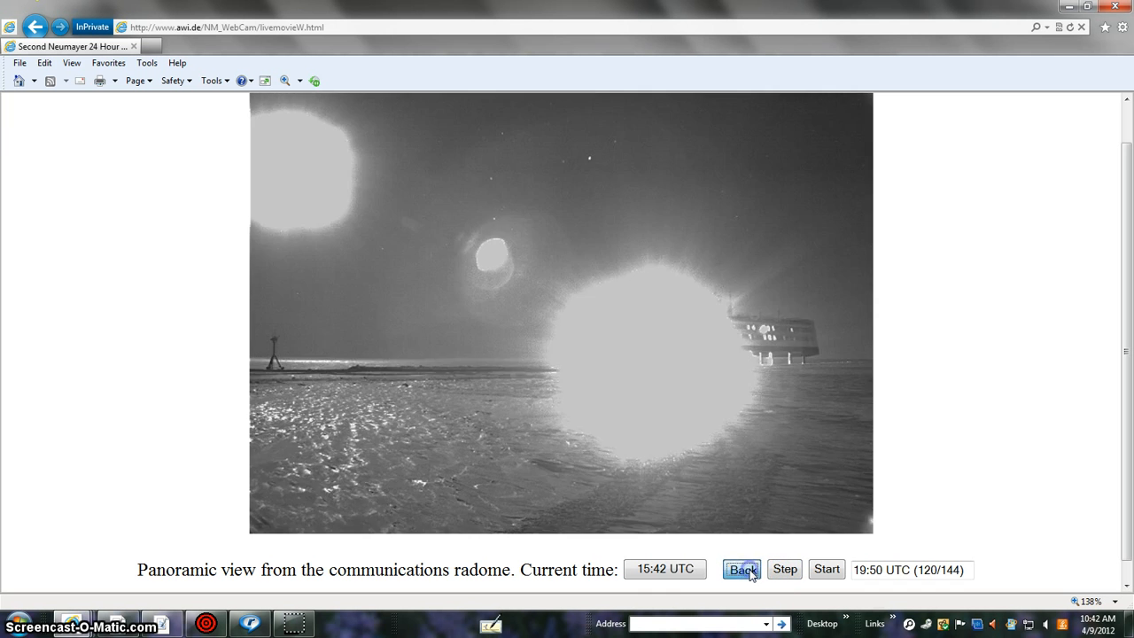
pyautogui.click(744, 569)
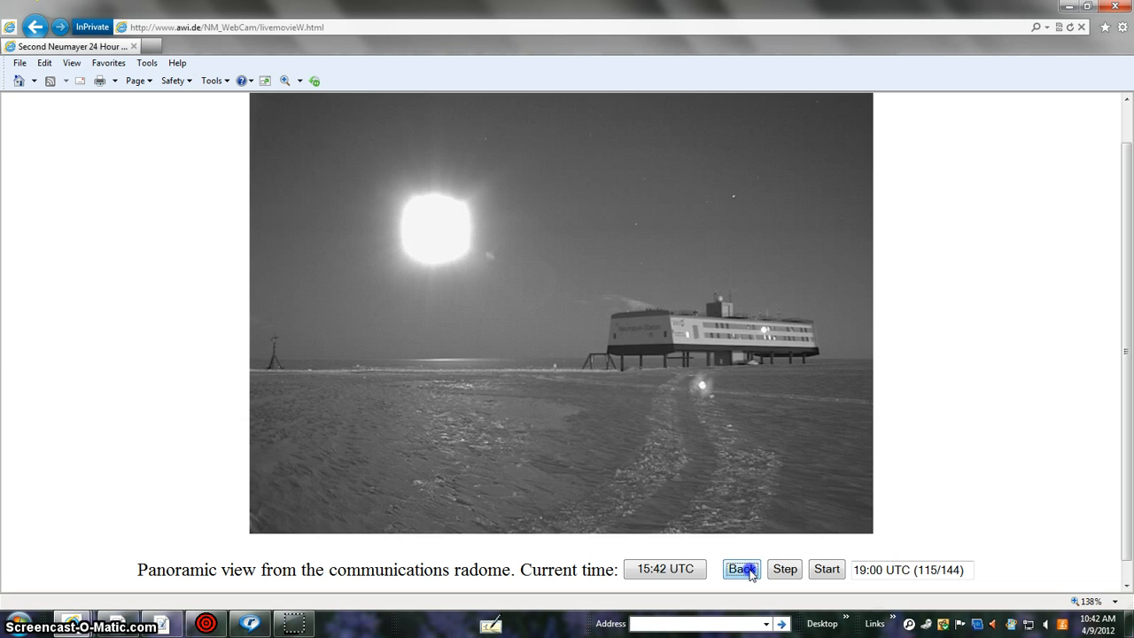
pyautogui.click(744, 569)
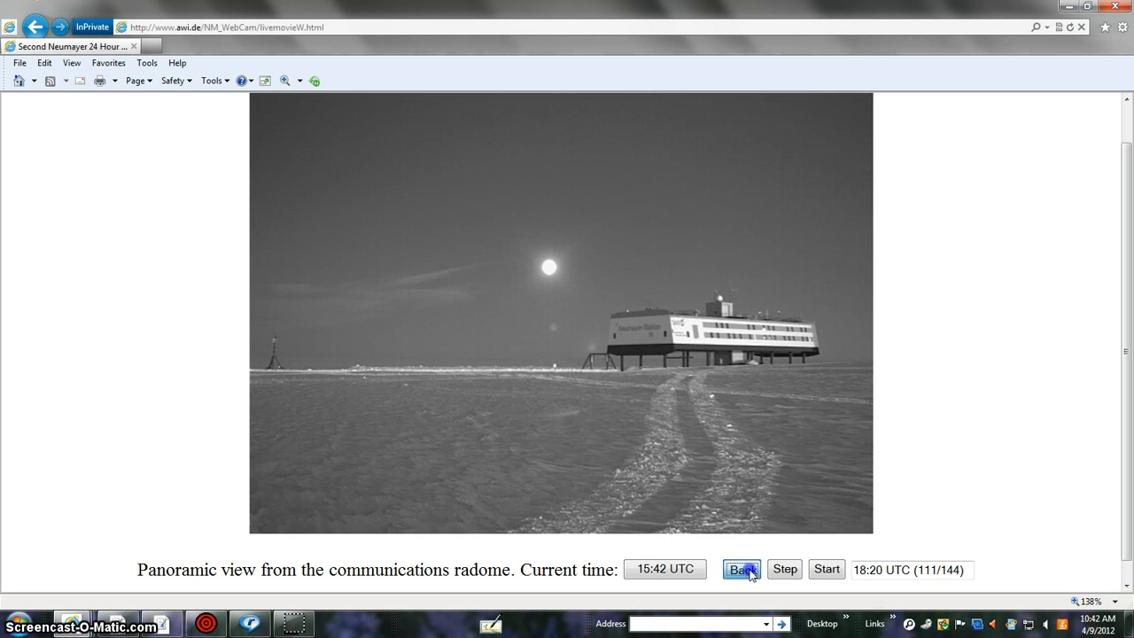
# Step: Step through the early-morning 00:20–02:20 UTC frames, settling on earlier night views
pyautogui.click(784, 568)
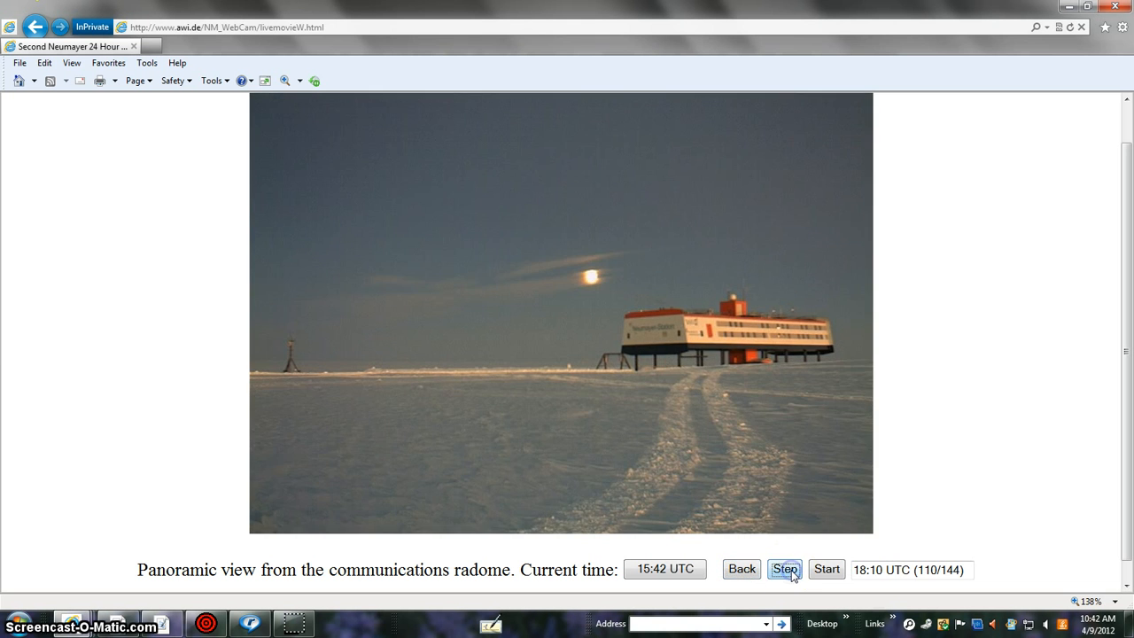
pyautogui.click(785, 569)
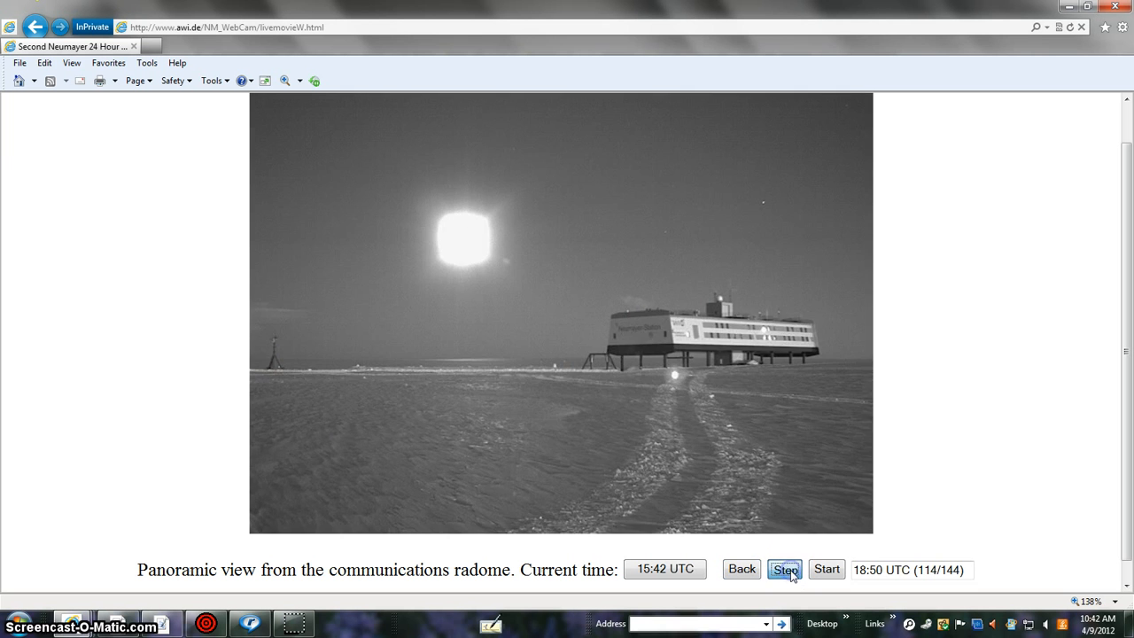
pyautogui.click(786, 568)
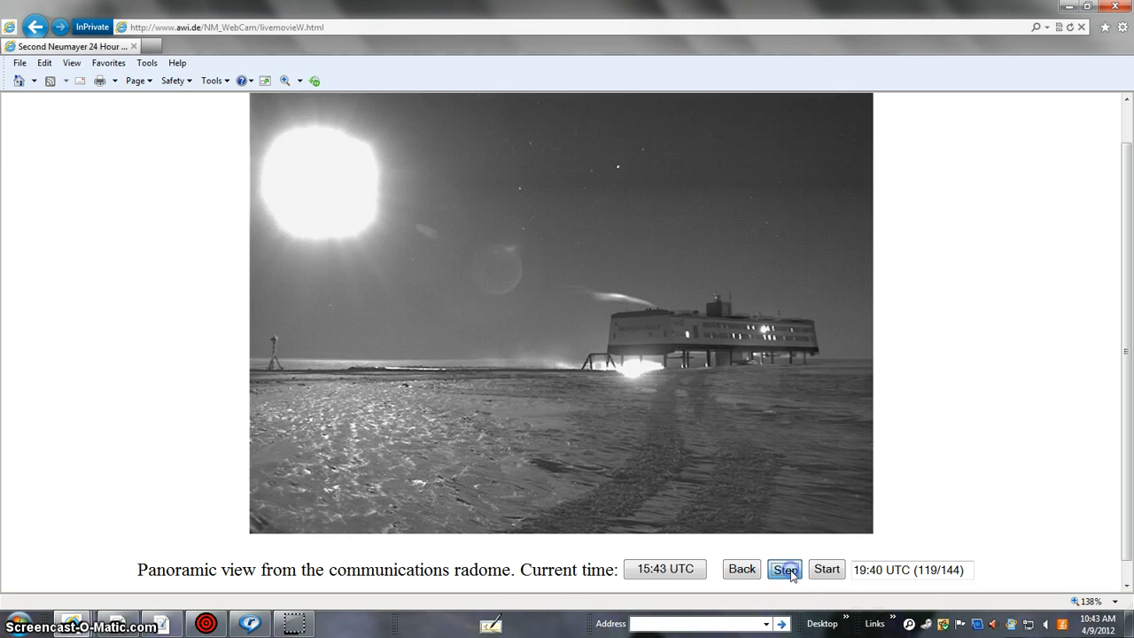
pyautogui.click(784, 568)
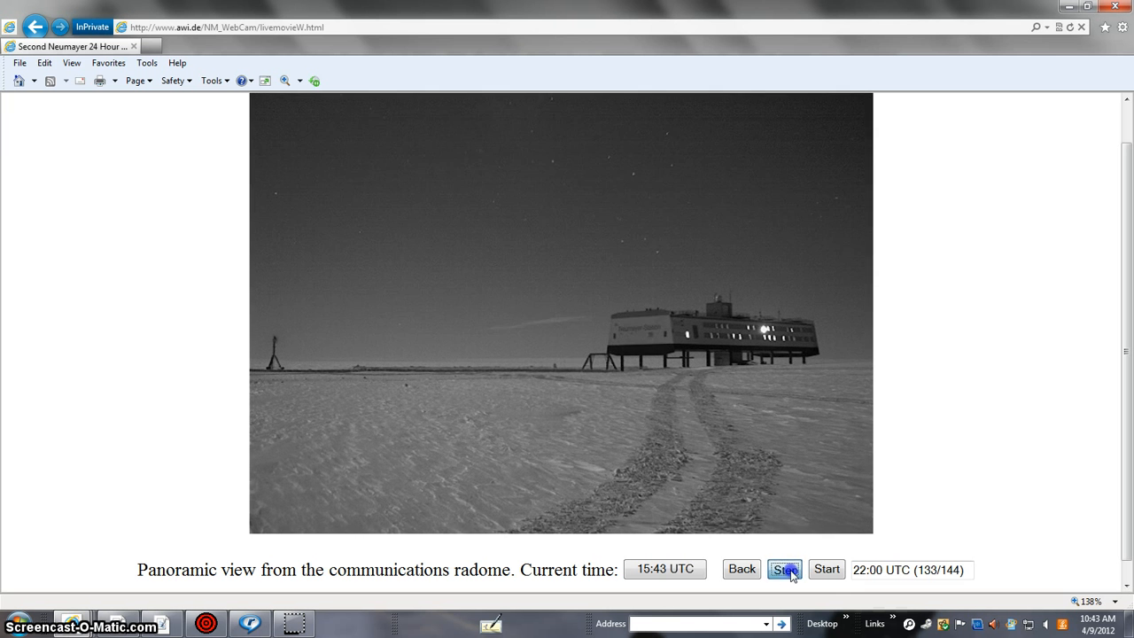
pyautogui.click(785, 569)
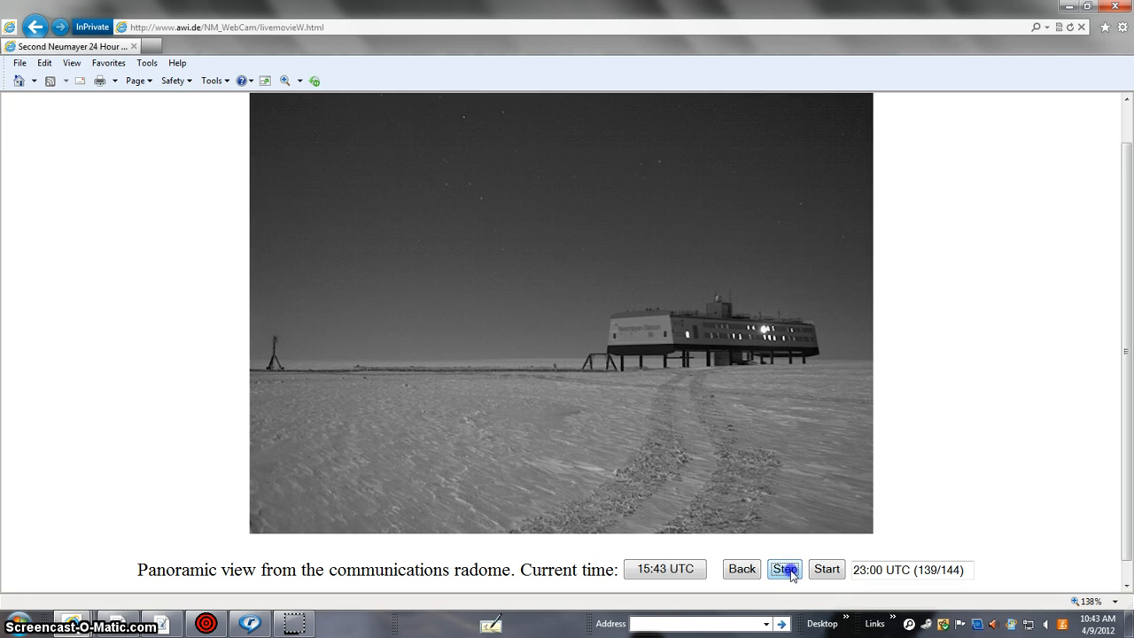
pyautogui.click(785, 569)
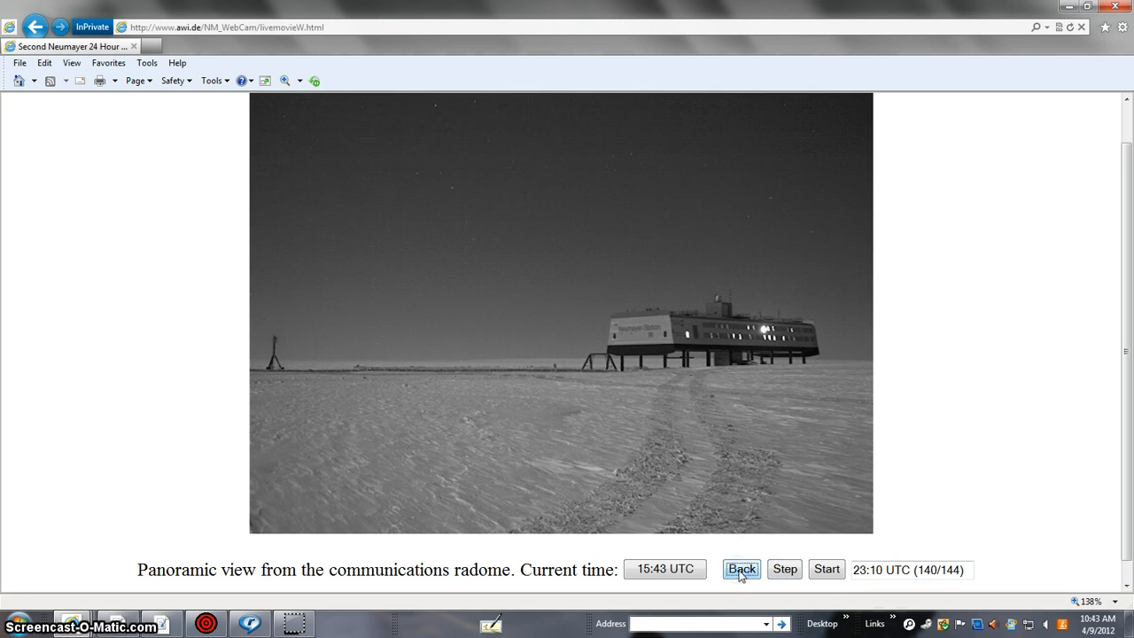
pyautogui.click(826, 569)
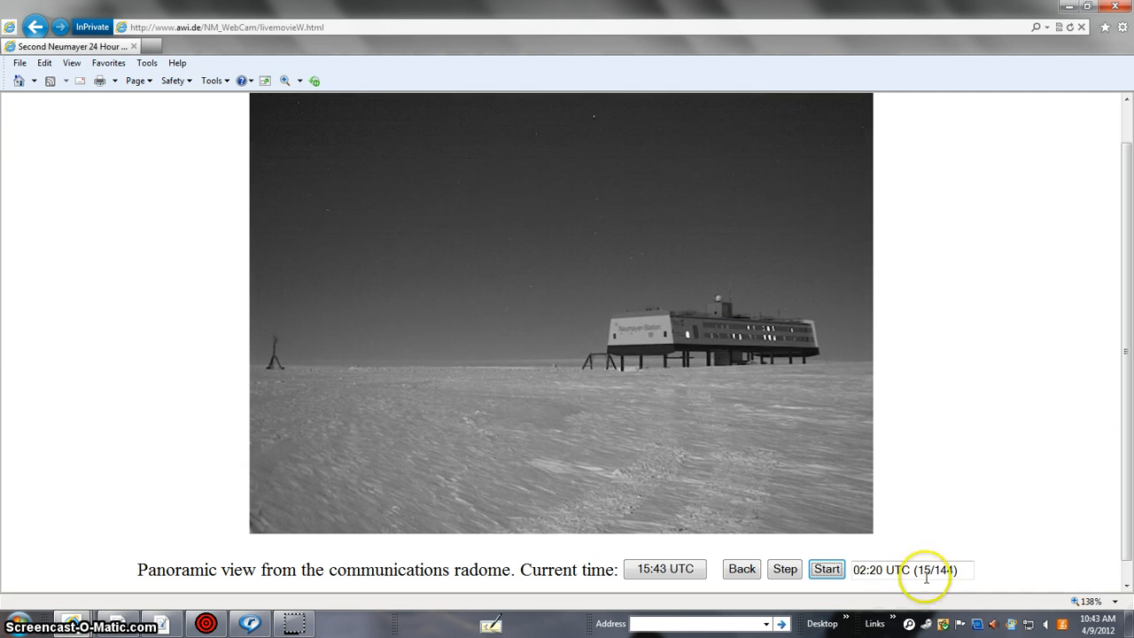
pyautogui.click(785, 569)
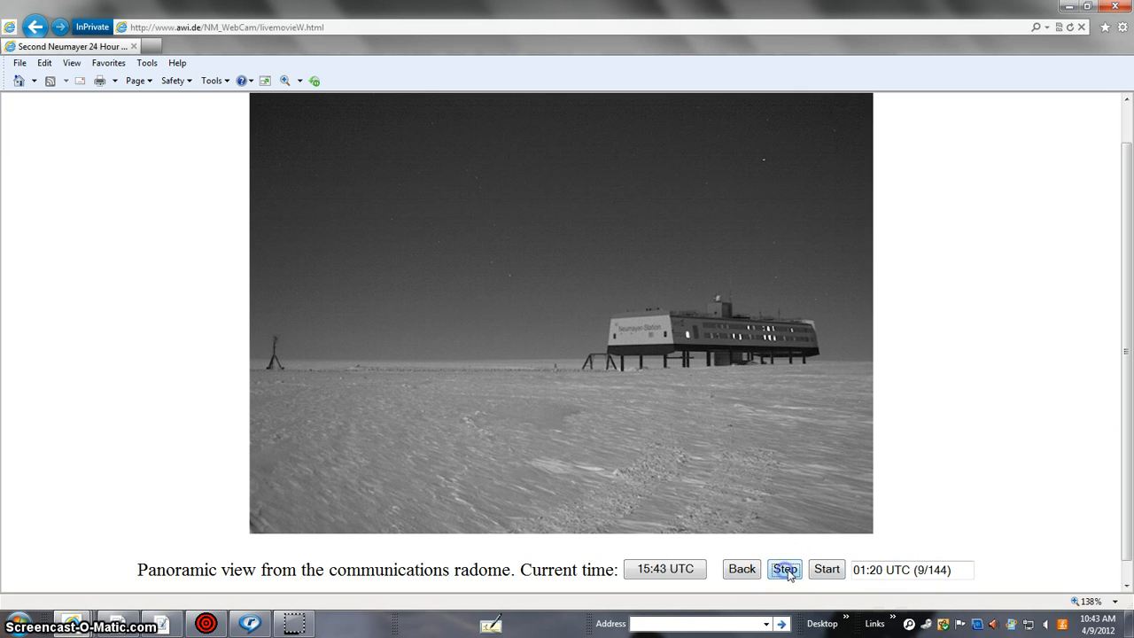
pyautogui.click(742, 569)
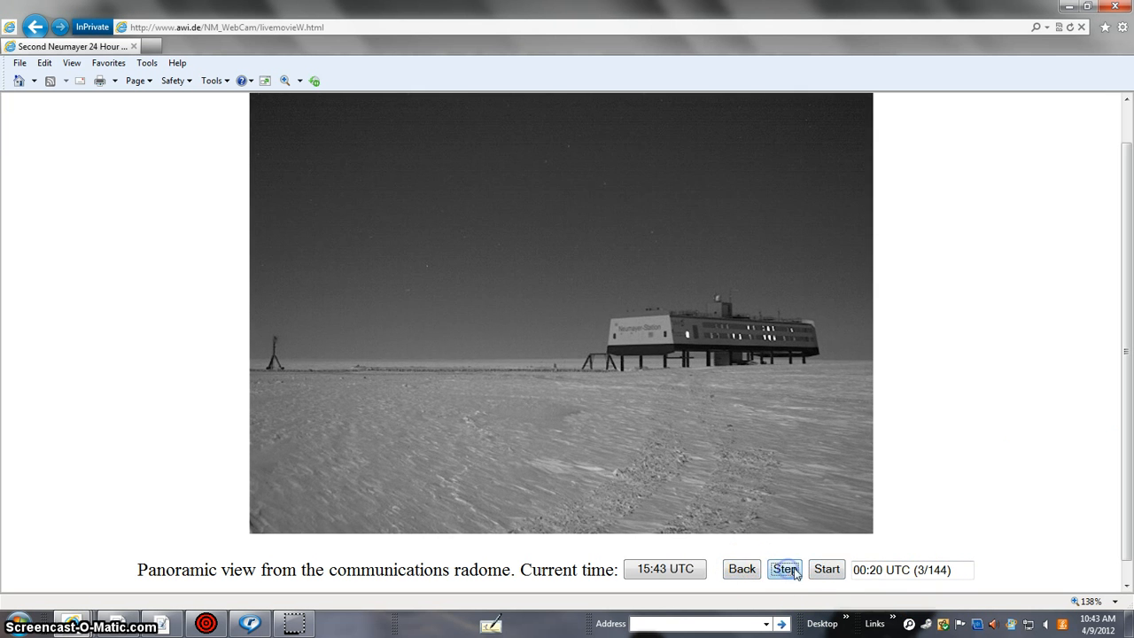
pyautogui.click(826, 568)
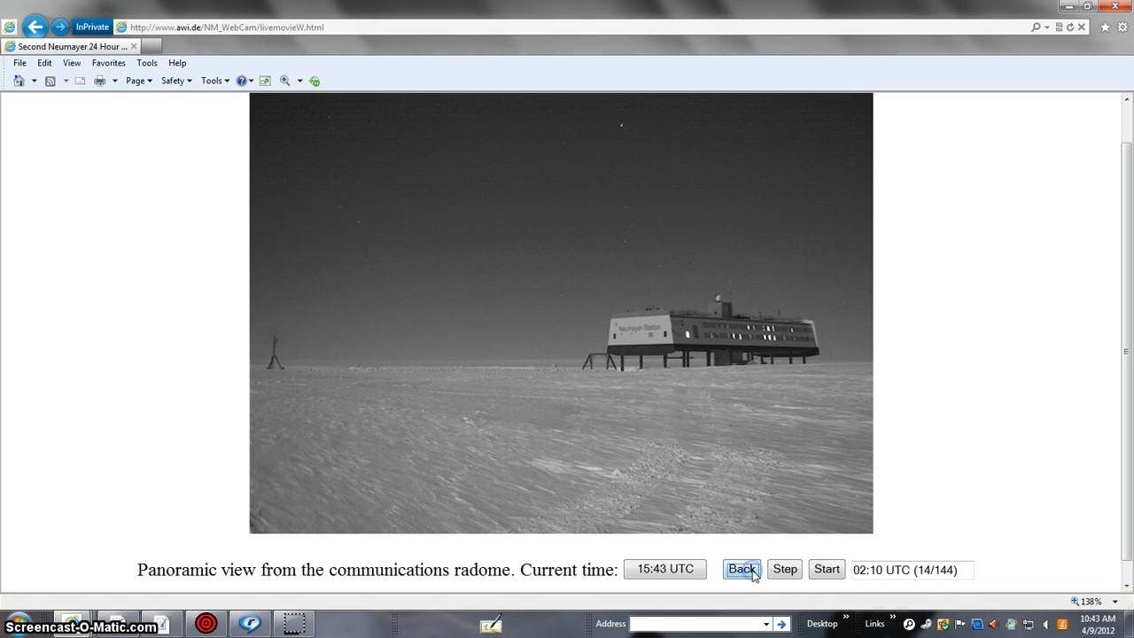
pyautogui.click(745, 569)
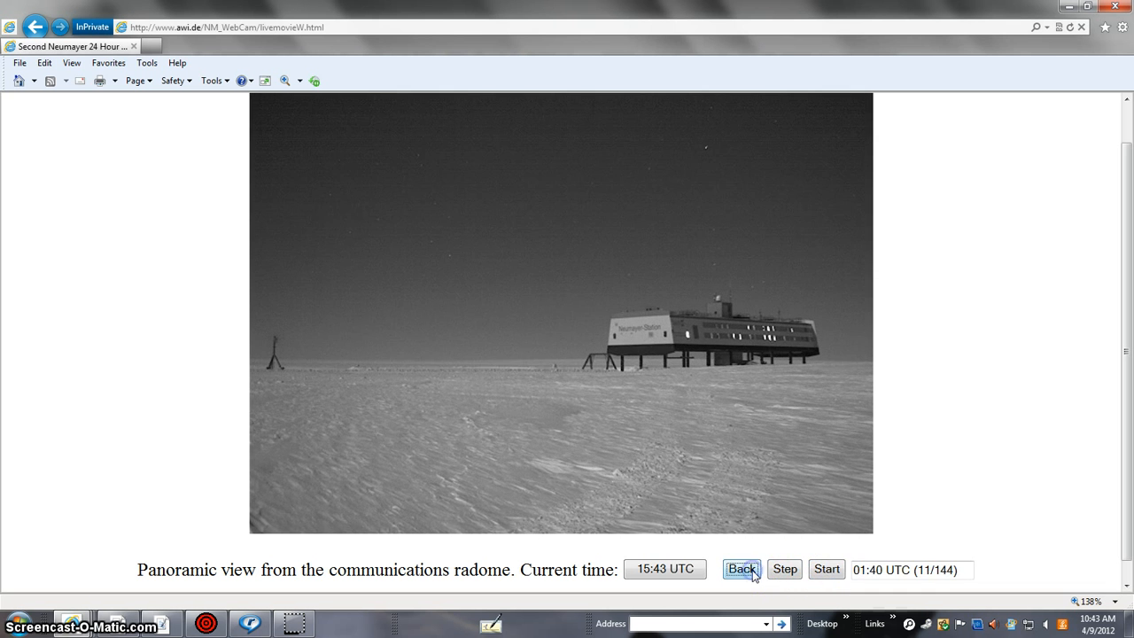
pyautogui.click(747, 568)
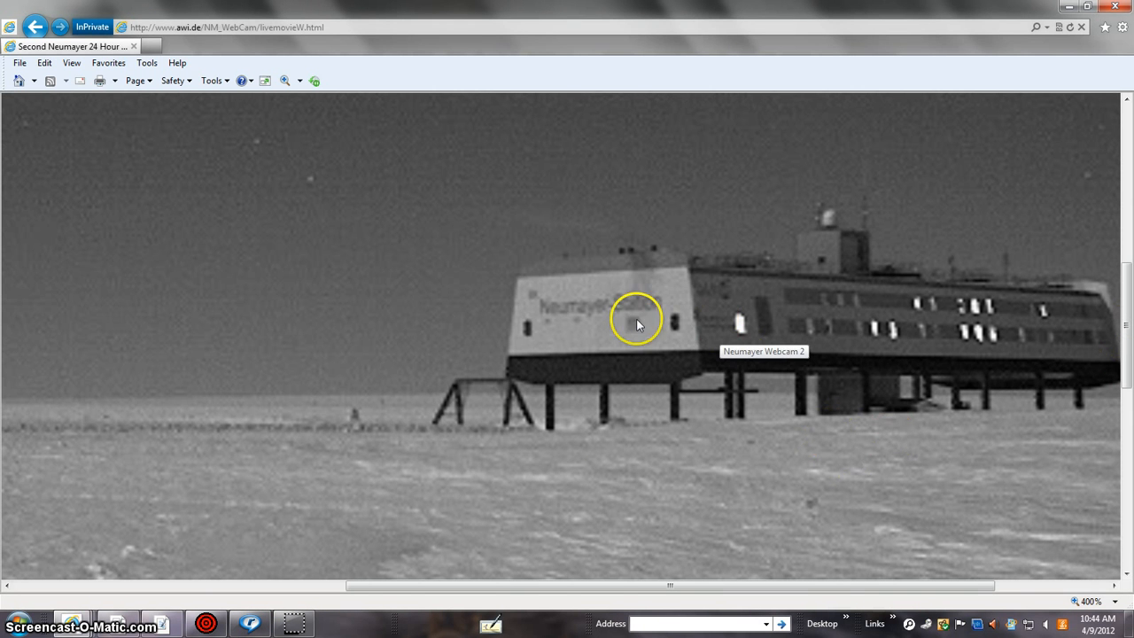
pyautogui.moveTo(679, 314)
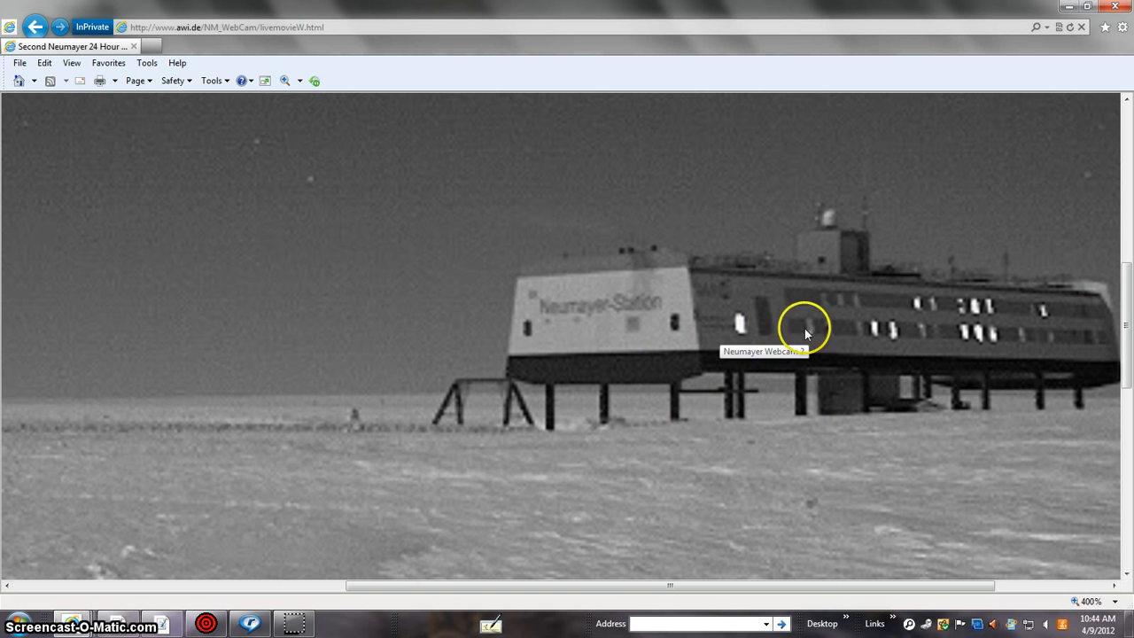
pyautogui.moveTo(656, 292)
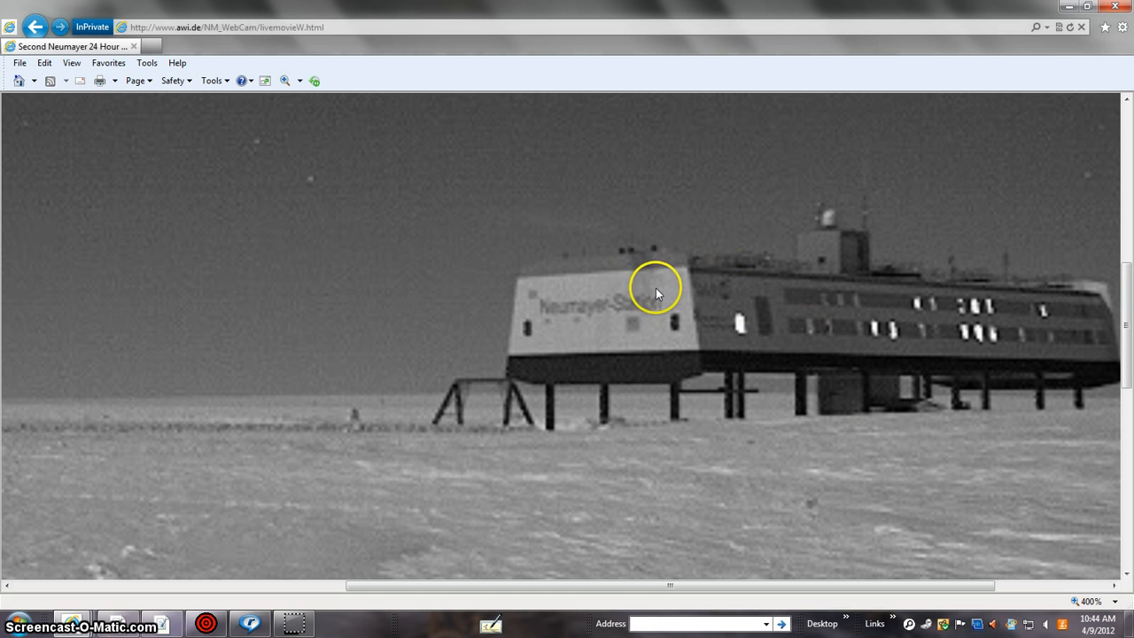
# Step: Scroll down the enlarged webcam image to the snow surface in the foreground
pyautogui.scroll(-3)
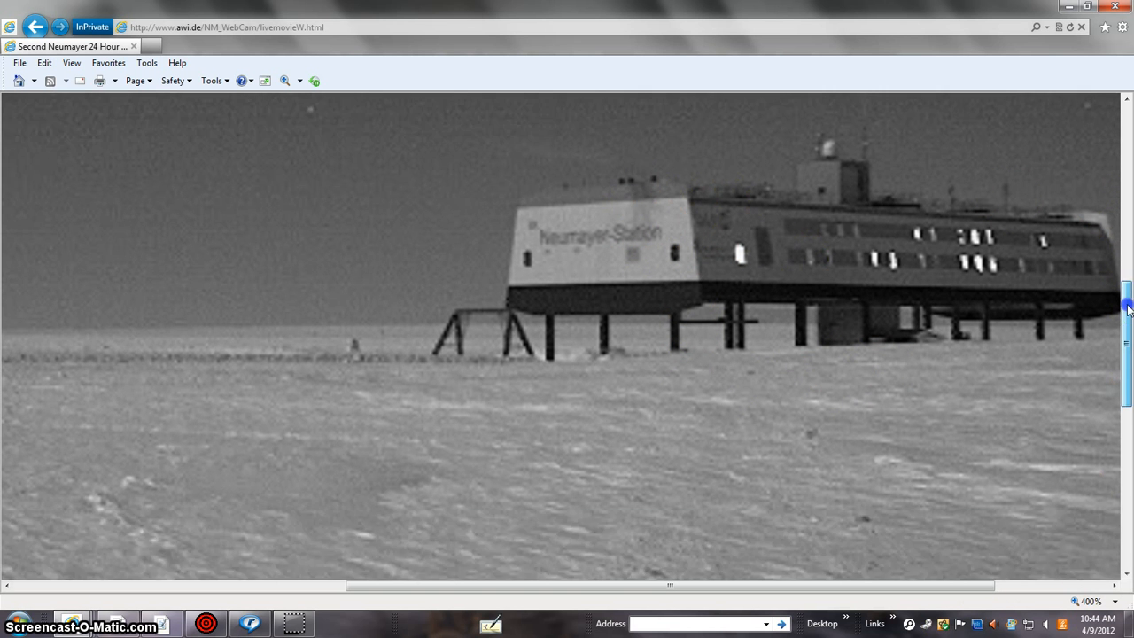
pyautogui.scroll(-3)
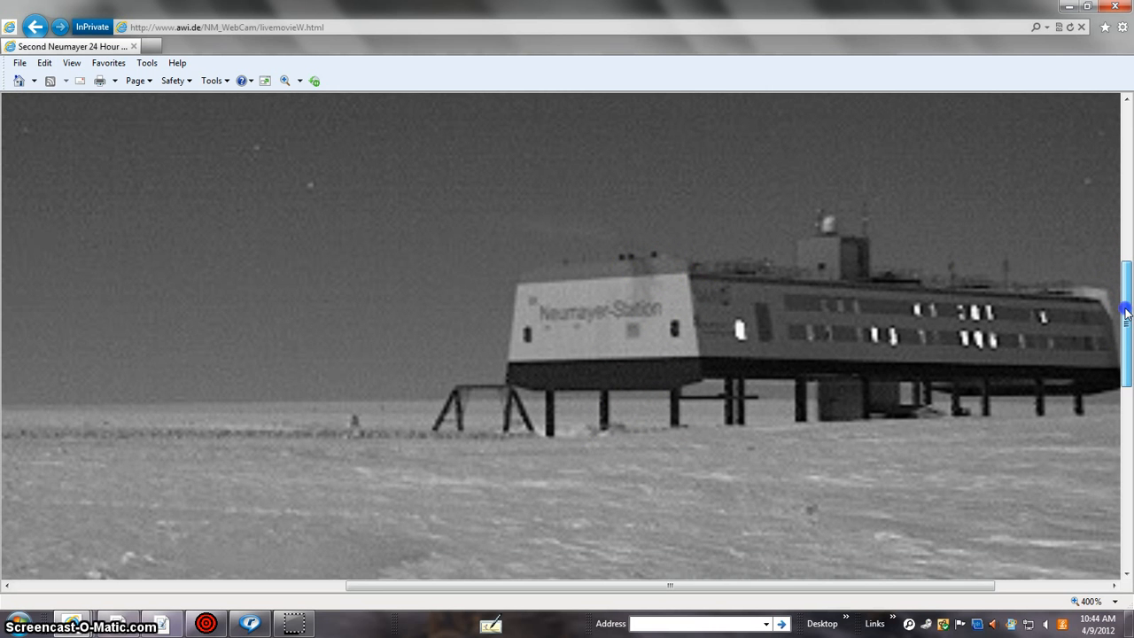
pyautogui.scroll(-3)
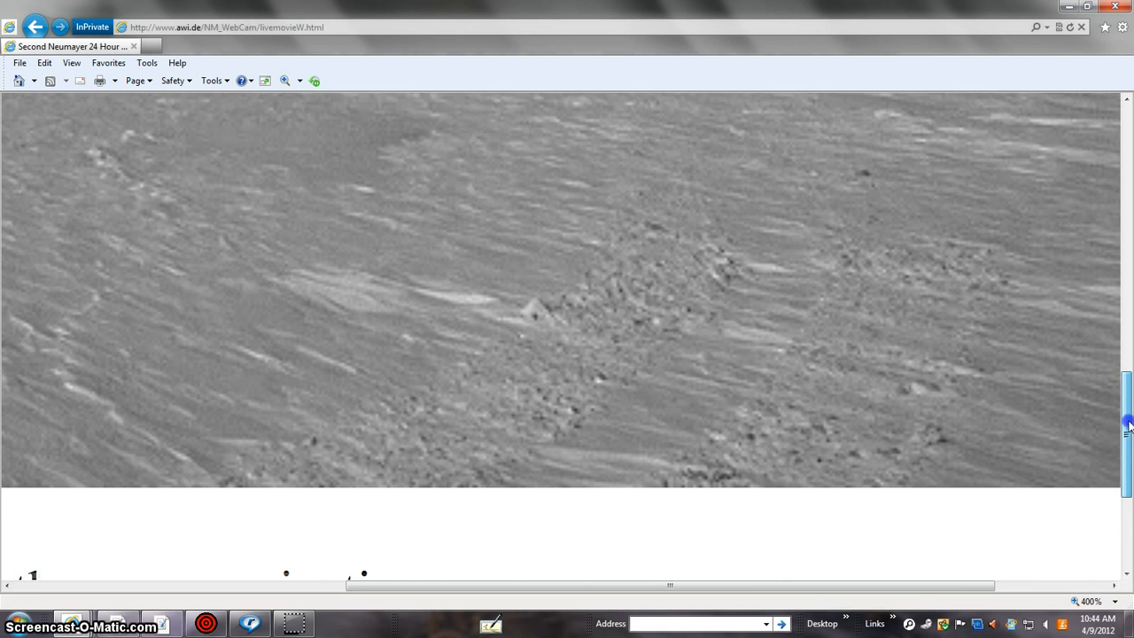
pyautogui.scroll(-3)
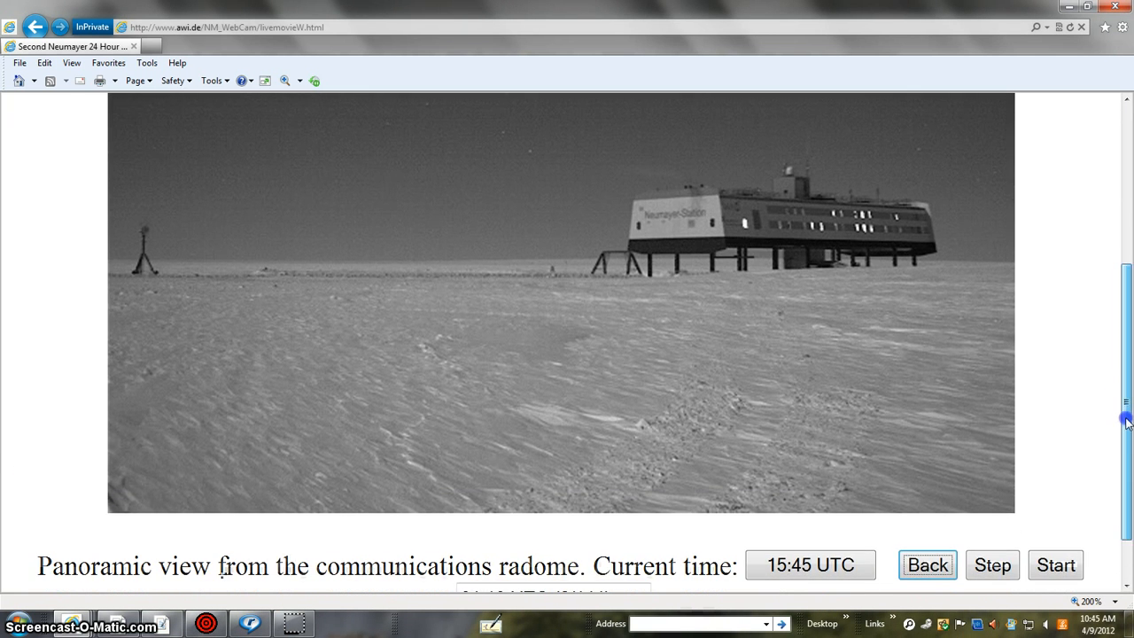
# Step: Step back past 00:00 UTC into the day's last frames, then forward two
pyautogui.click(929, 564)
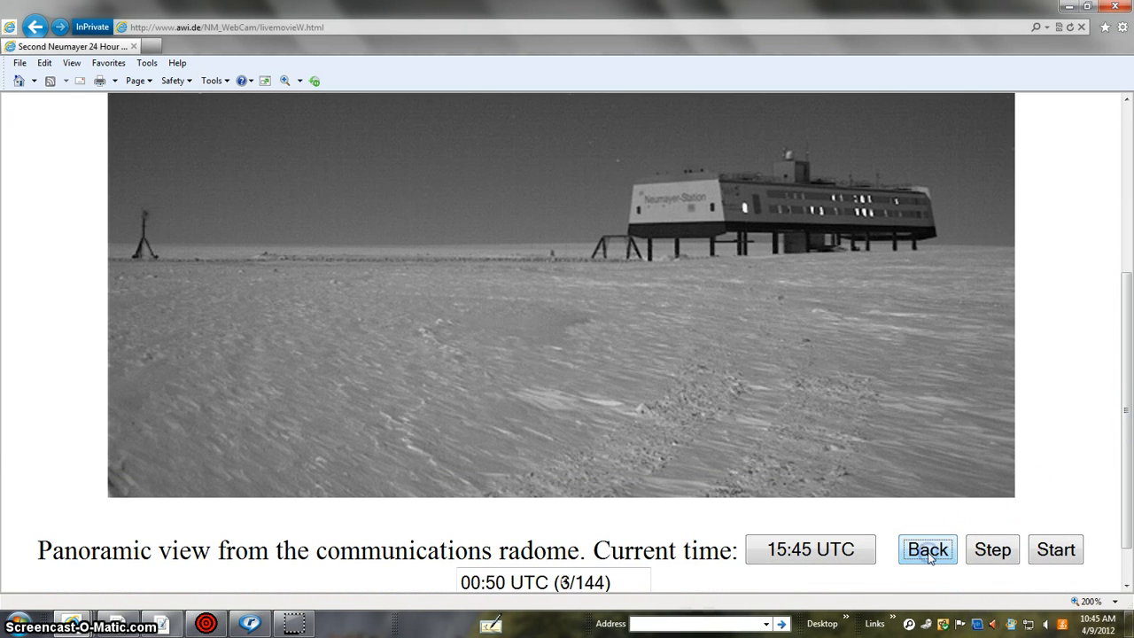
pyautogui.click(929, 549)
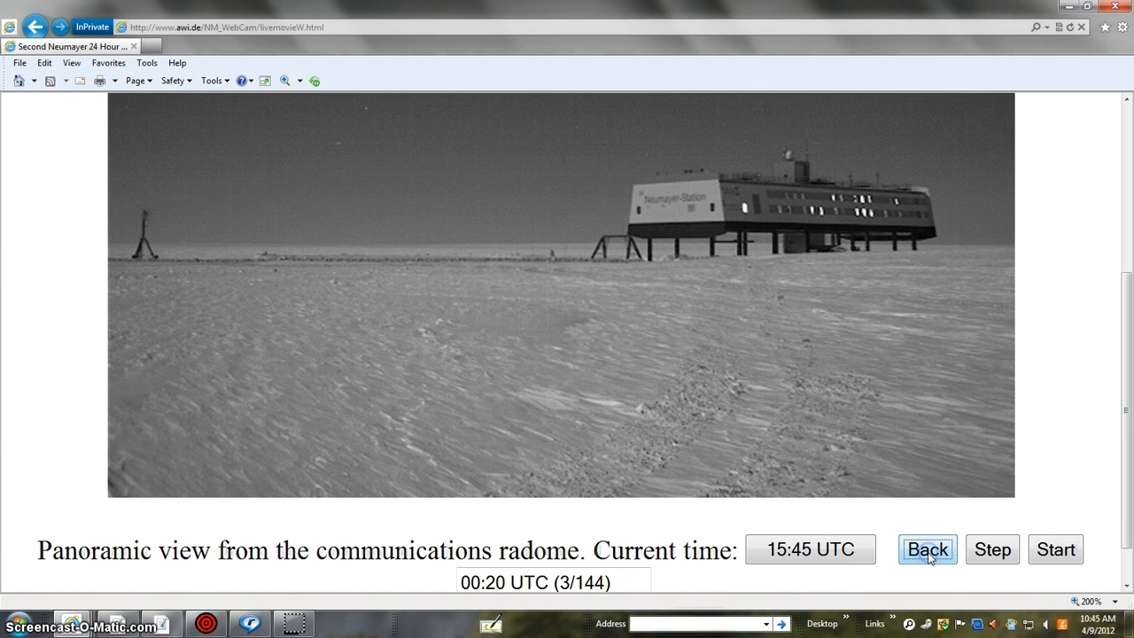
pyautogui.click(930, 549)
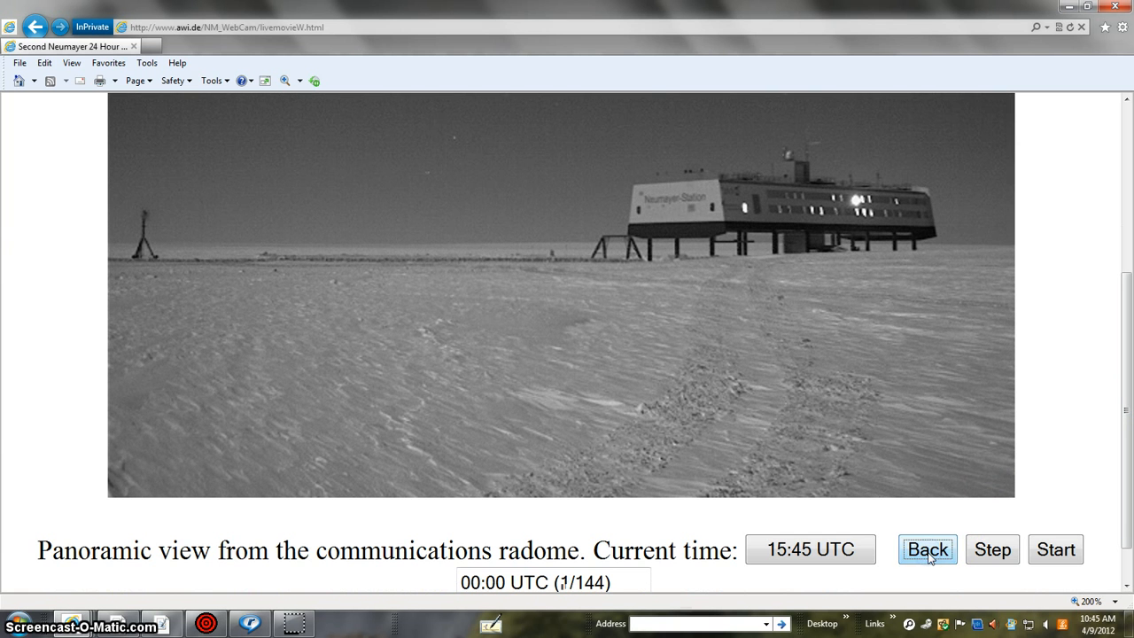
pyautogui.click(927, 549)
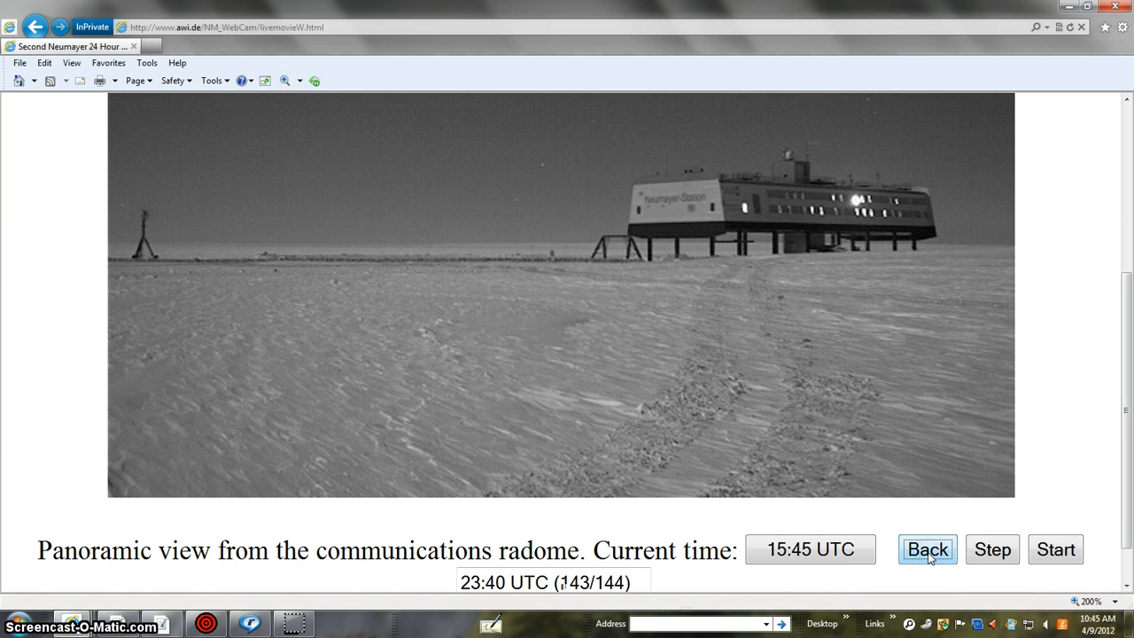
pyautogui.click(929, 549)
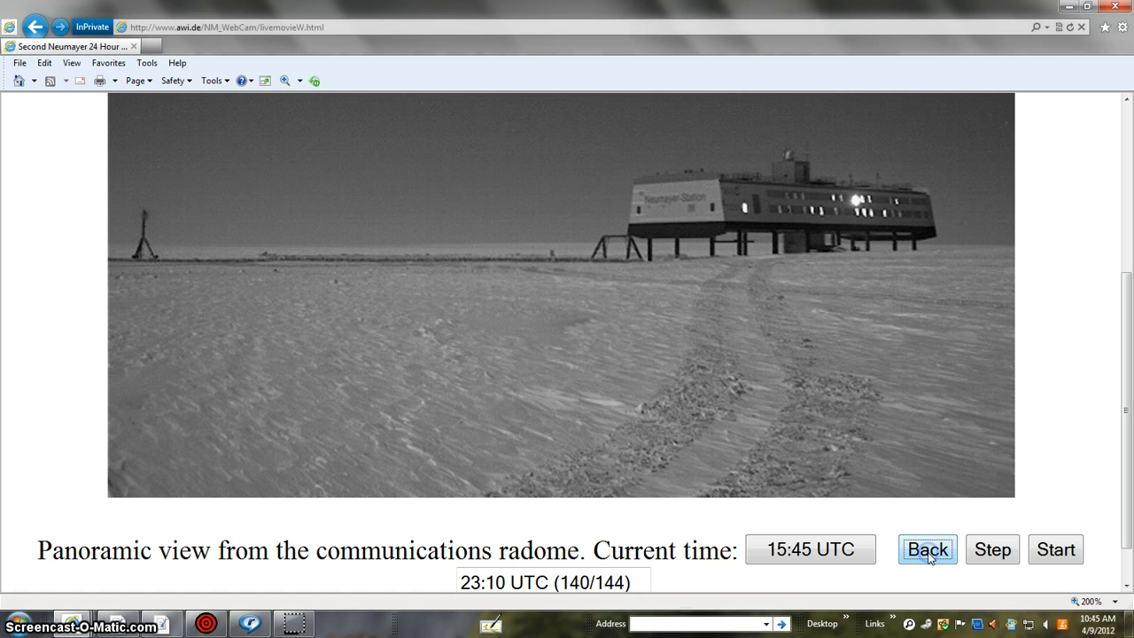
pyautogui.click(929, 549)
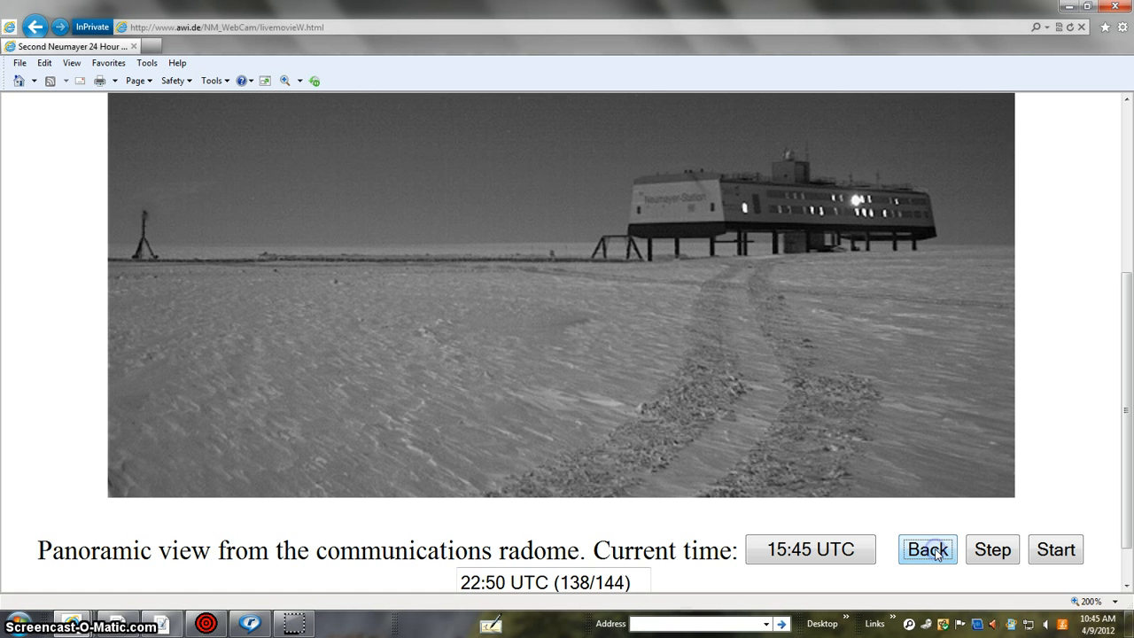
pyautogui.click(991, 549)
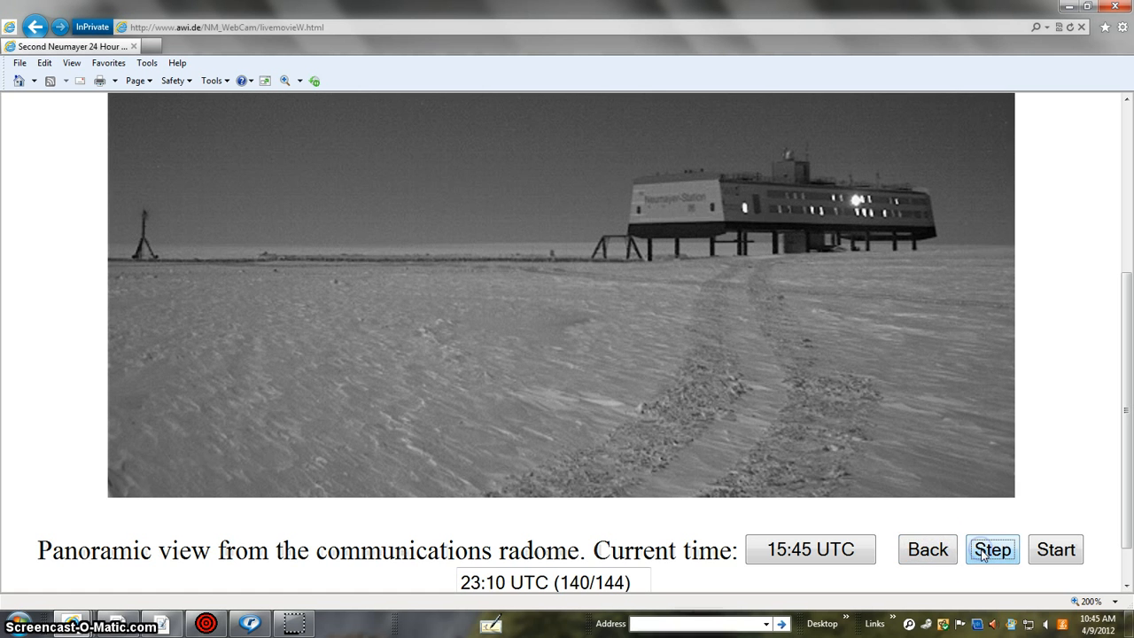
pyautogui.click(993, 549)
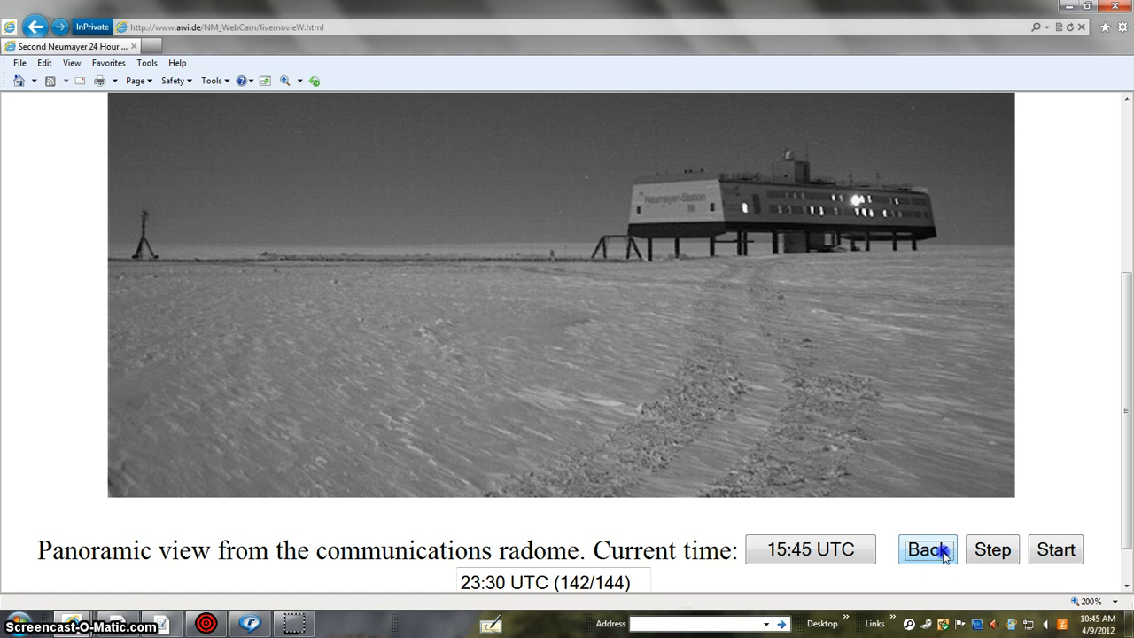
# Step: Step to the final 23:50 UTC frame (144/144), then back to 23:20 (141/144)
pyautogui.click(927, 549)
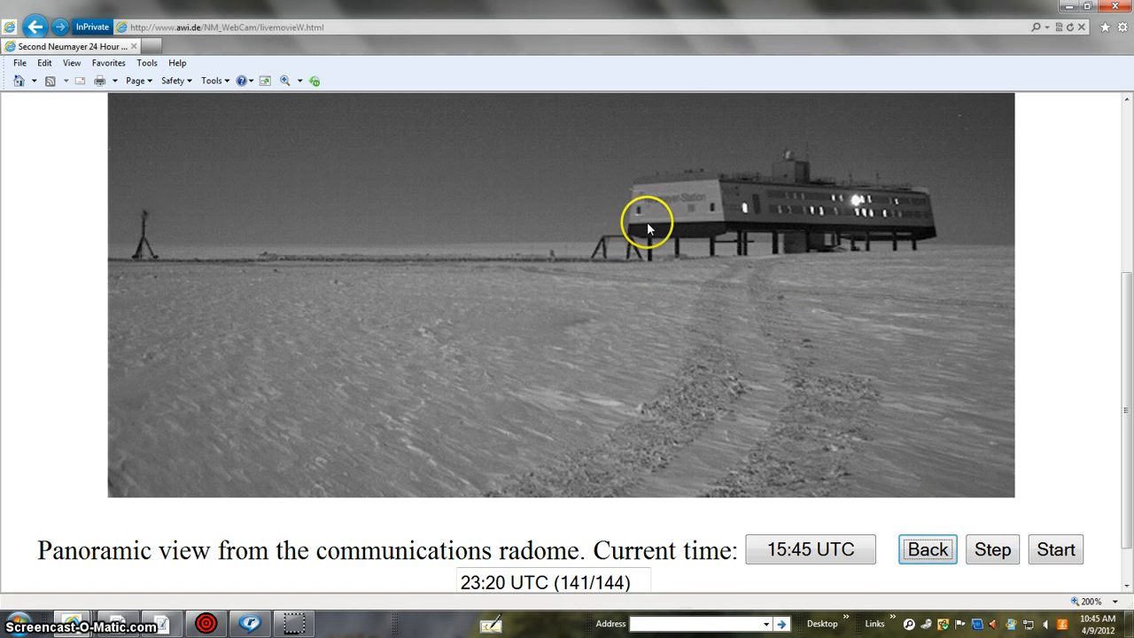
pyautogui.click(929, 549)
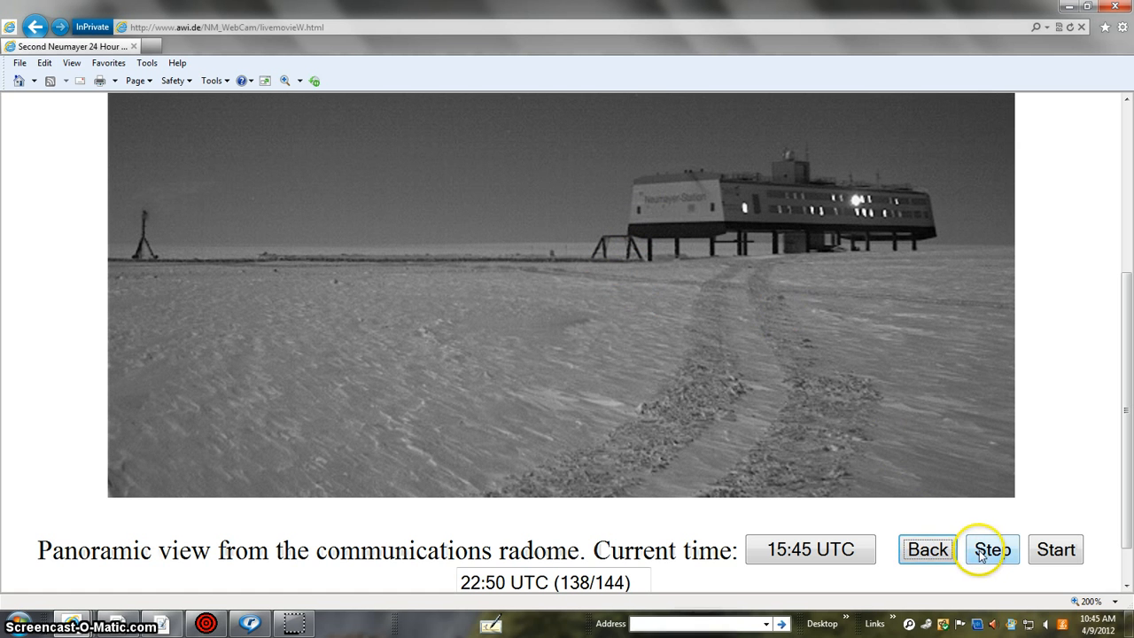
pyautogui.click(992, 549)
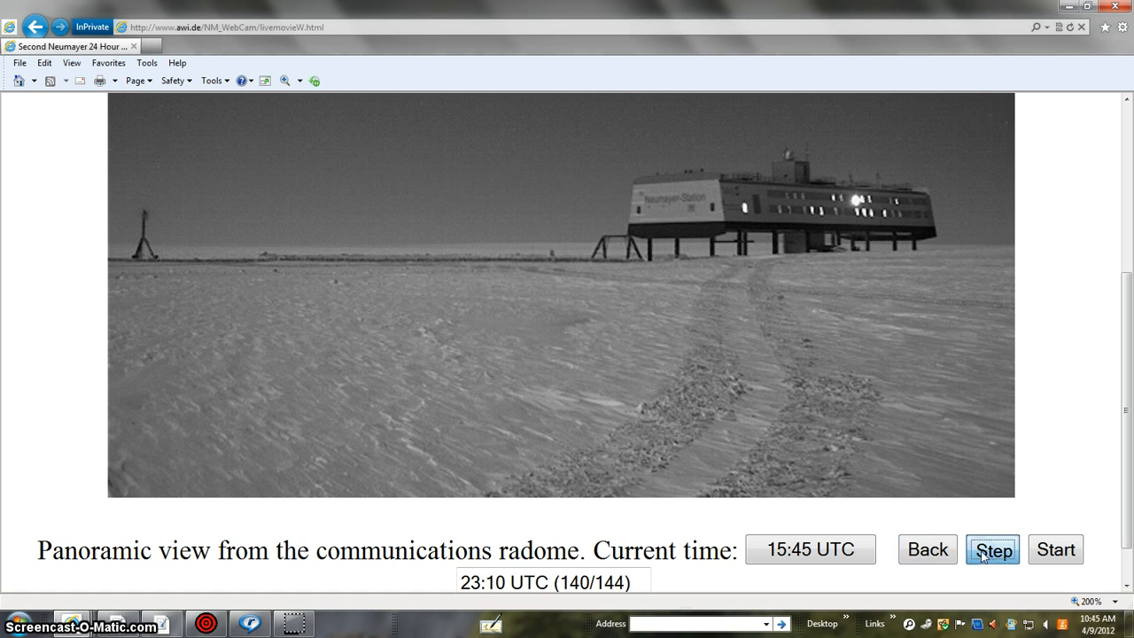
pyautogui.click(994, 549)
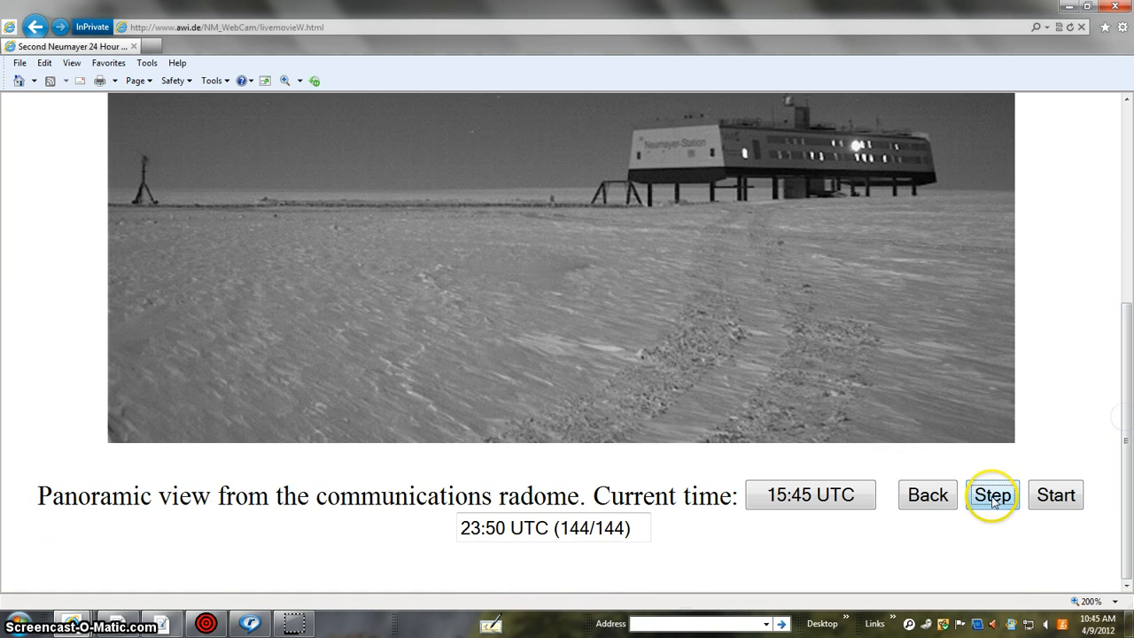
pyautogui.click(928, 494)
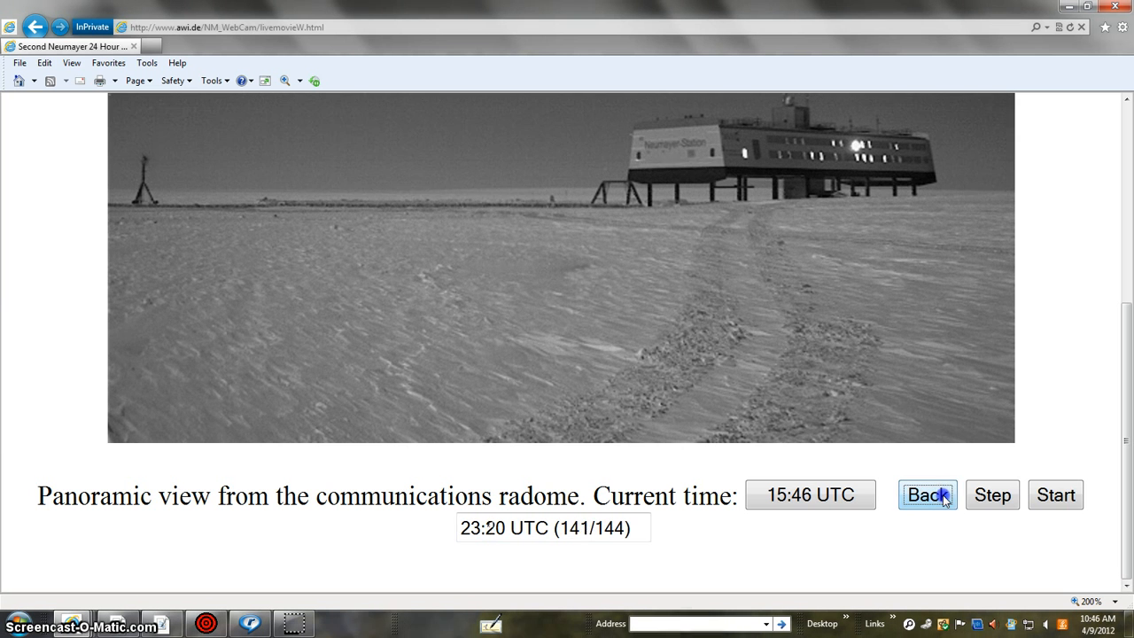
pyautogui.click(926, 495)
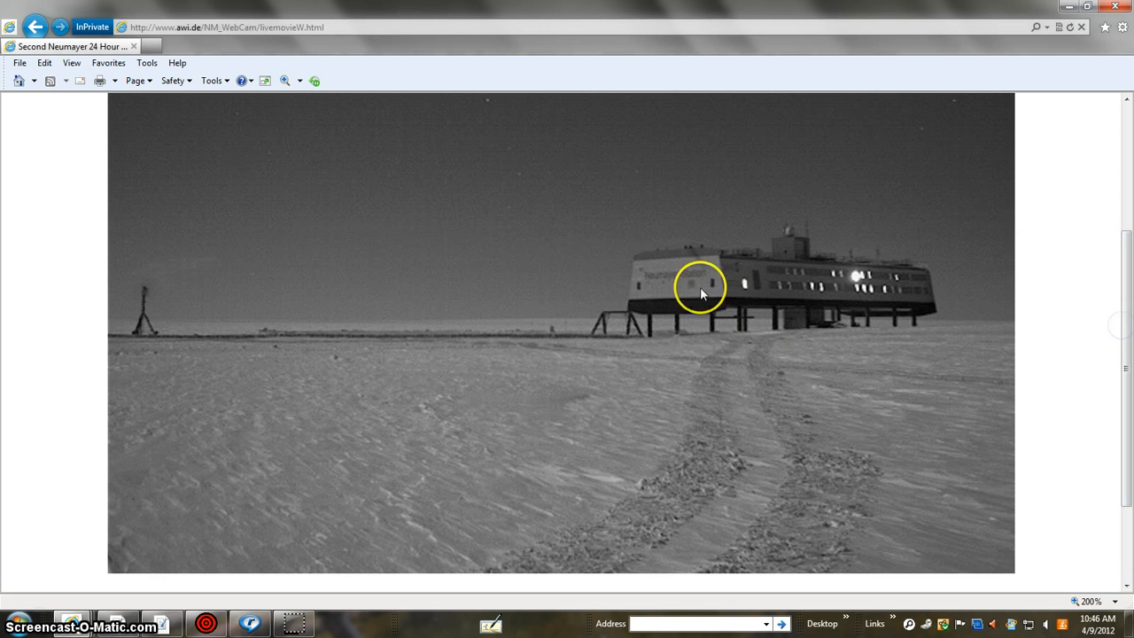
pyautogui.moveTo(1061, 482)
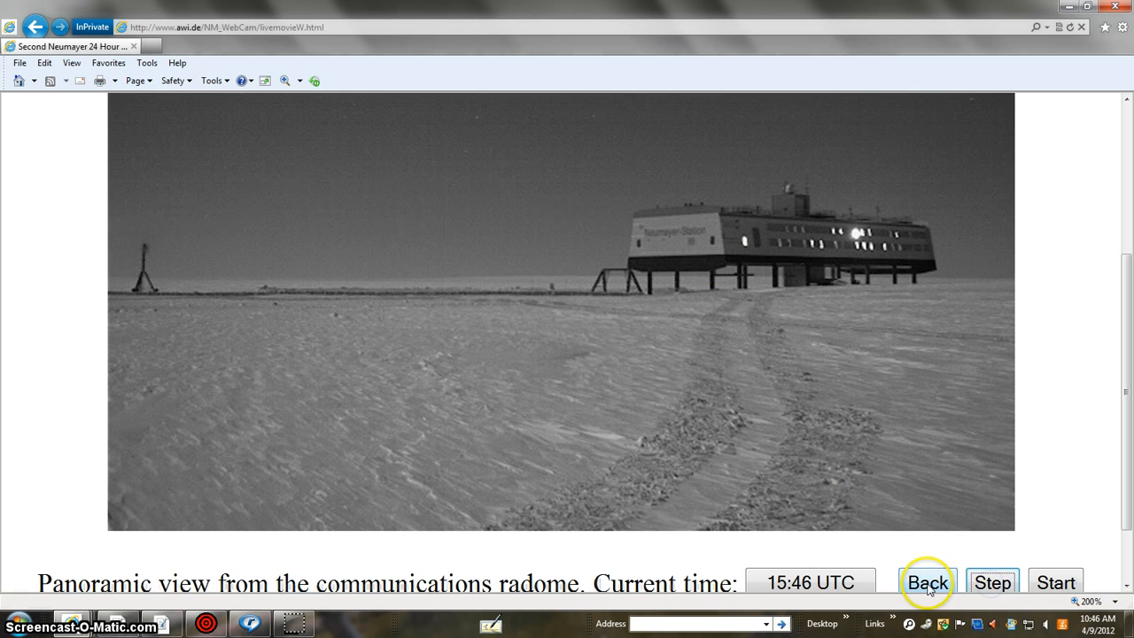
# Step: Step back two Neumayer webcam frames, then forward one, to compare night views
pyautogui.click(929, 583)
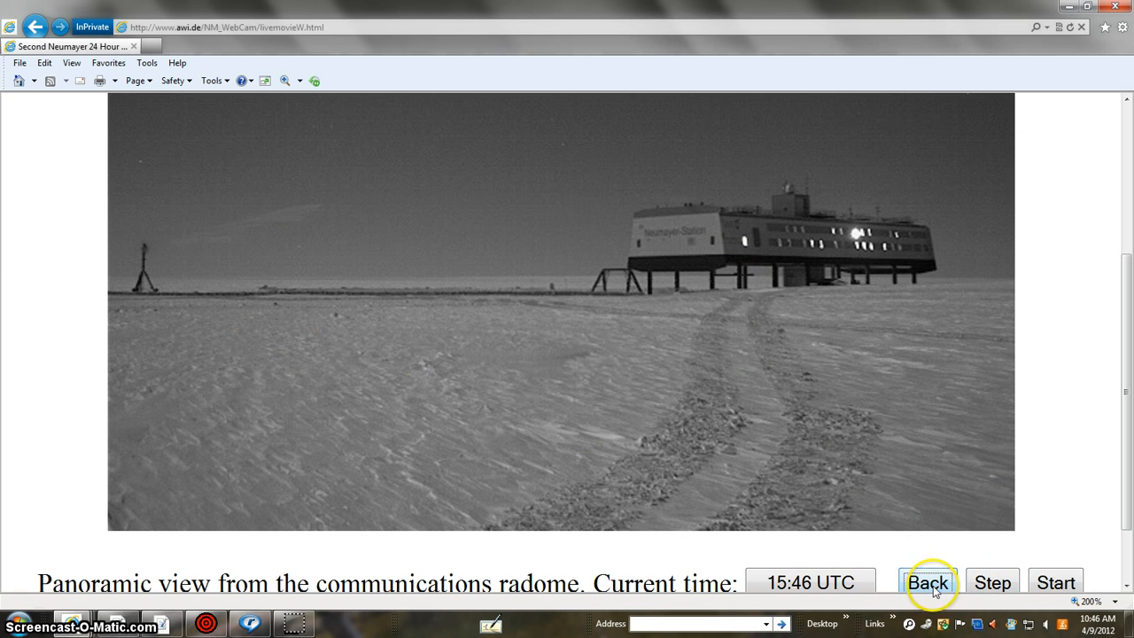
pyautogui.click(927, 581)
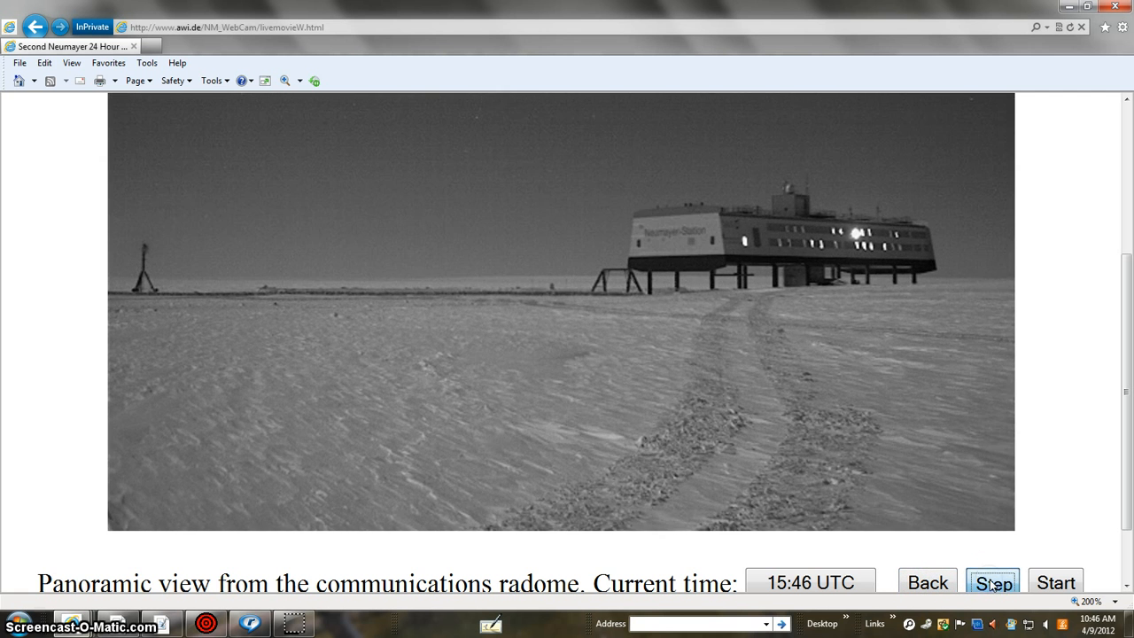
pyautogui.click(995, 582)
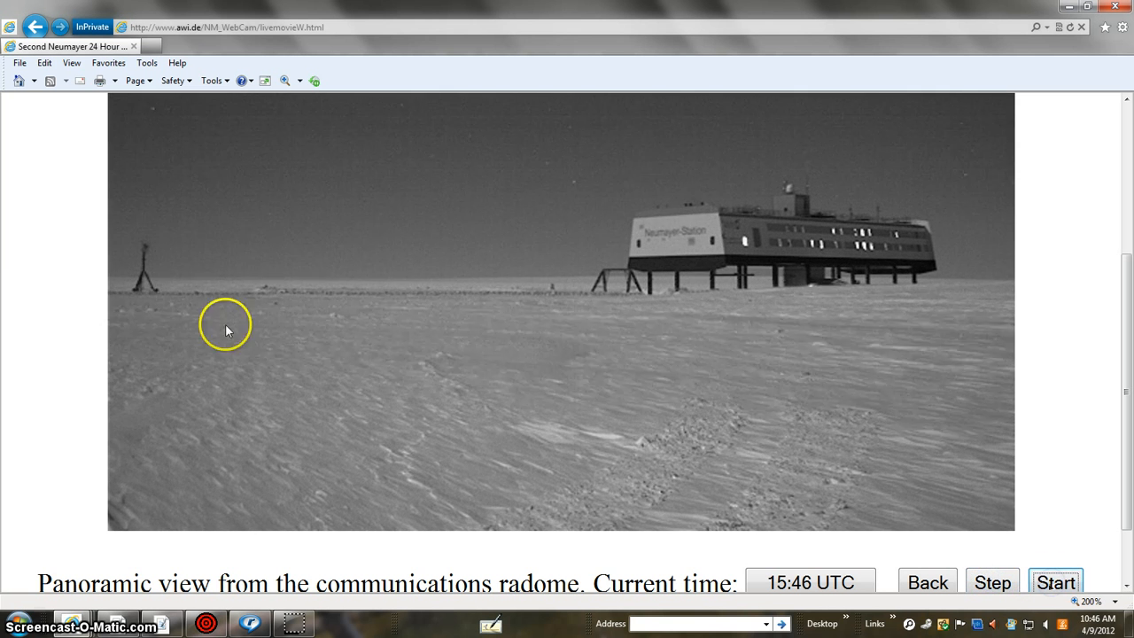
pyautogui.moveTo(1123, 396)
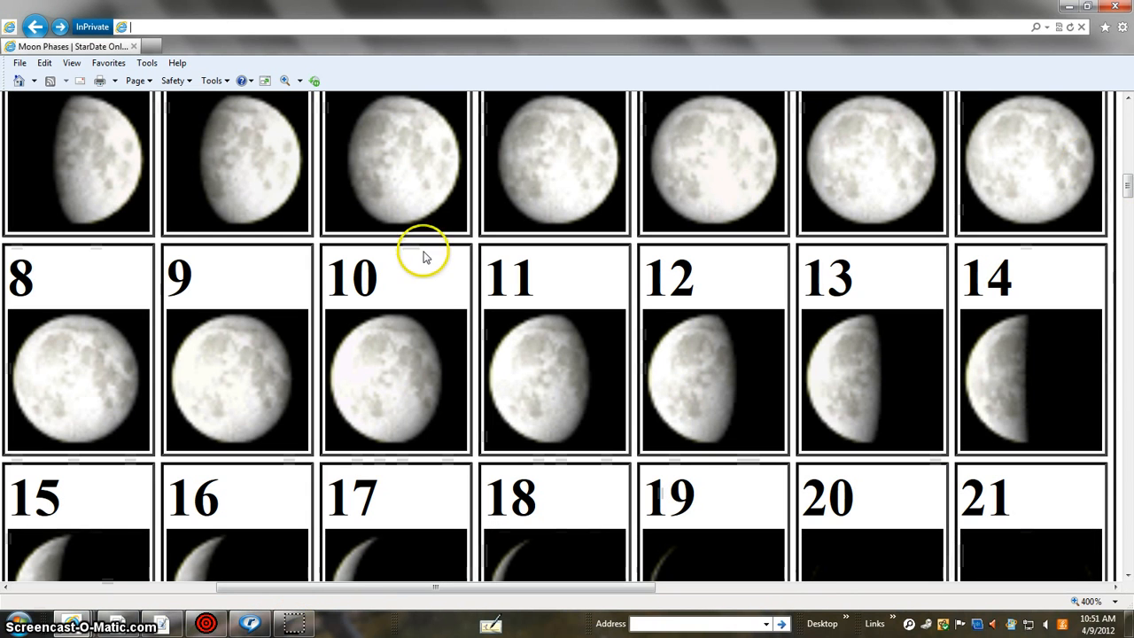
pyautogui.moveTo(1127, 332)
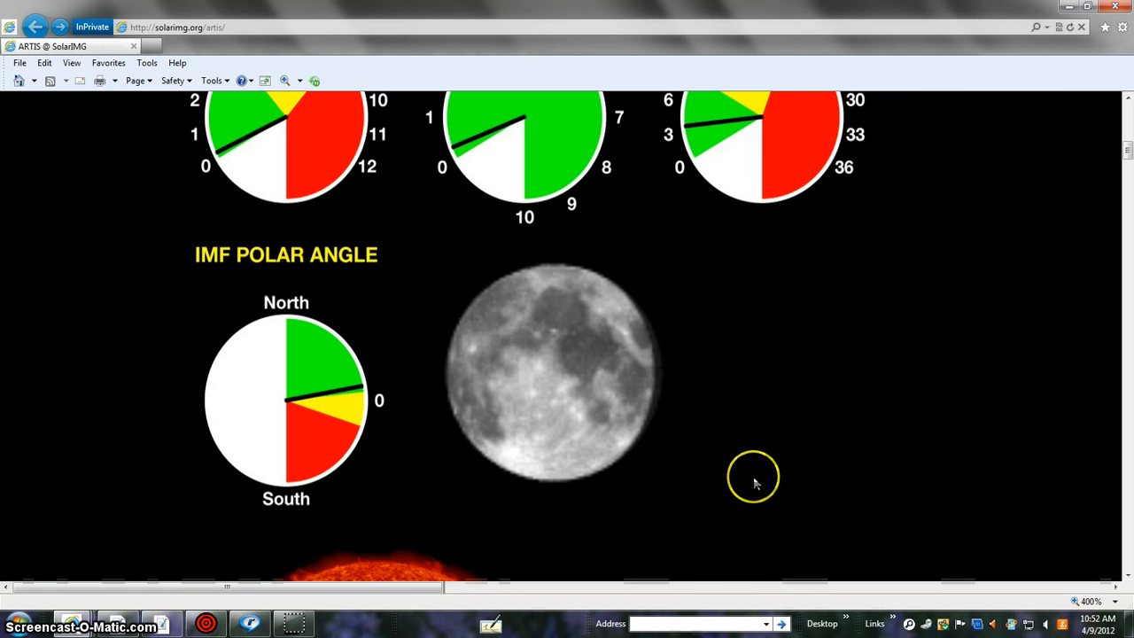
pyautogui.moveTo(1115, 360)
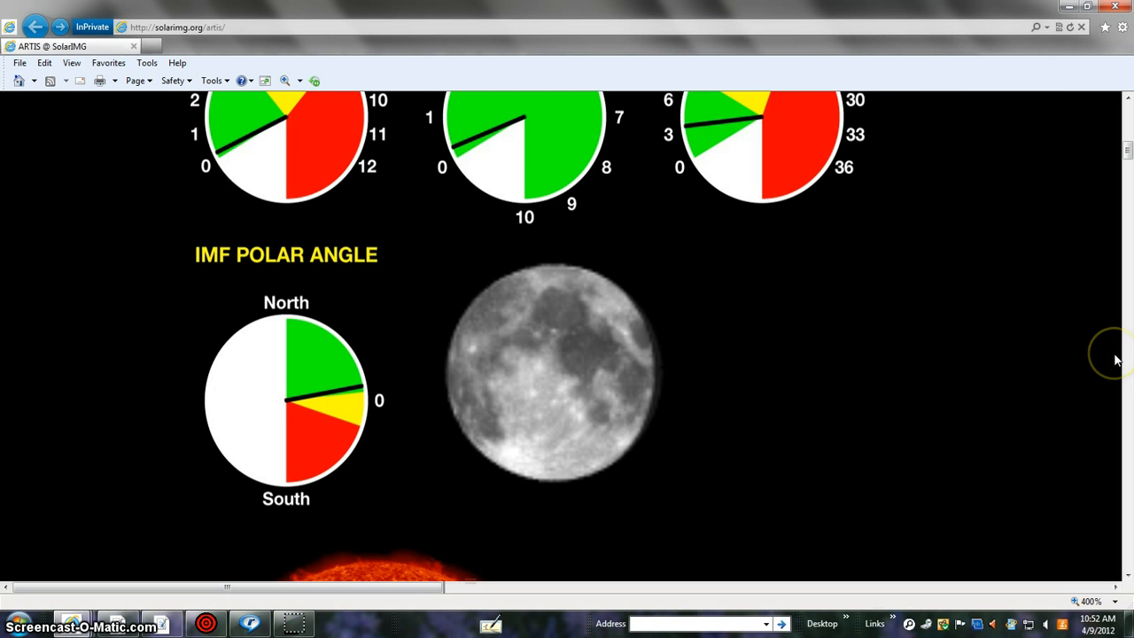
pyautogui.moveTo(1116, 358)
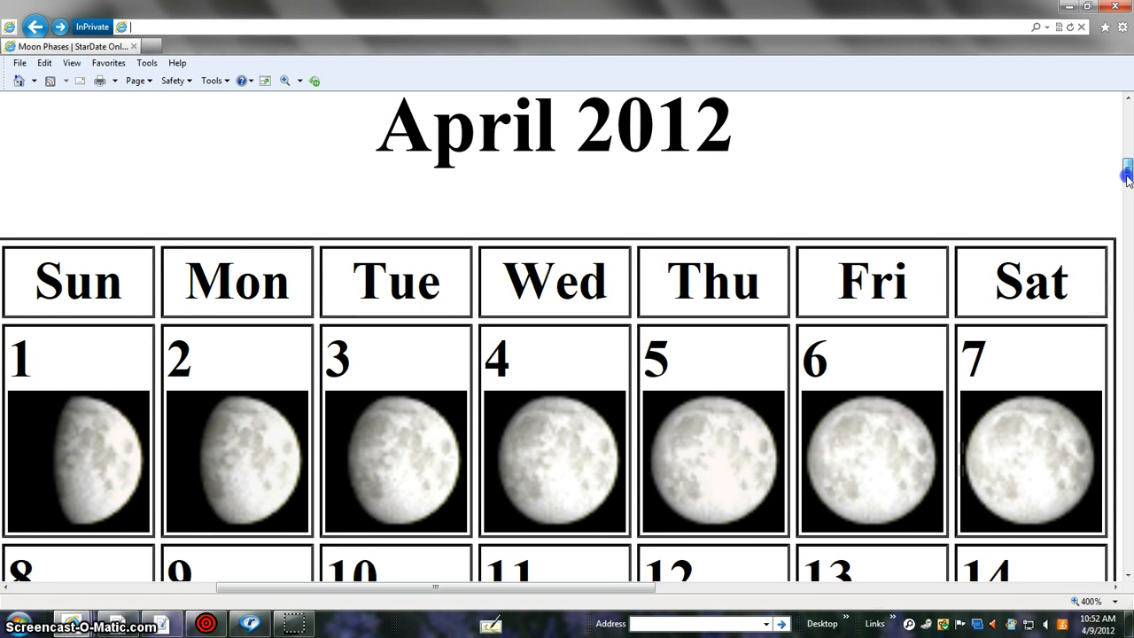
# Step: Scroll down the April 2012 StarDate moon phase calendar
pyautogui.scroll(-3)
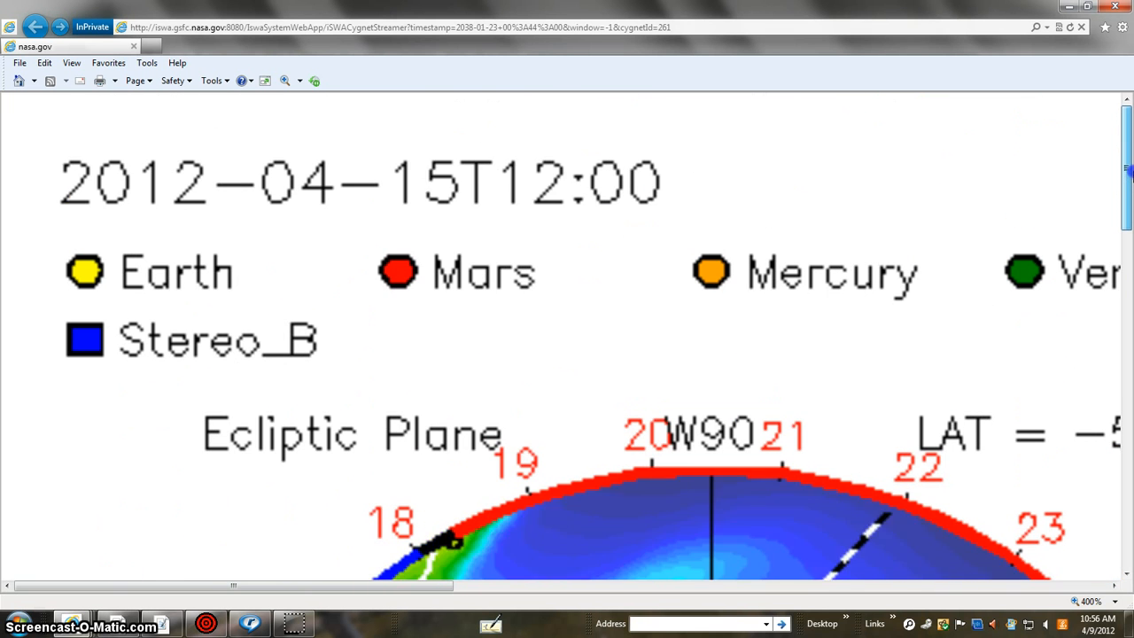
# Step: Scroll through the iSWA CME solar-wind plot of the ecliptic plane and meridional view
pyautogui.scroll(-3)
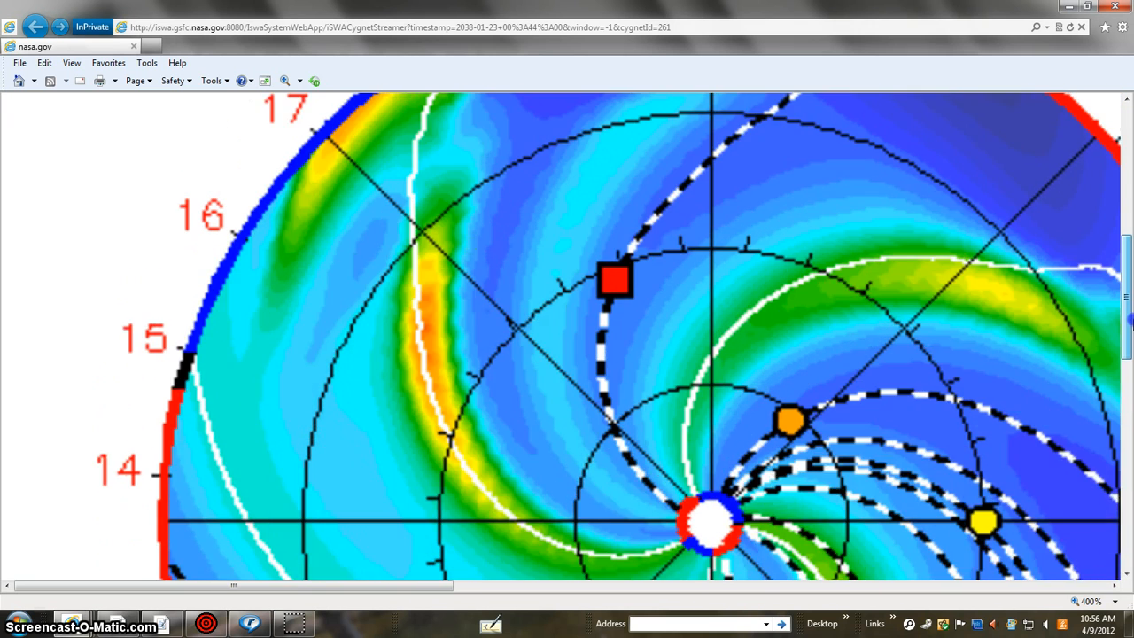
pyautogui.scroll(3)
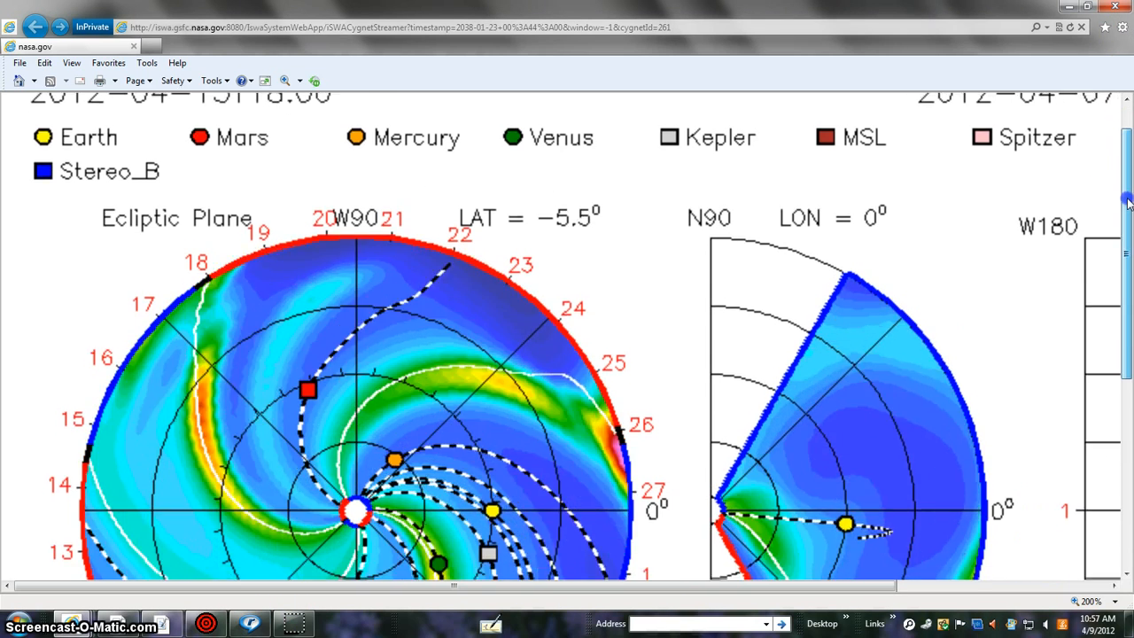
pyautogui.scroll(-3)
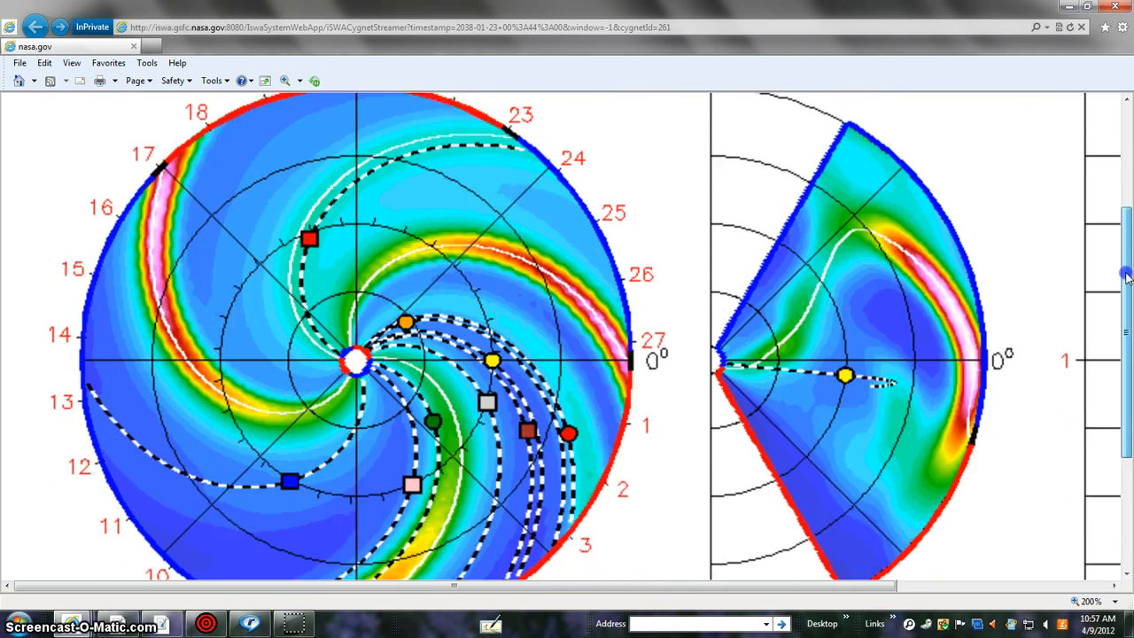